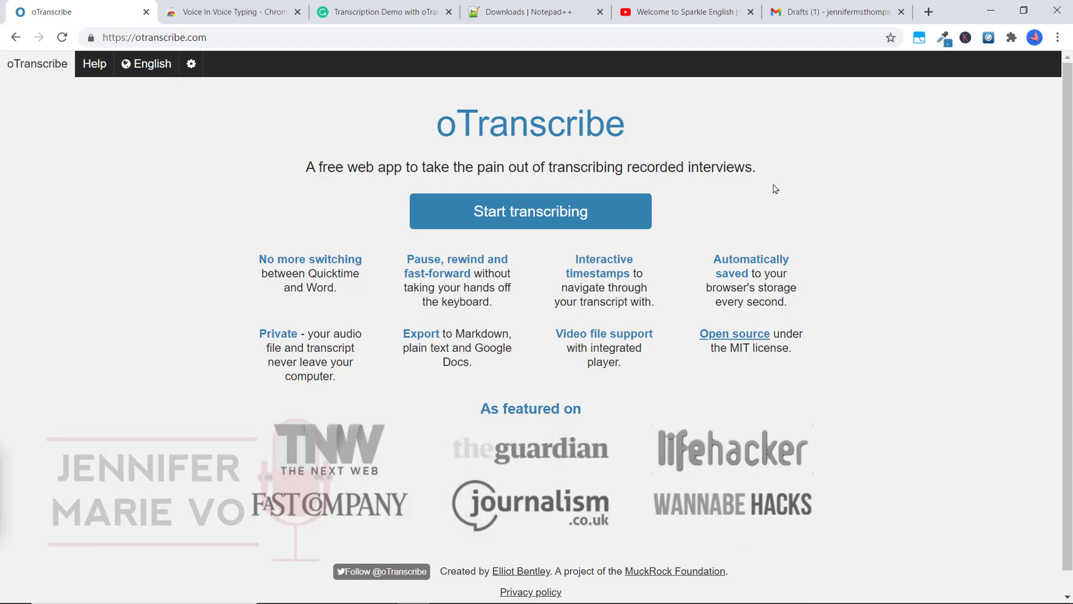
- Keep English as the interface language and start a new transcription session
{"action": "left_click", "coordinate": [151, 63]}
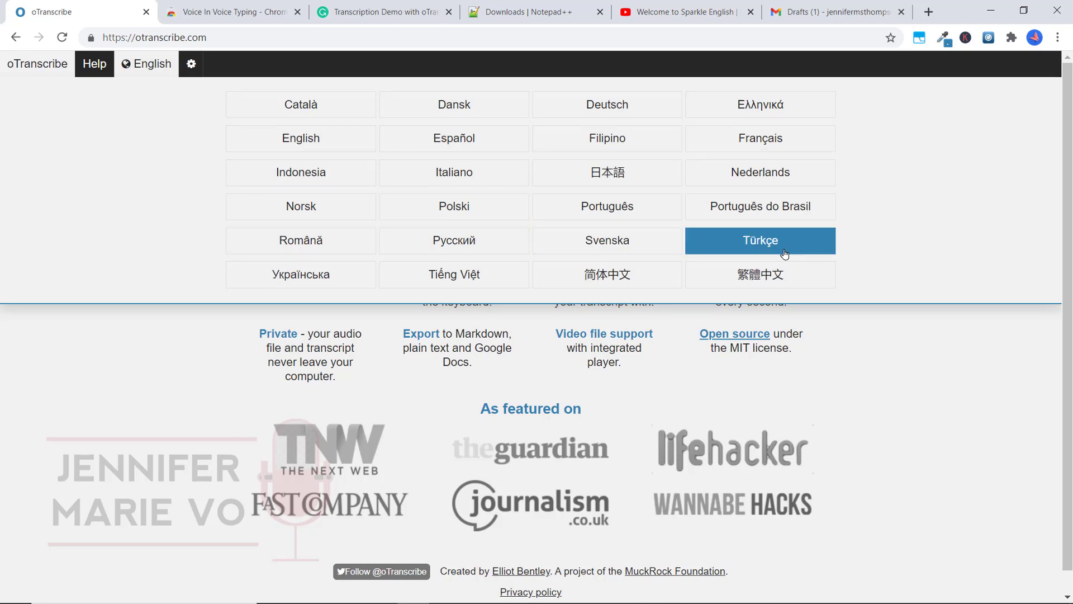
{"action": "left_click", "coordinate": [151, 64]}
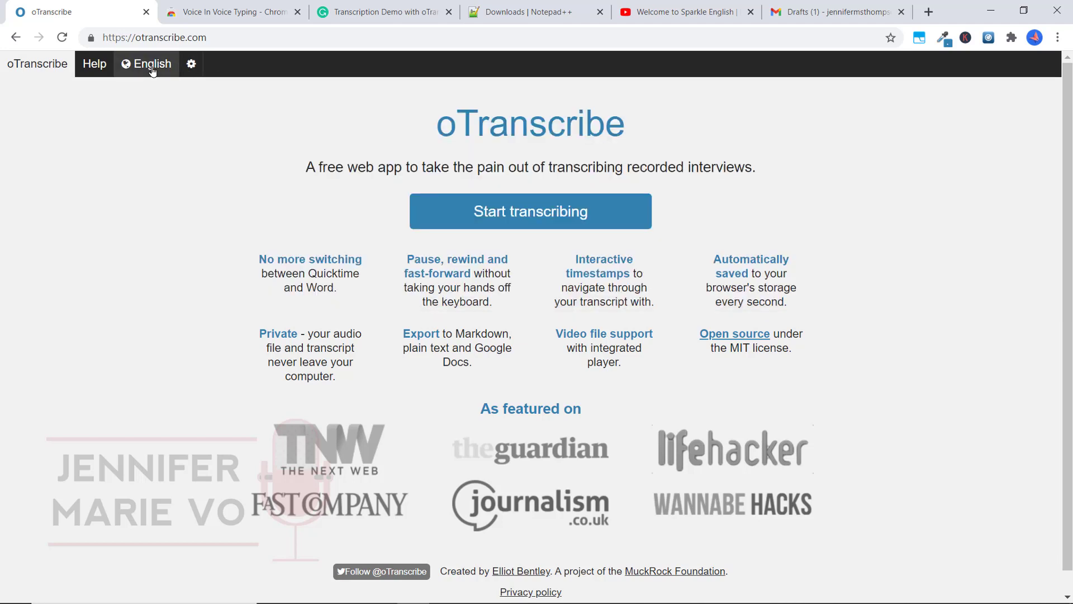
{"action": "mouse_move", "coordinate": [469, 168]}
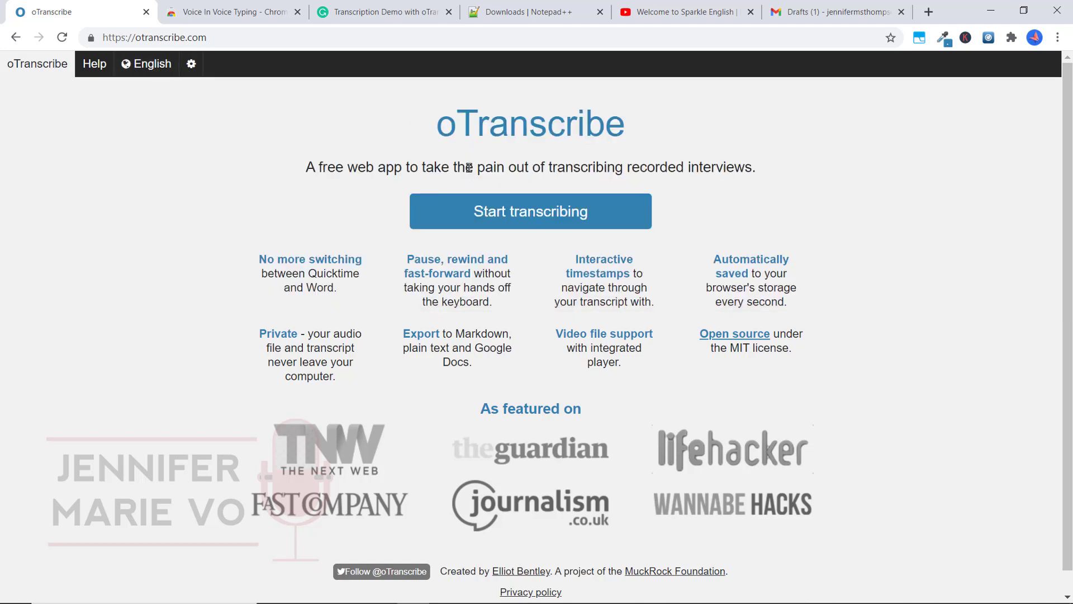
{"action": "left_click", "coordinate": [530, 211]}
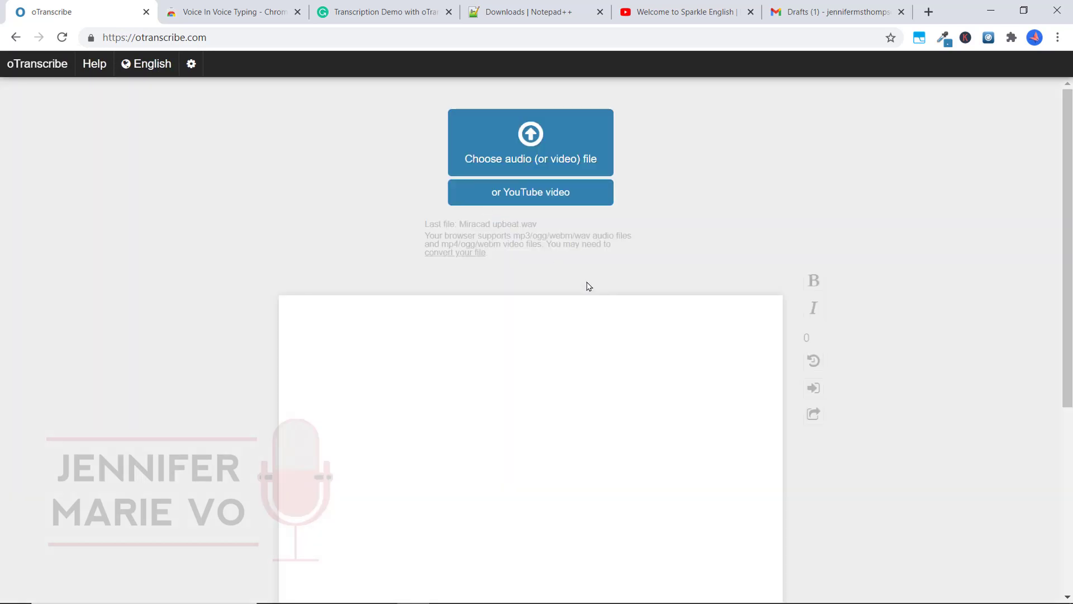
{"action": "mouse_move", "coordinate": [686, 211]}
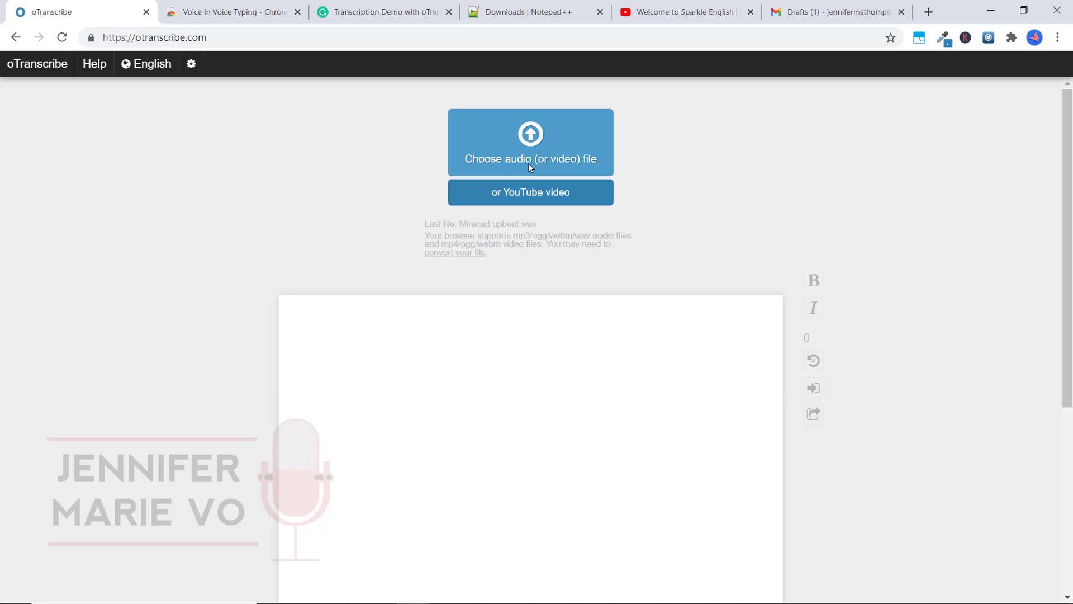
{"action": "mouse_move", "coordinate": [581, 162]}
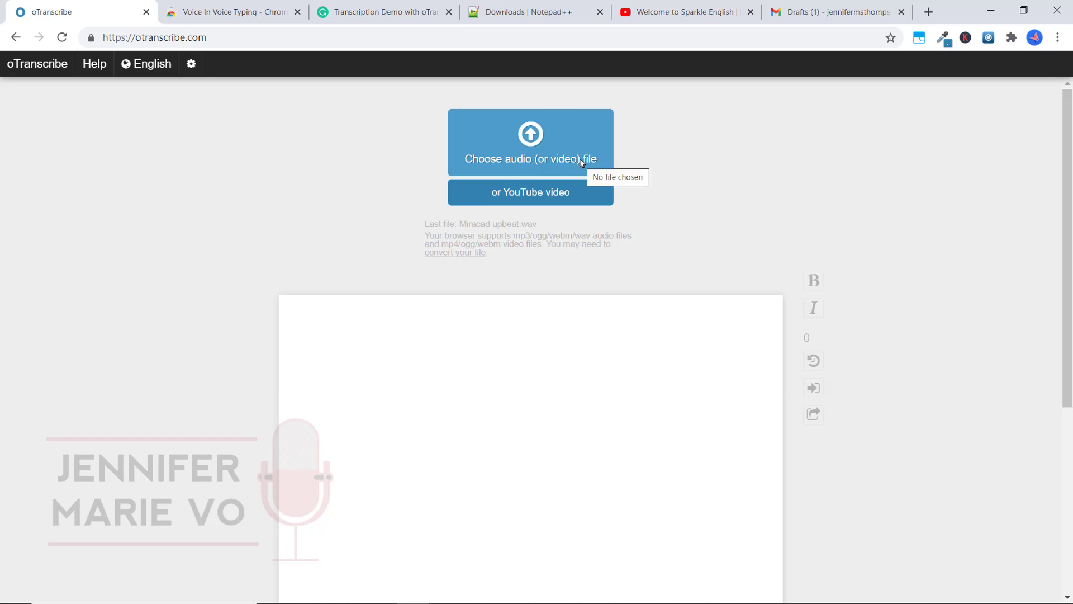
{"action": "mouse_move", "coordinate": [585, 202]}
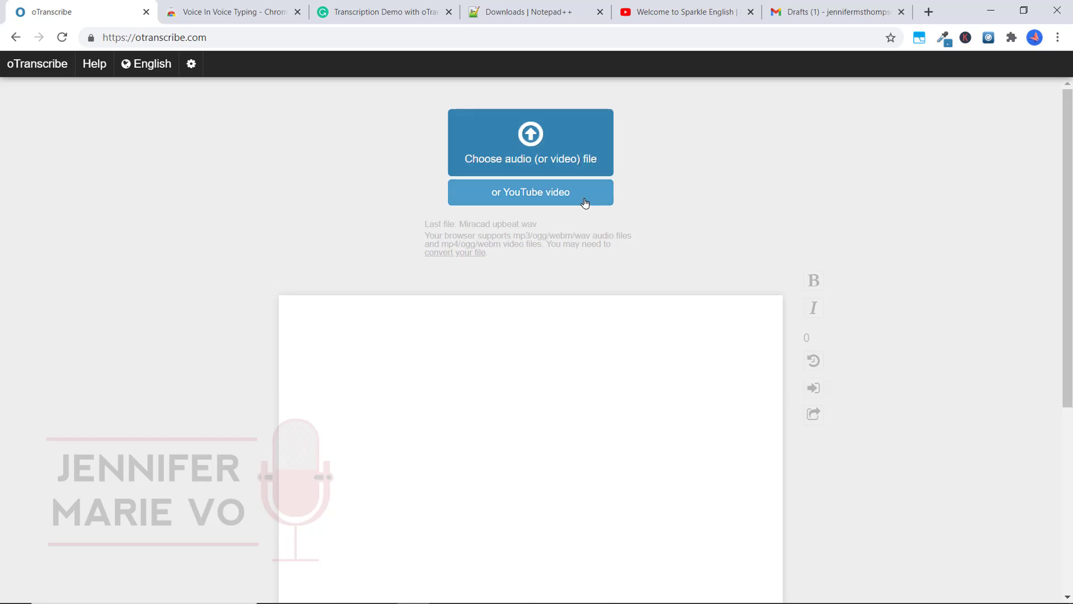
{"action": "mouse_move", "coordinate": [471, 197]}
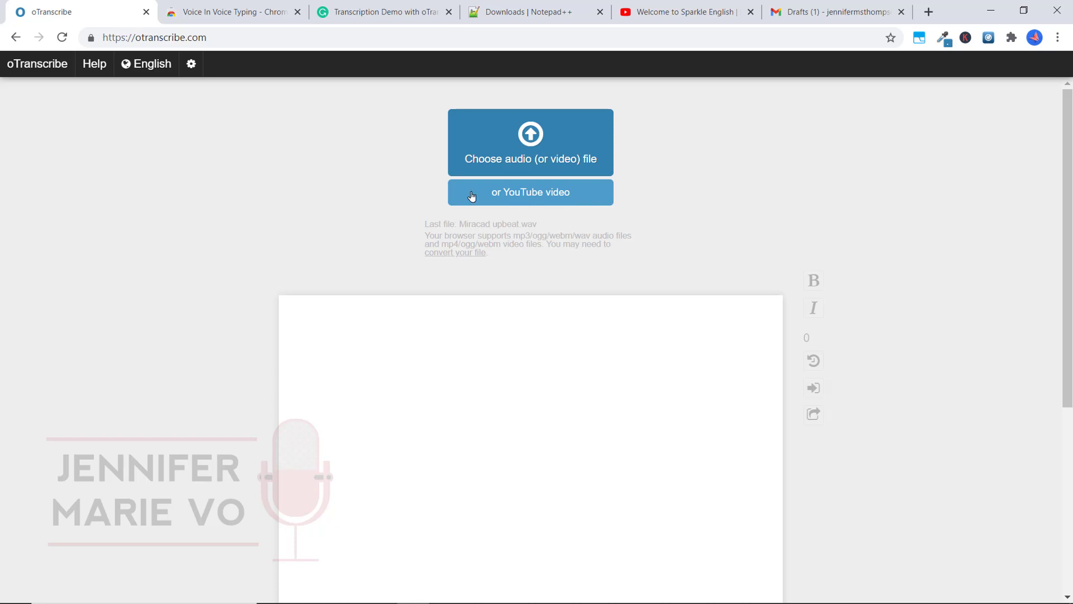
{"action": "mouse_move", "coordinate": [661, 102]}
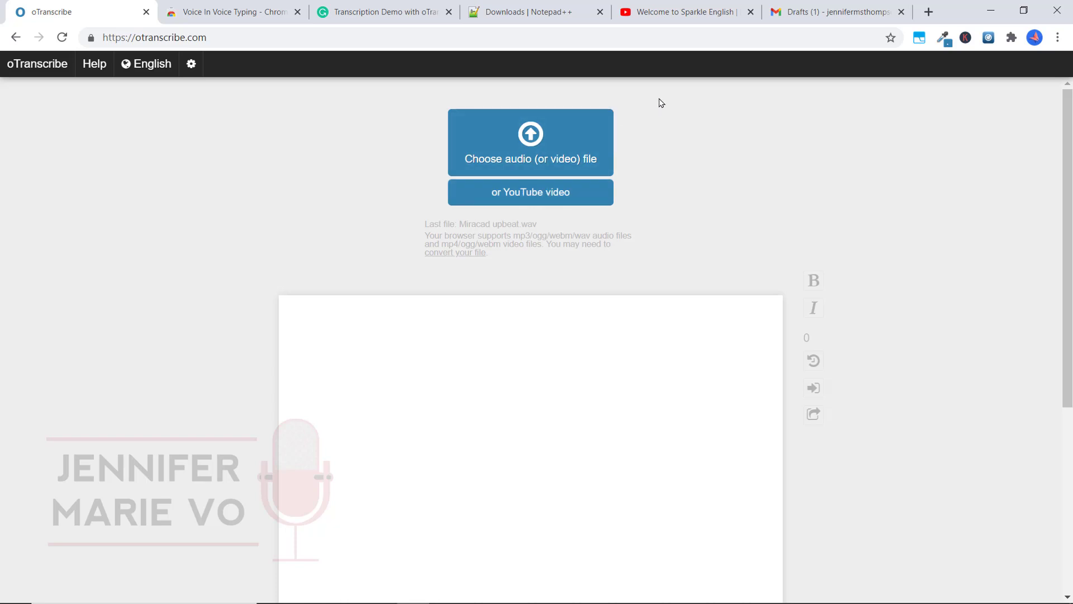
{"action": "mouse_move", "coordinate": [678, 110]}
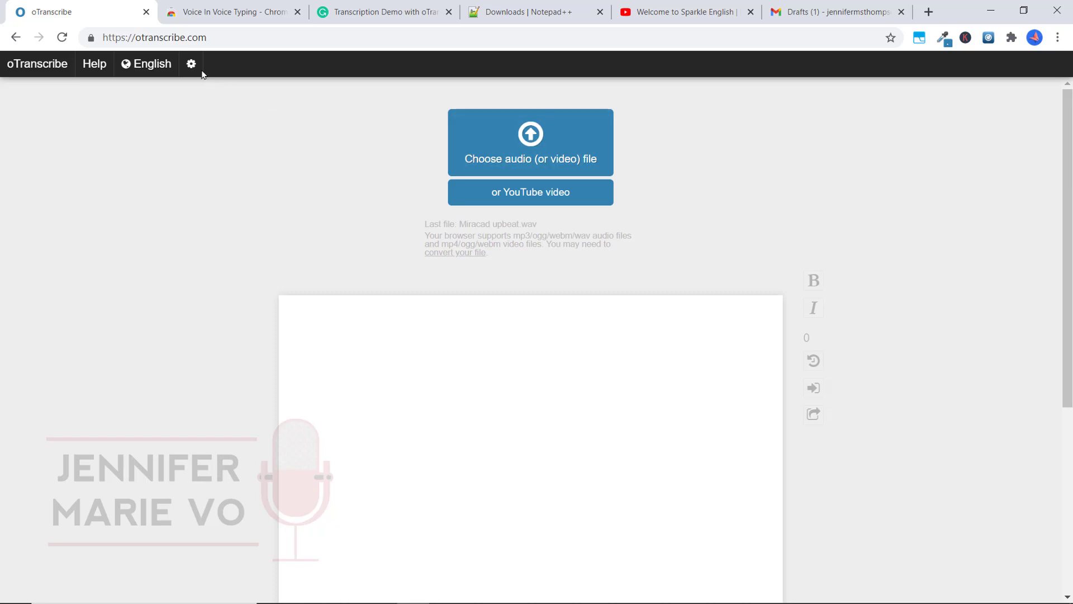
- In keyboard shortcut settings, bind play/pause to Space and remove the Escape shortcut
{"action": "left_click", "coordinate": [191, 64]}
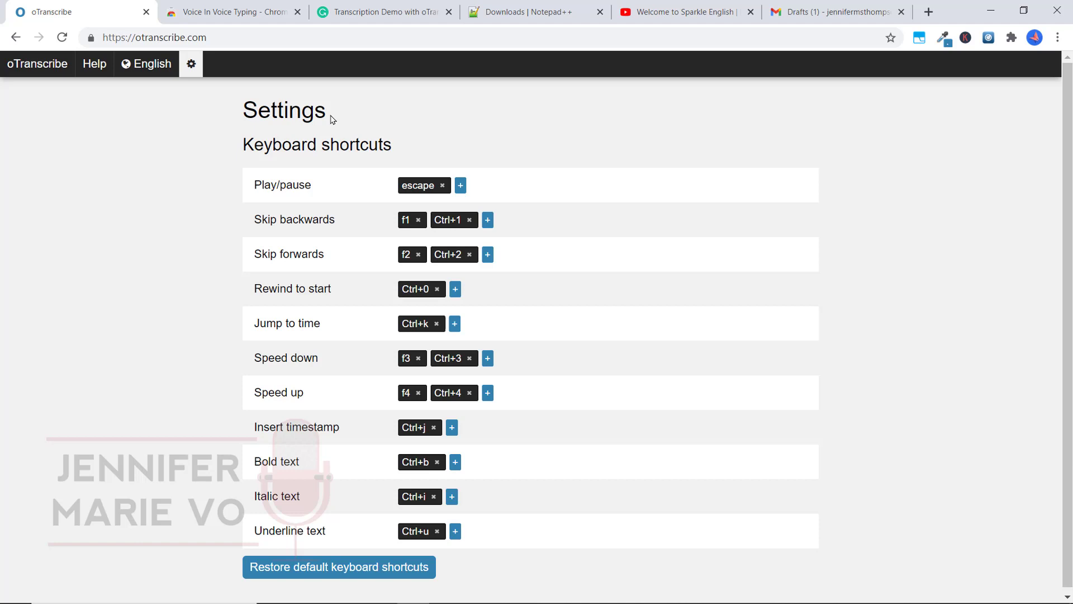
{"action": "mouse_move", "coordinate": [344, 202]}
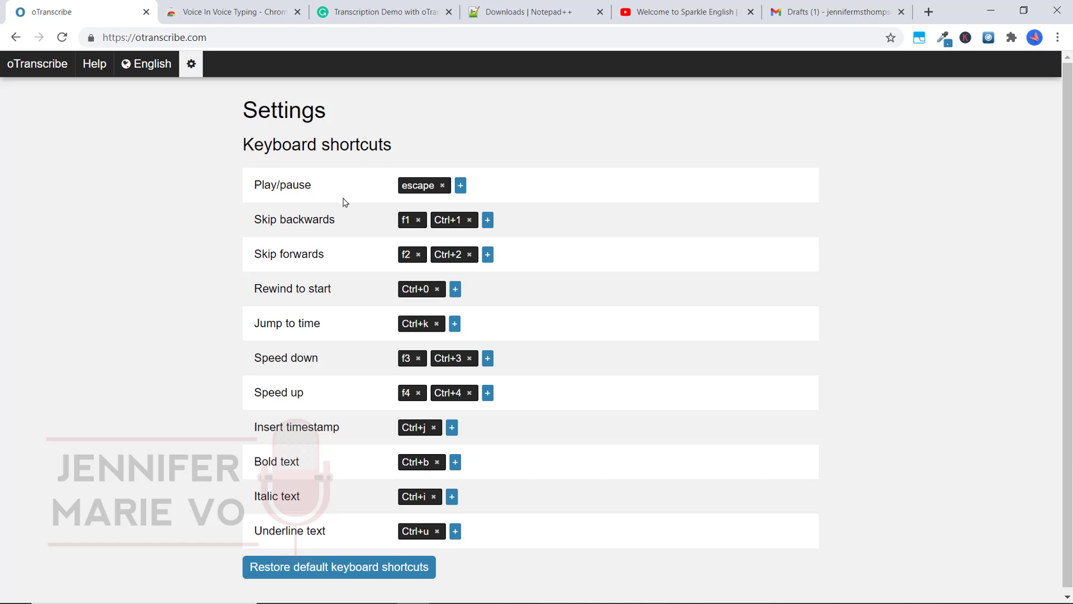
{"action": "mouse_move", "coordinate": [375, 160]}
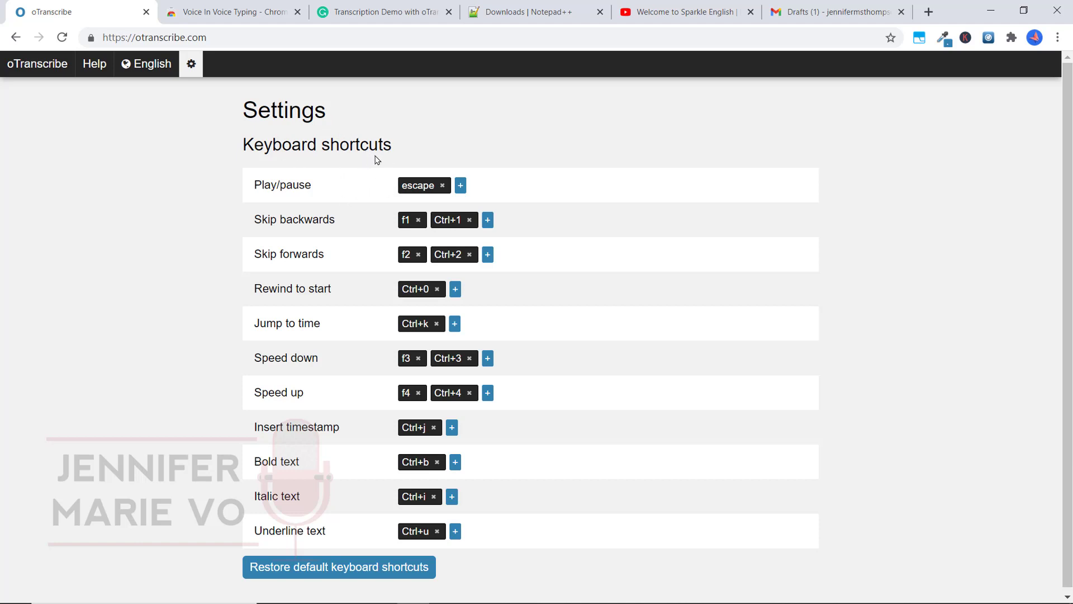
{"action": "mouse_move", "coordinate": [376, 201]}
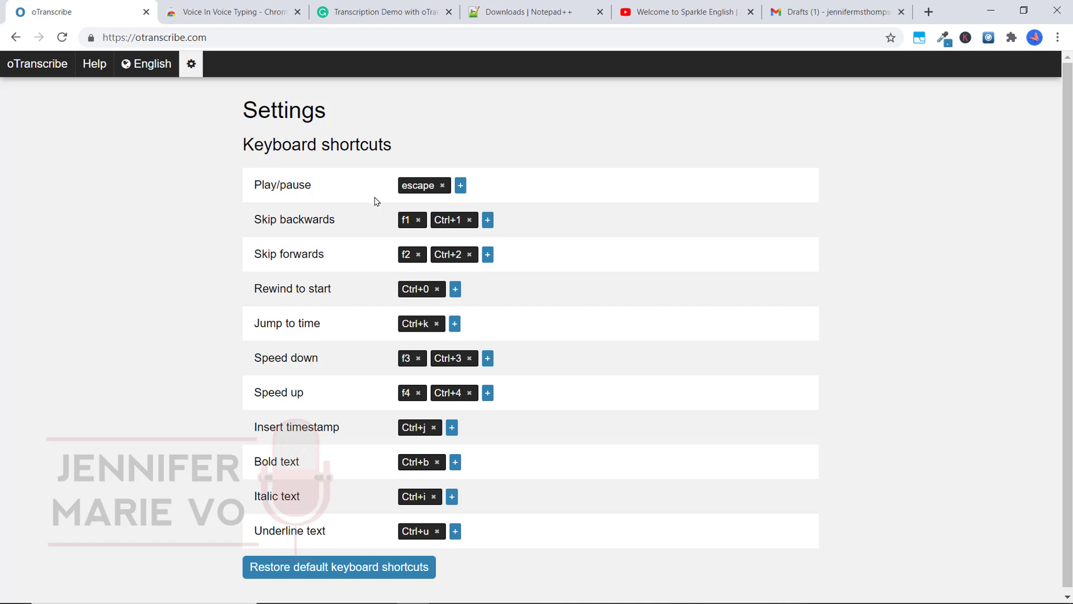
{"action": "mouse_move", "coordinate": [372, 253]}
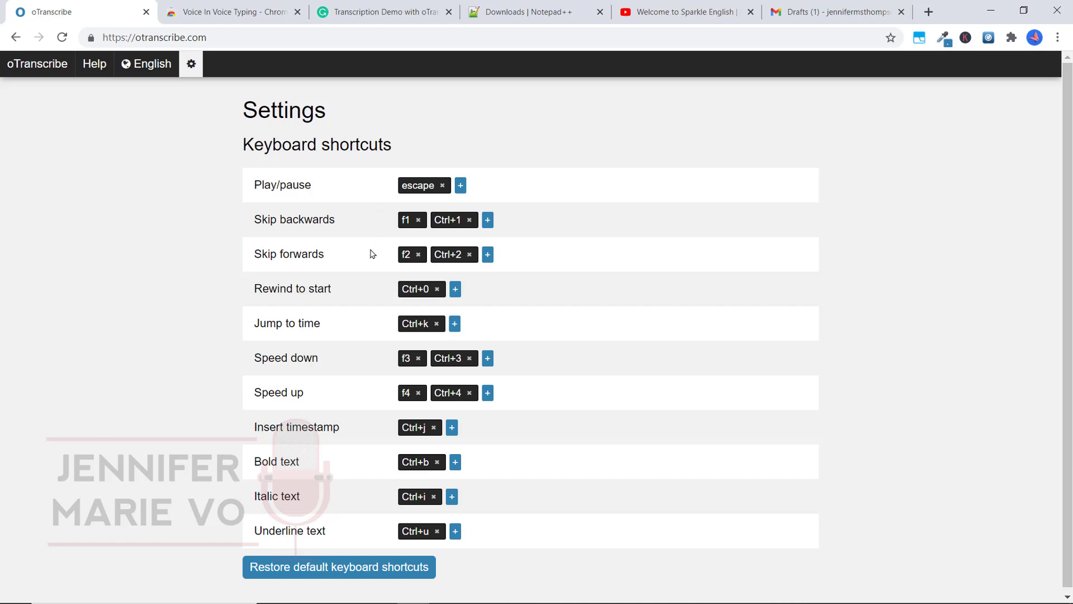
{"action": "mouse_move", "coordinate": [403, 277]}
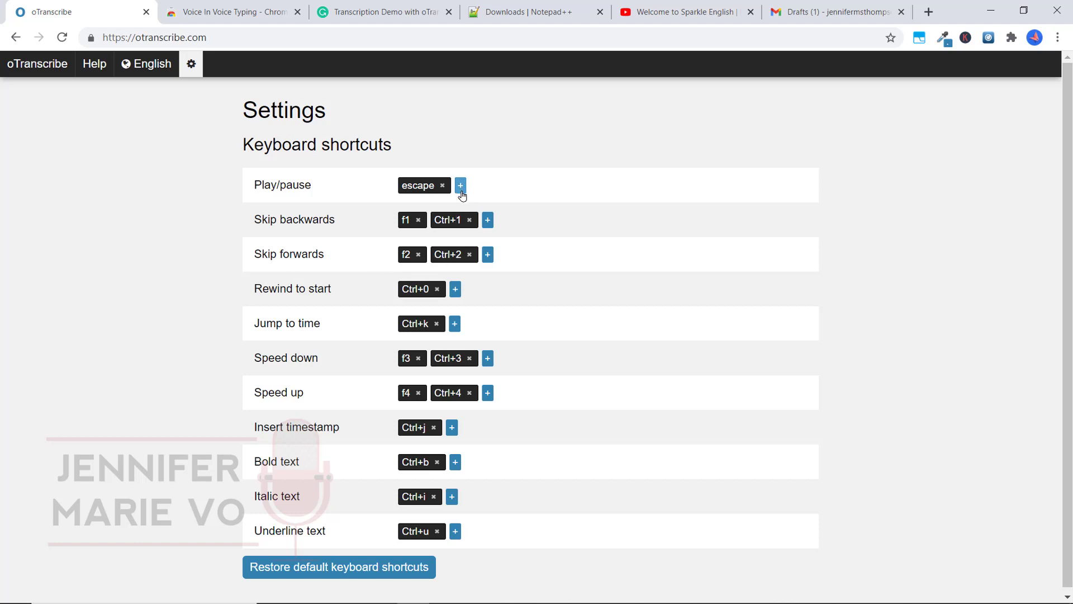
{"action": "left_click", "coordinate": [460, 185]}
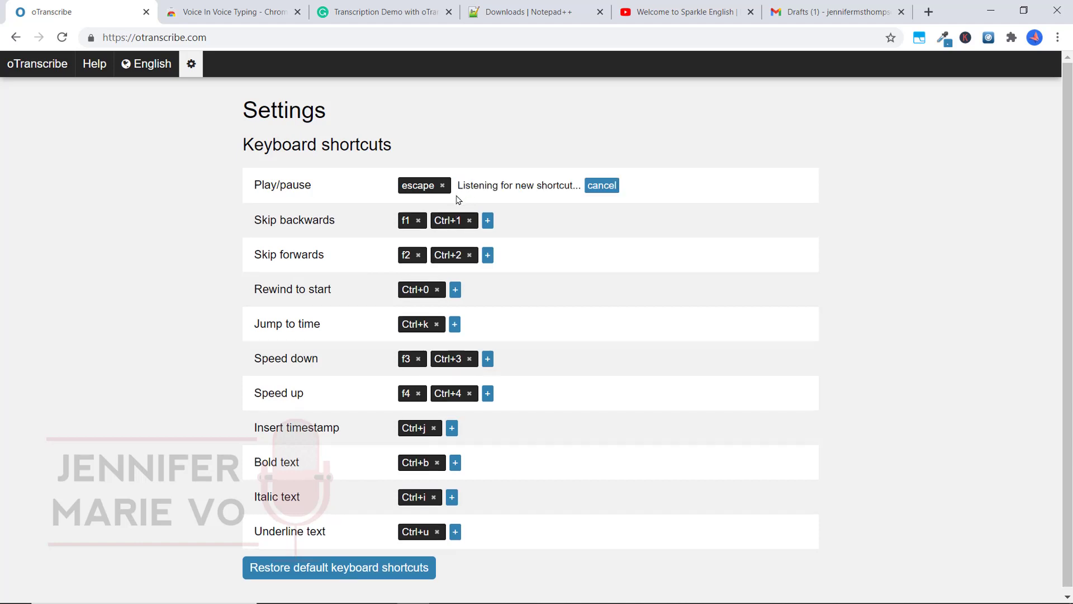
{"action": "mouse_move", "coordinate": [558, 194]}
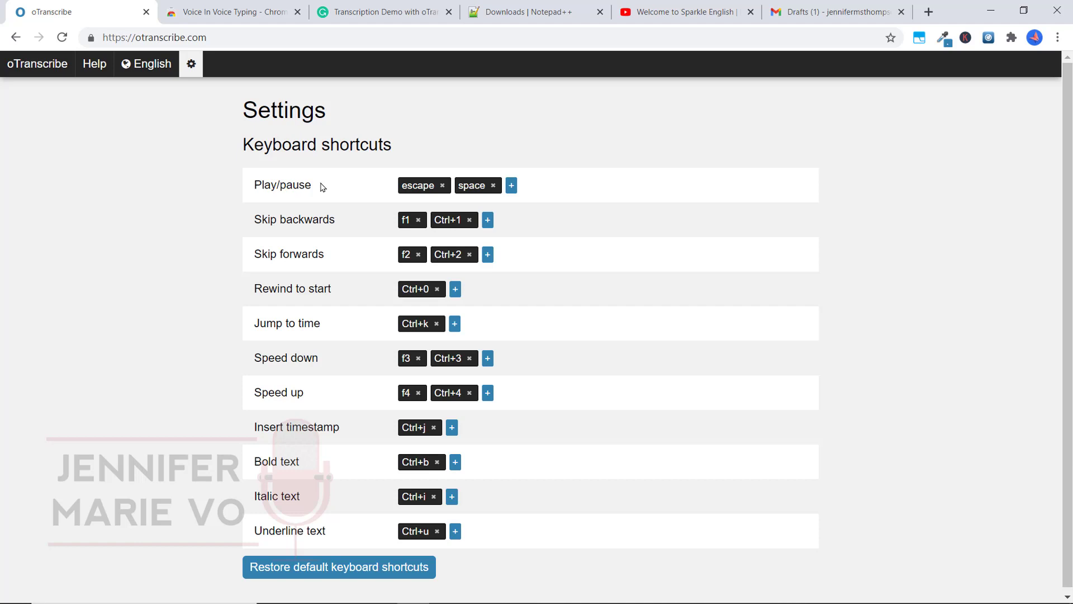
{"action": "left_click", "coordinate": [441, 186]}
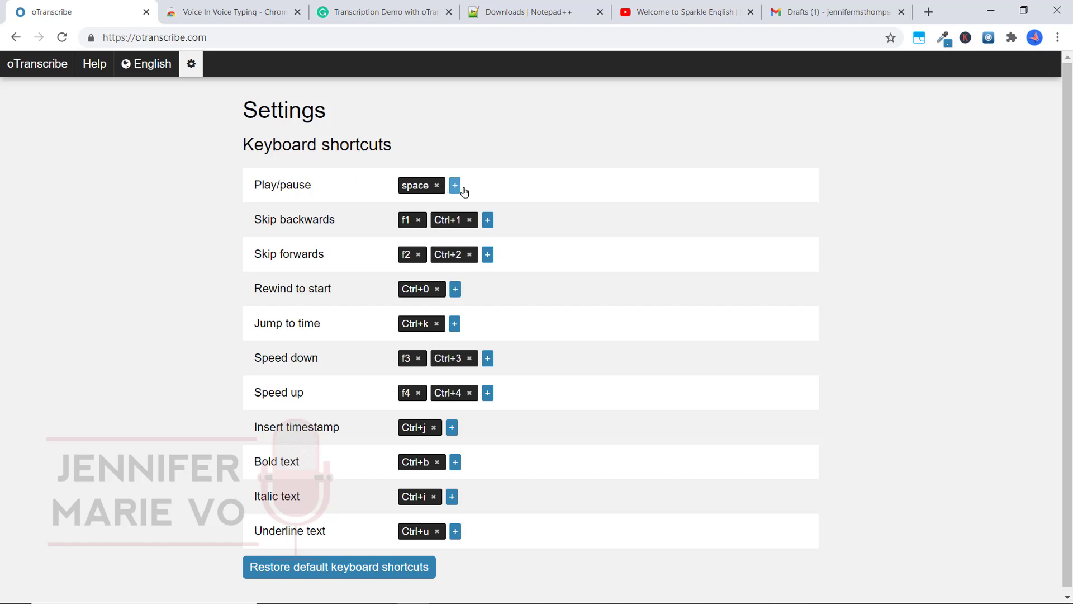
{"action": "mouse_move", "coordinate": [533, 205]}
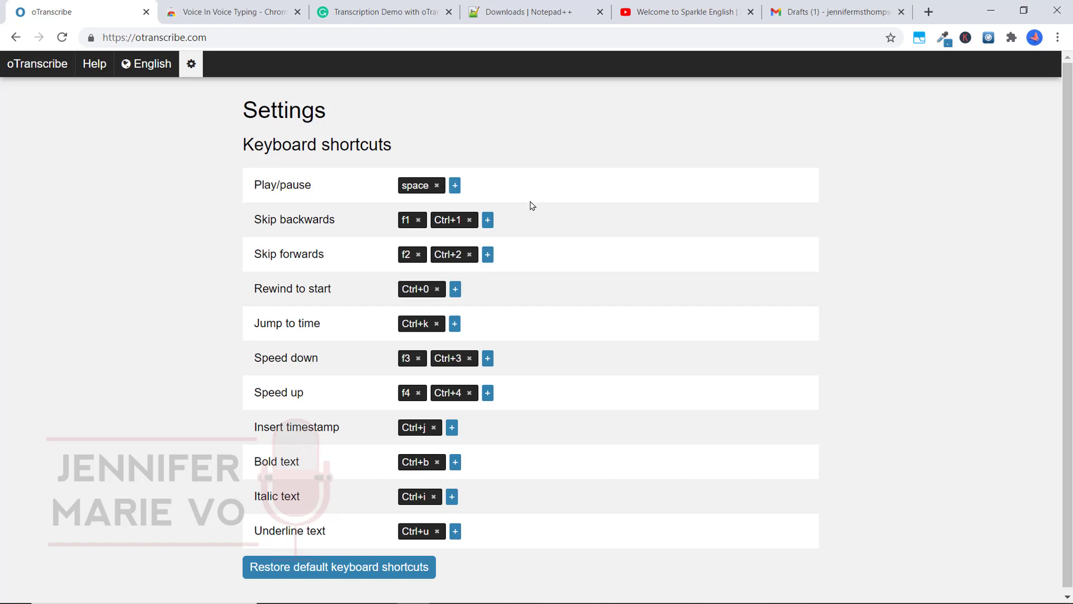
{"action": "mouse_move", "coordinate": [515, 197]}
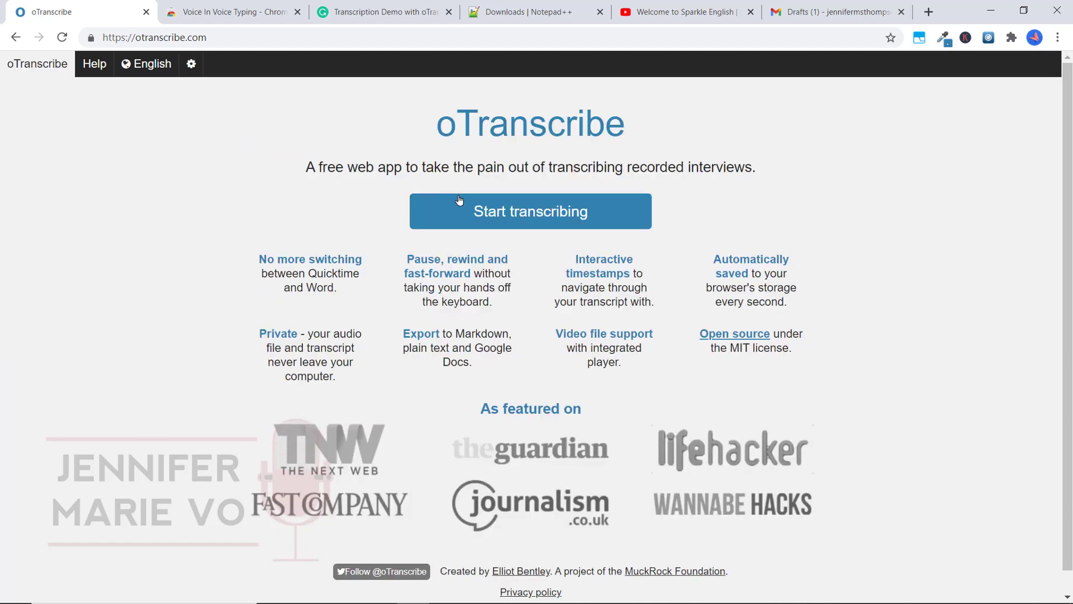
- Start transcribing and load the audio file 'Cameo - MP3 Sample.mp3'
{"action": "left_click", "coordinate": [530, 211]}
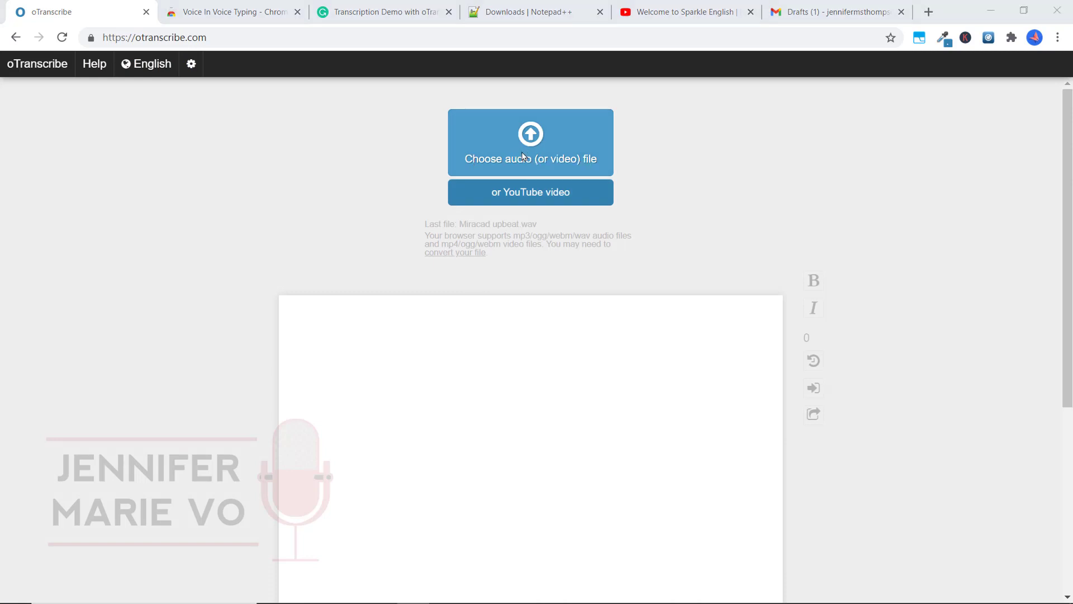
{"action": "left_click", "coordinate": [530, 142]}
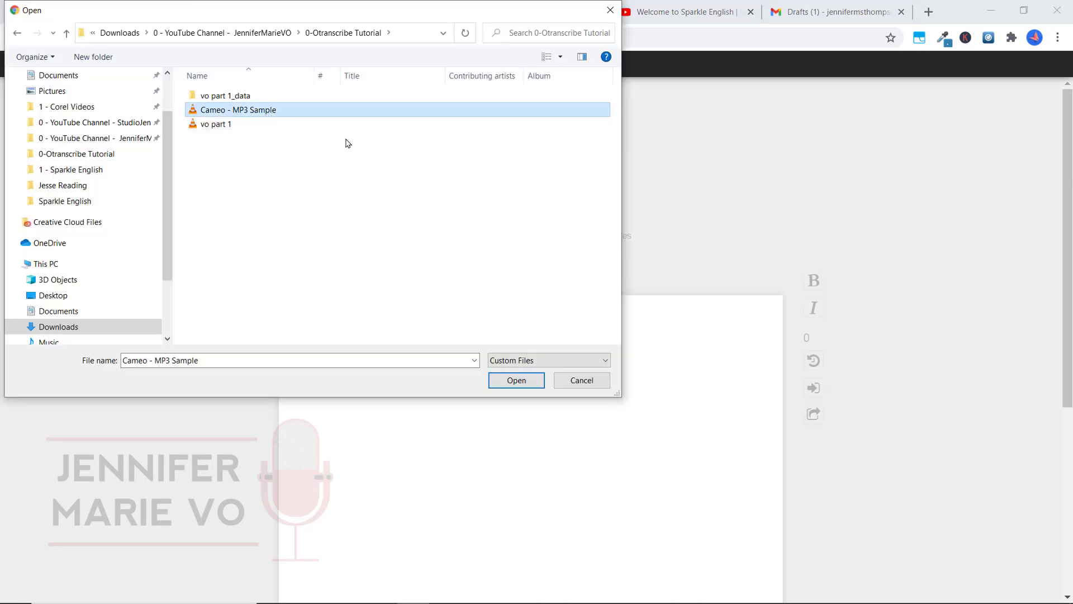
{"action": "left_click", "coordinate": [515, 380]}
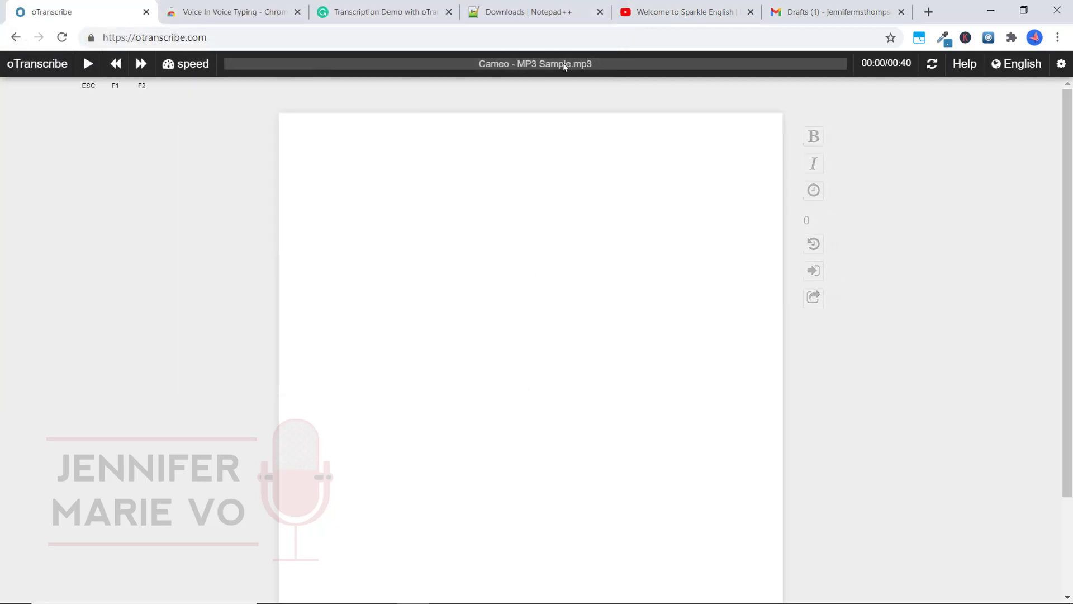
{"action": "mouse_move", "coordinate": [597, 67]}
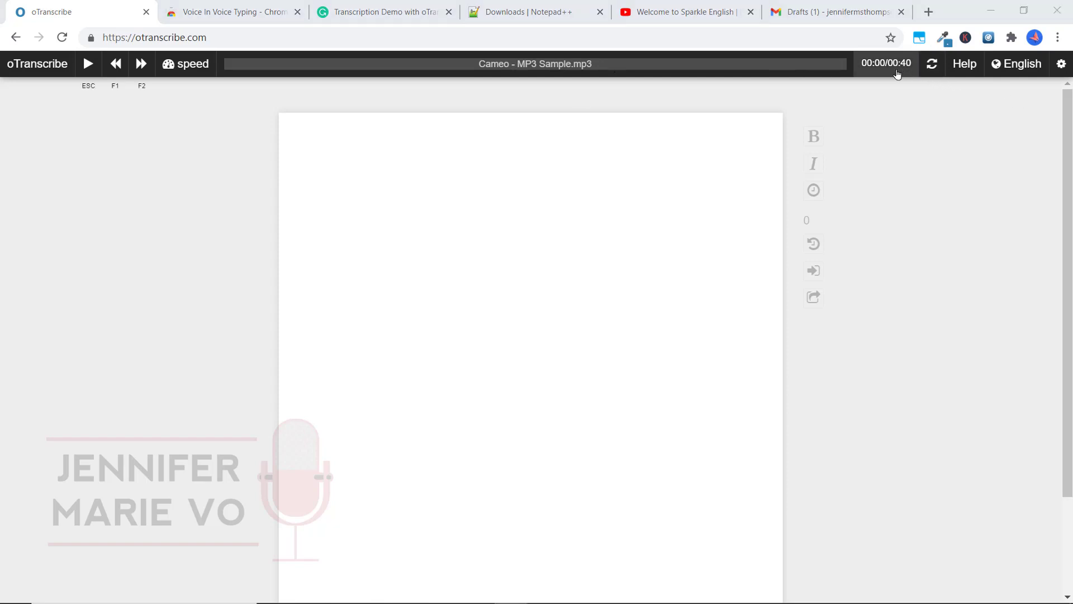
{"action": "mouse_move", "coordinate": [903, 74]}
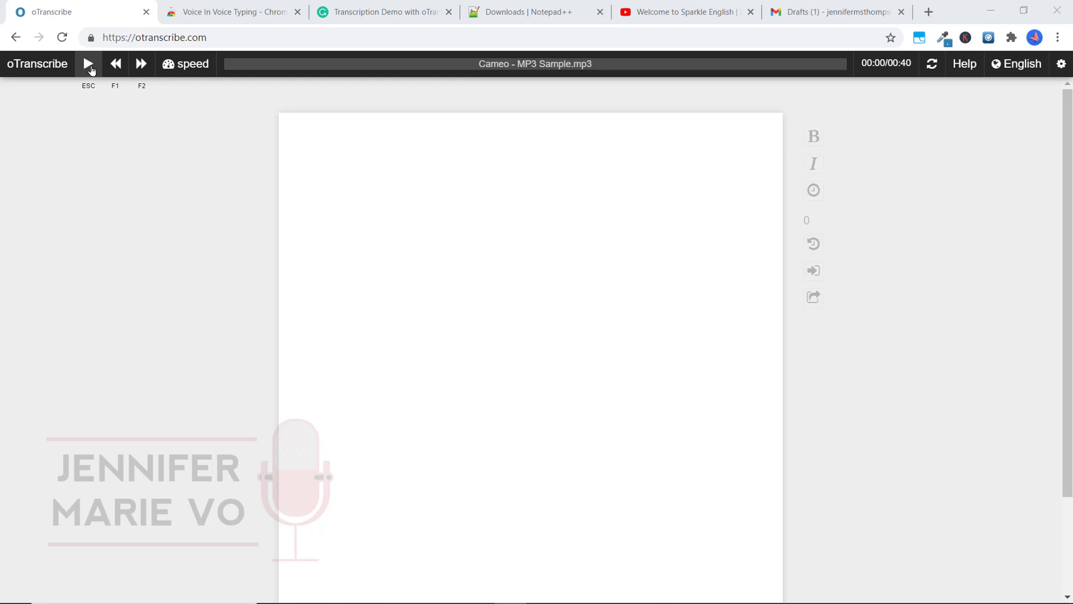
- Play the recording, type 'Hi Jill! Happy 60th birthday…', and pause at 00:10
{"action": "left_click", "coordinate": [89, 63]}
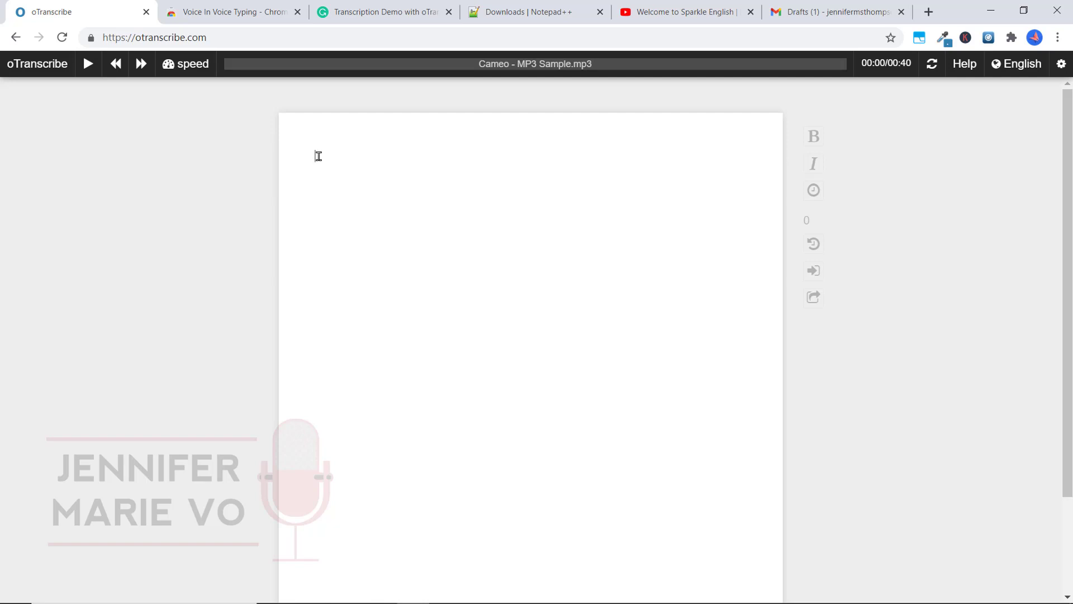
{"action": "left_click", "coordinate": [87, 63]}
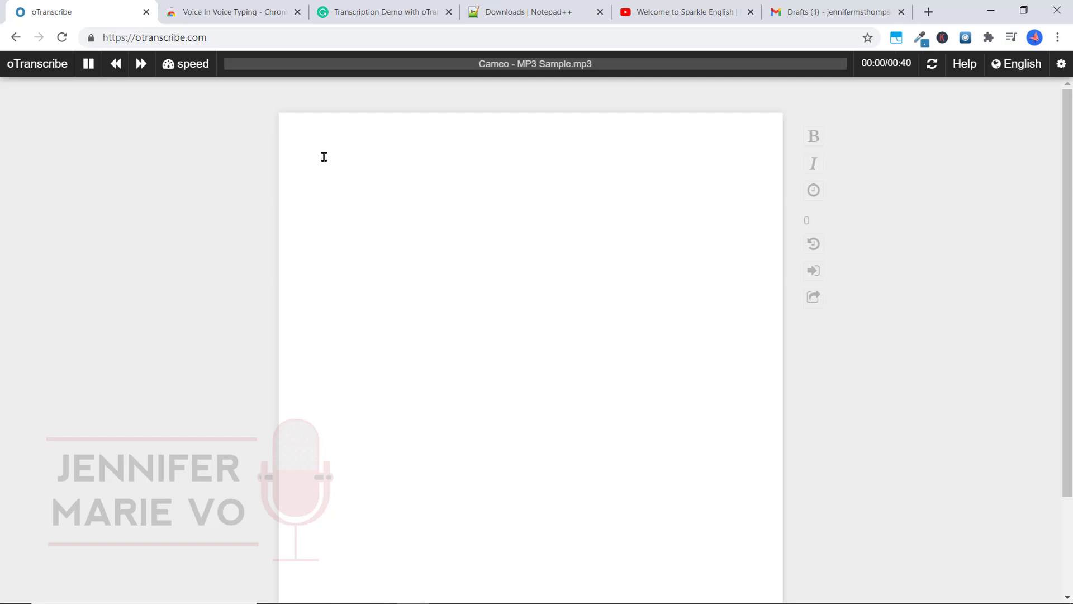
{"action": "type", "text": "Hi"}
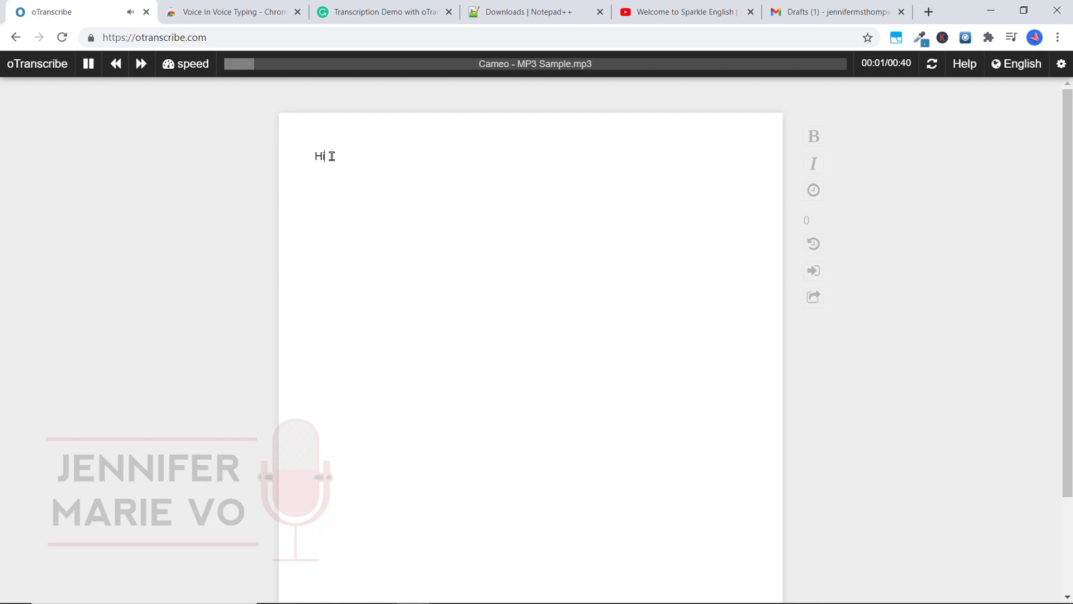
{"action": "type", "text": "ill! Happy 60th birthday. I heard that you are a big fan of mine and"}
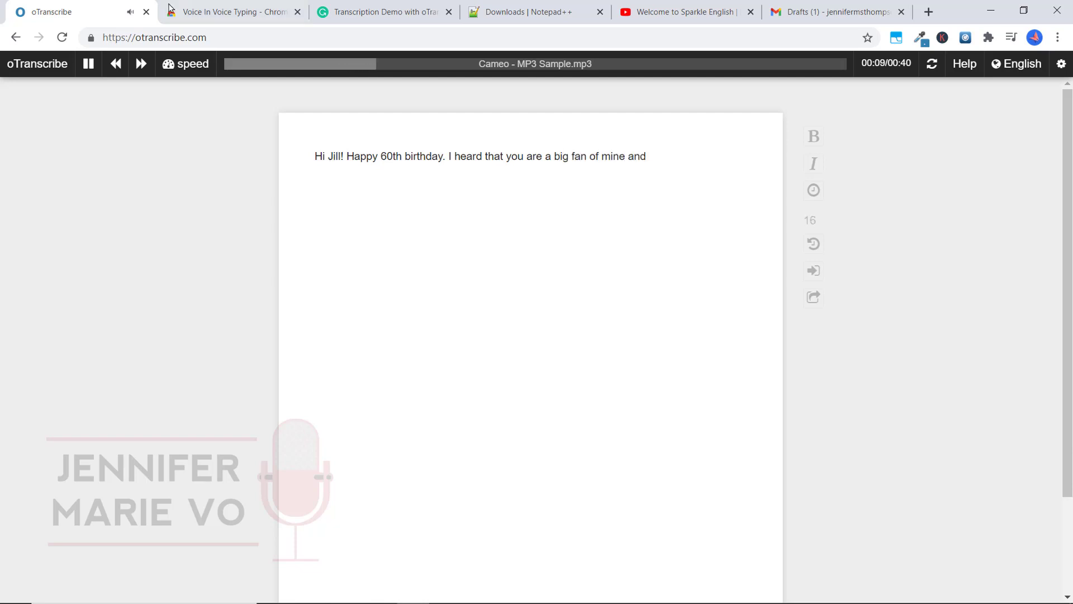
{"action": "left_click", "coordinate": [88, 64]}
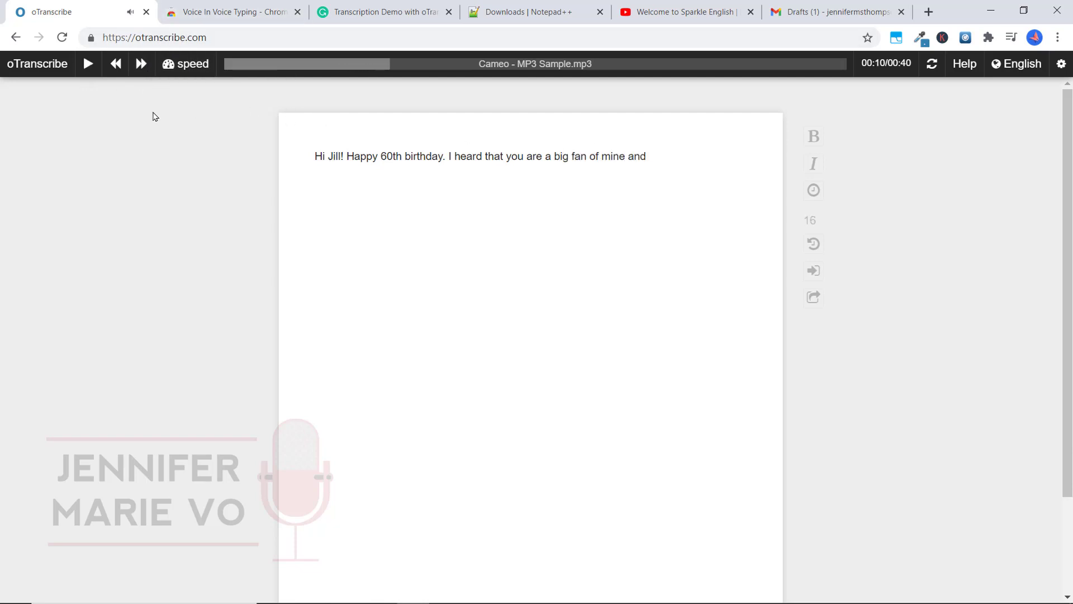
{"action": "left_click", "coordinate": [646, 156]}
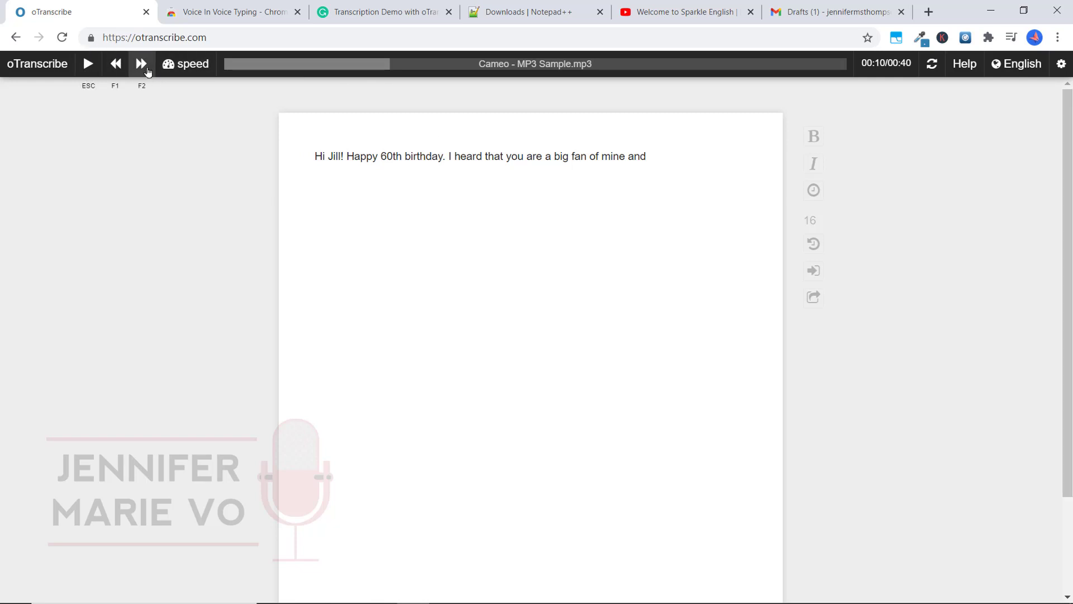
{"action": "mouse_move", "coordinate": [724, 160]}
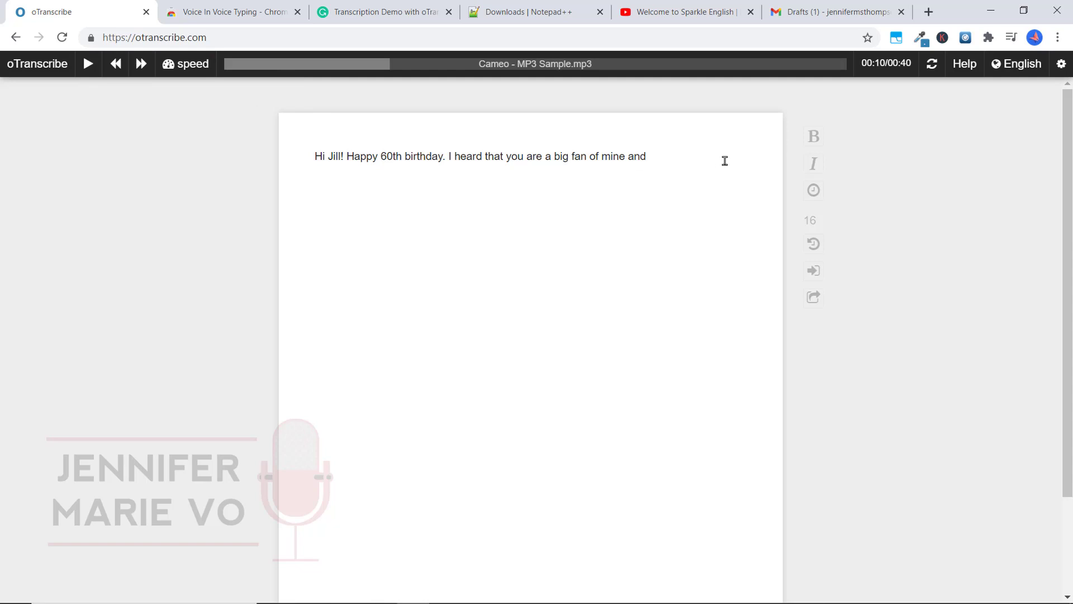
- Review the keyboard shortcuts, then bring up the playback speed control
{"action": "left_click", "coordinate": [1060, 64]}
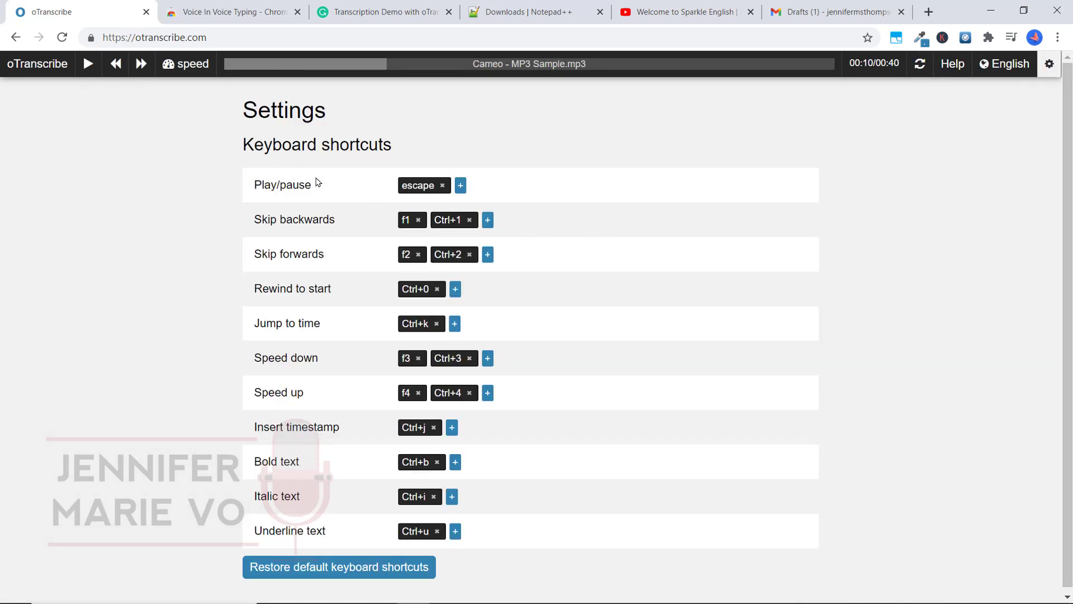
{"action": "mouse_move", "coordinate": [463, 244]}
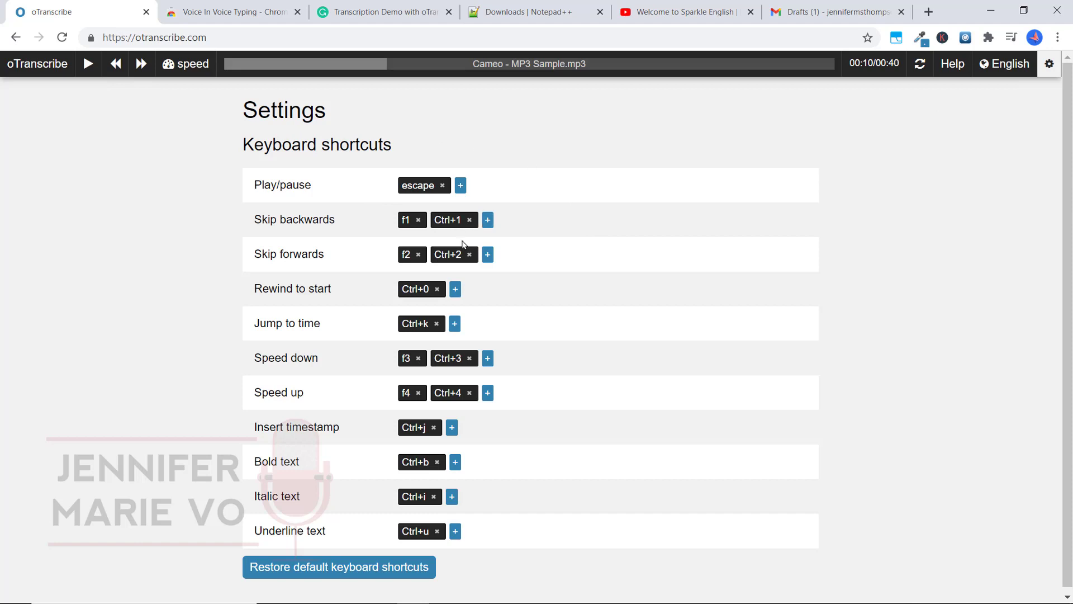
{"action": "mouse_move", "coordinate": [552, 394]}
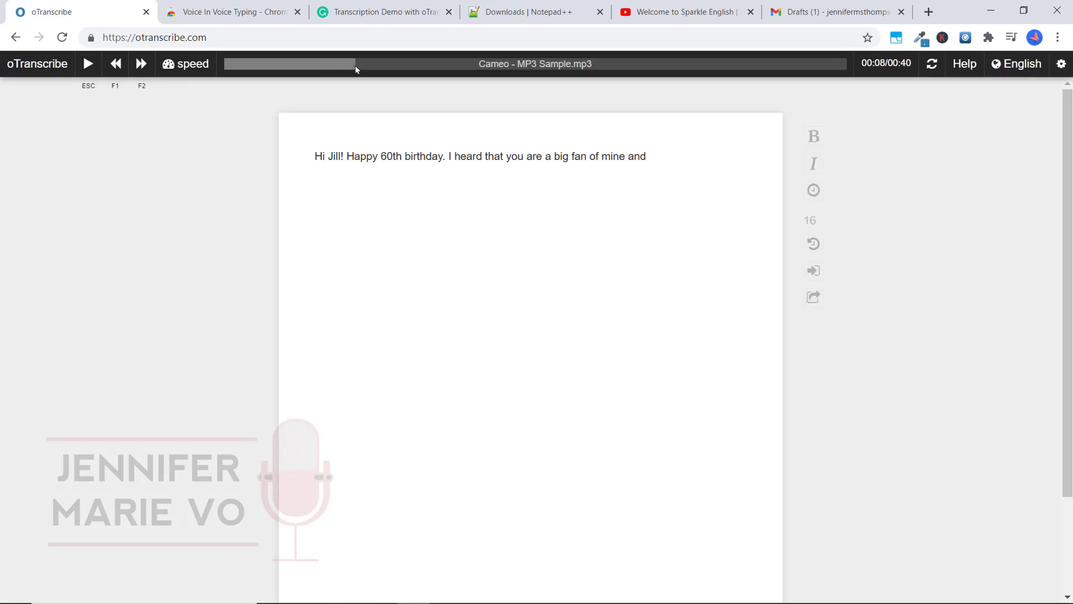
{"action": "left_click", "coordinate": [192, 63]}
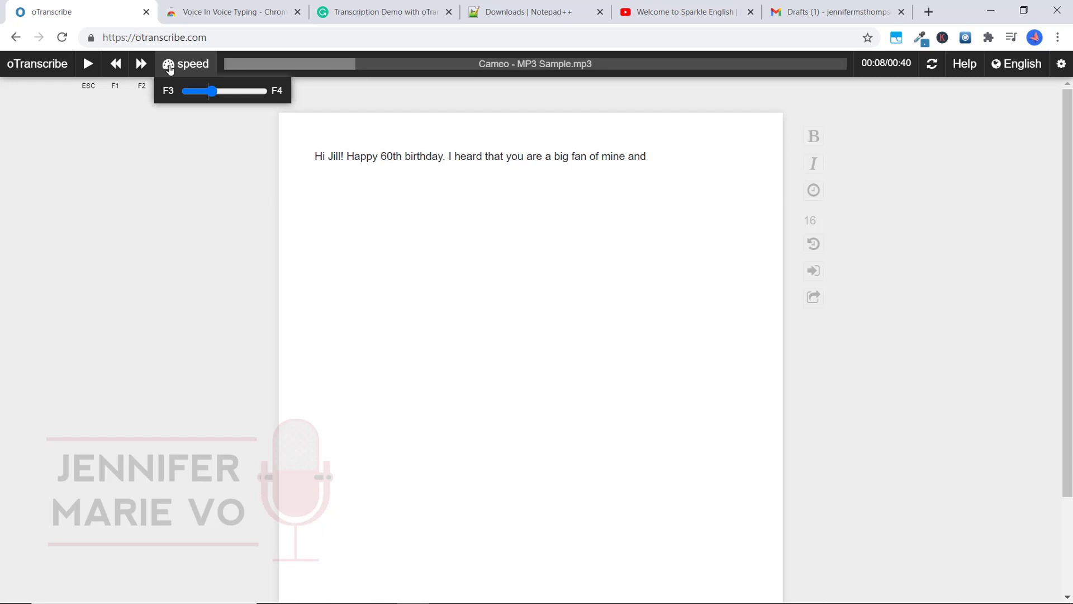
- Adjust playback speed and type through 'Bachelor in Paradise and I so appreciate that support.'
{"action": "left_click_drag", "start_coordinate": [205, 91], "coordinate": [213, 91]}
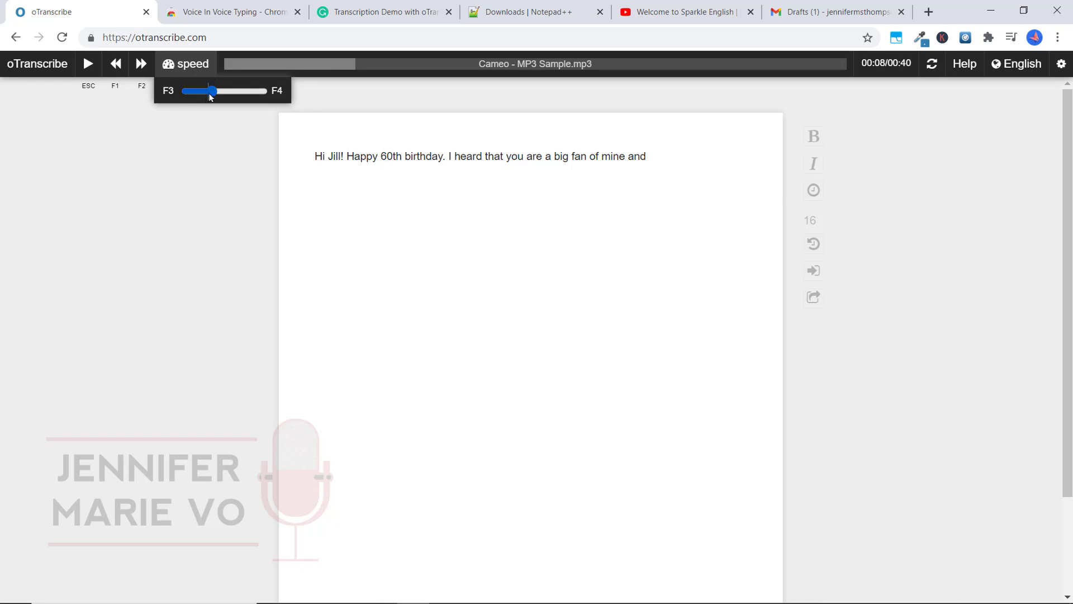
{"action": "left_click_drag", "start_coordinate": [208, 91], "coordinate": [186, 91]}
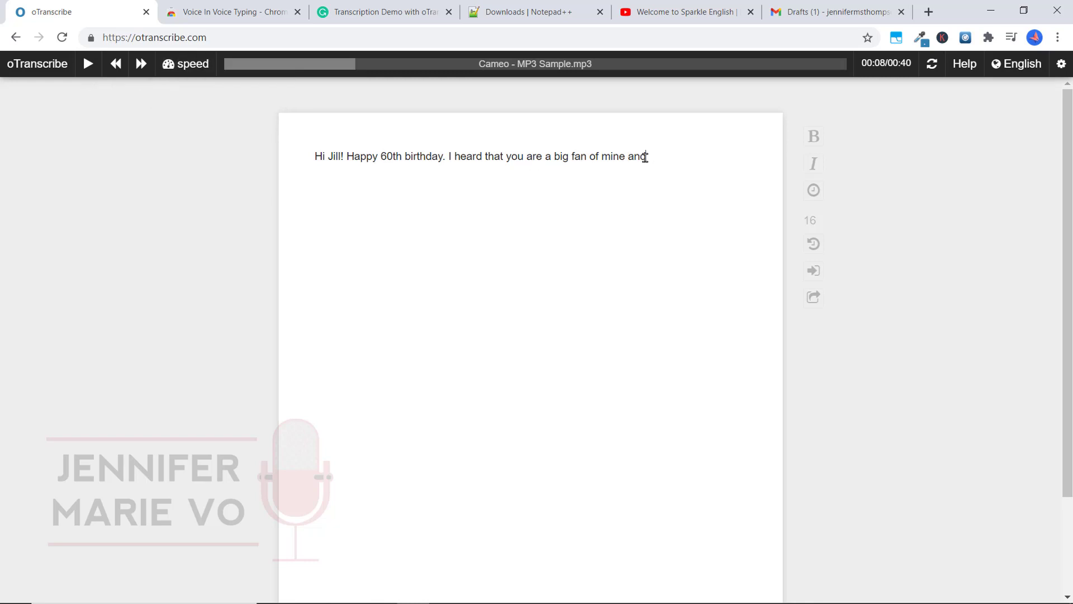
{"action": "left_click", "coordinate": [88, 64]}
{"action": "type", "text": " you loved me in Ba"}
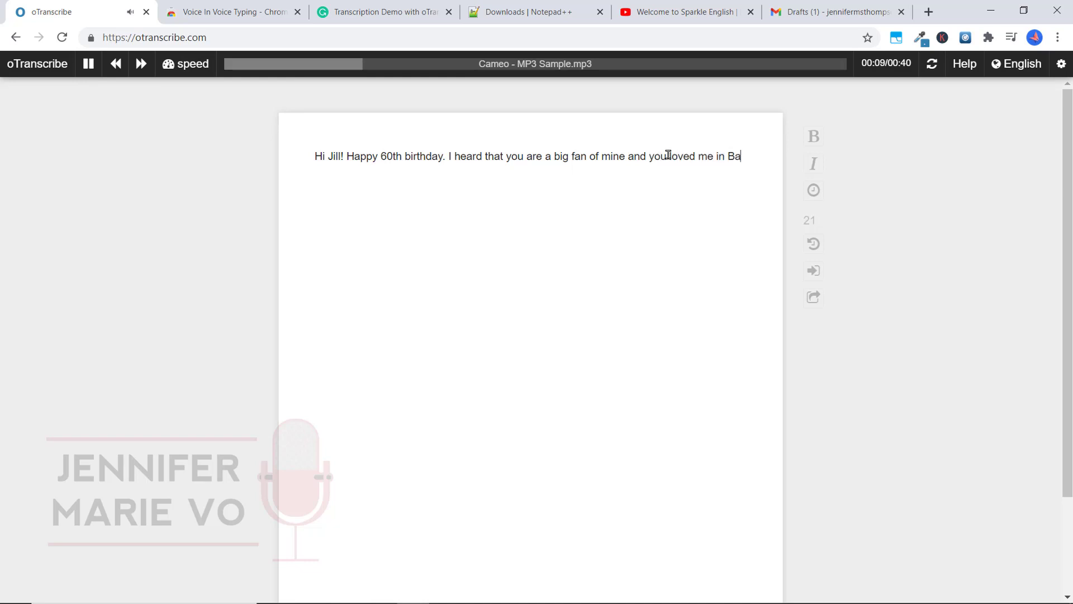
{"action": "type", "text": "chelor in Paradise an"}
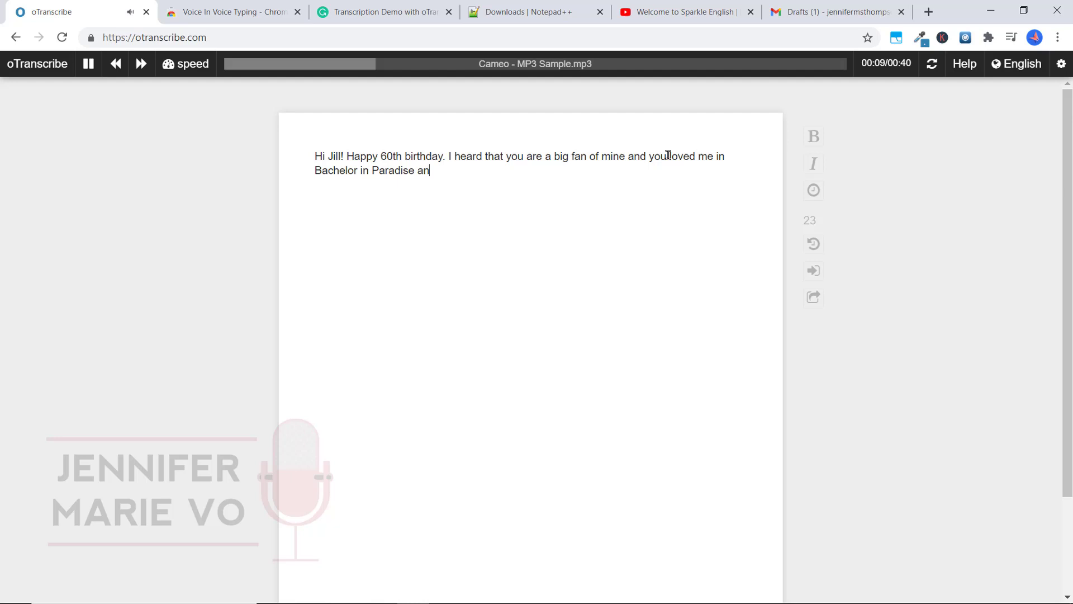
{"action": "type", "text": "d I so appreciate that support."}
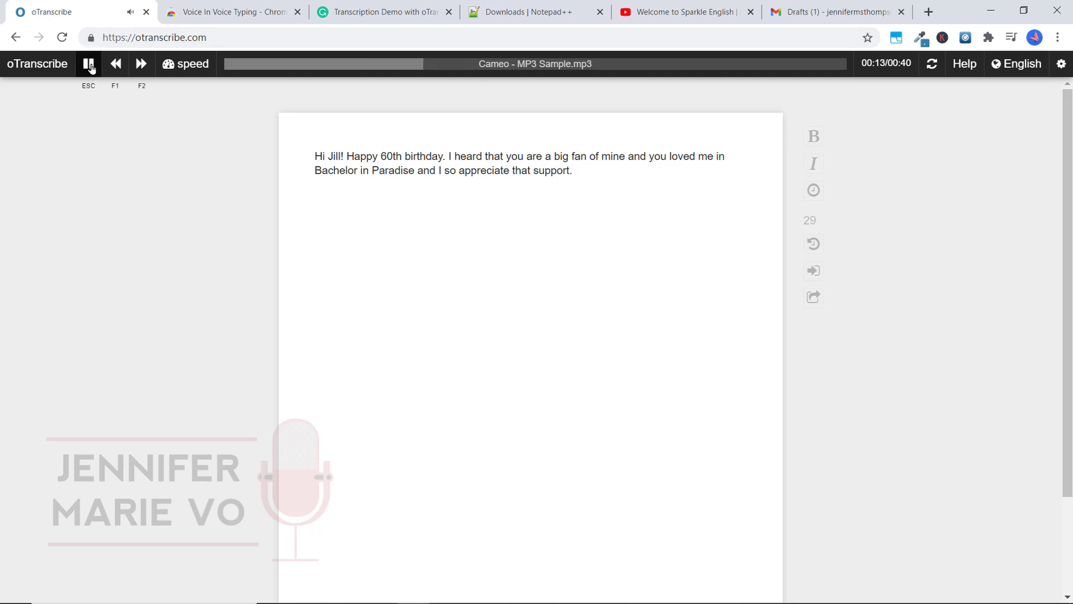
{"action": "left_click", "coordinate": [185, 64]}
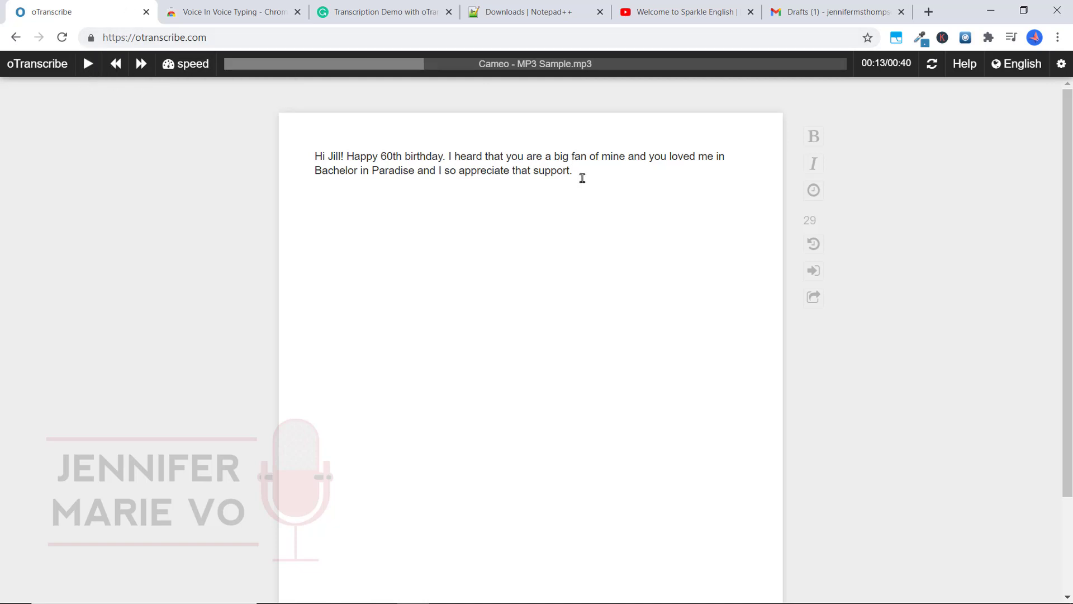
{"action": "left_click", "coordinate": [185, 64]}
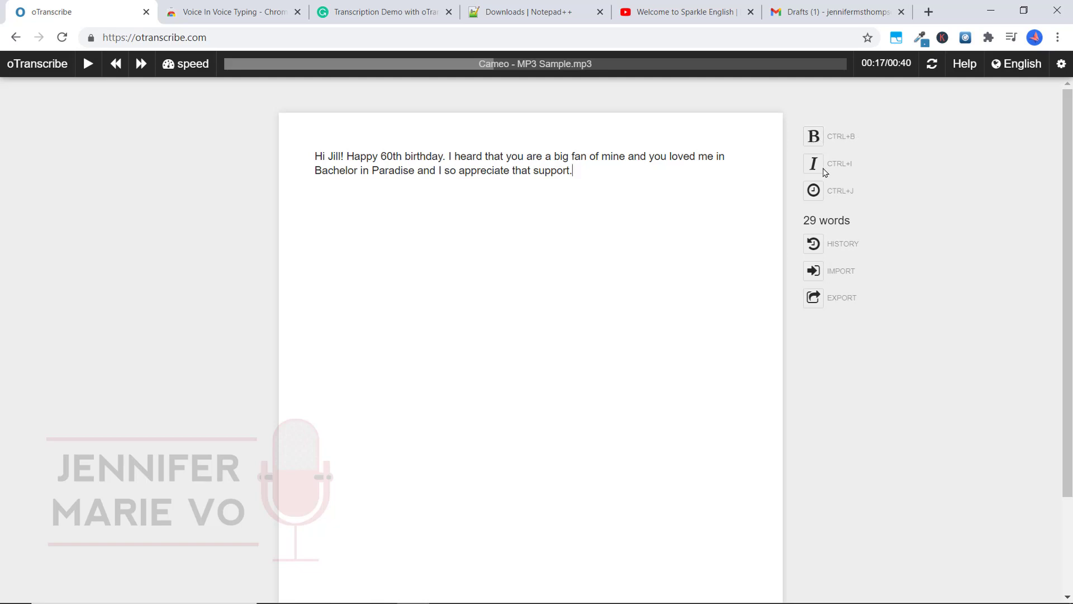
{"action": "mouse_move", "coordinate": [847, 271]}
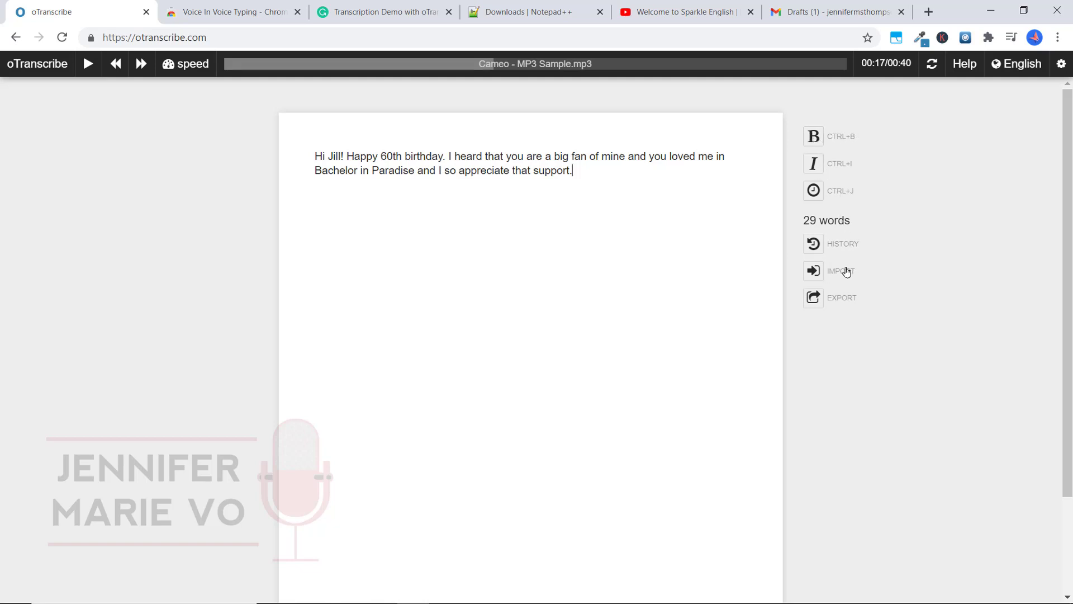
- Insert a 00:11 timestamp after 'support.' and type 'But it's not about me today; it's about you.'
{"action": "left_click", "coordinate": [812, 190]}
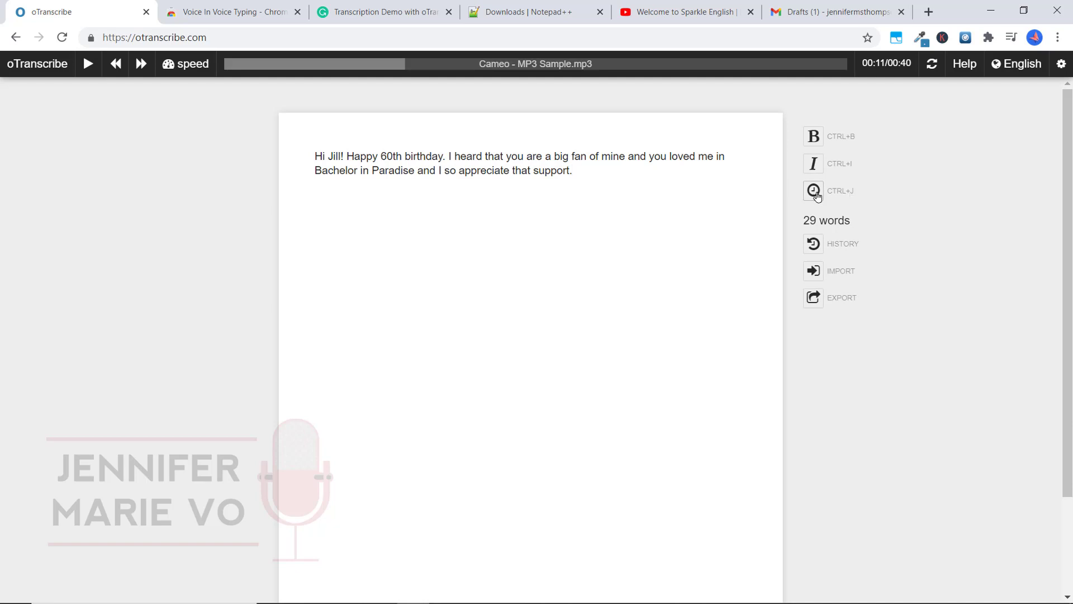
{"action": "left_click", "coordinate": [813, 190]}
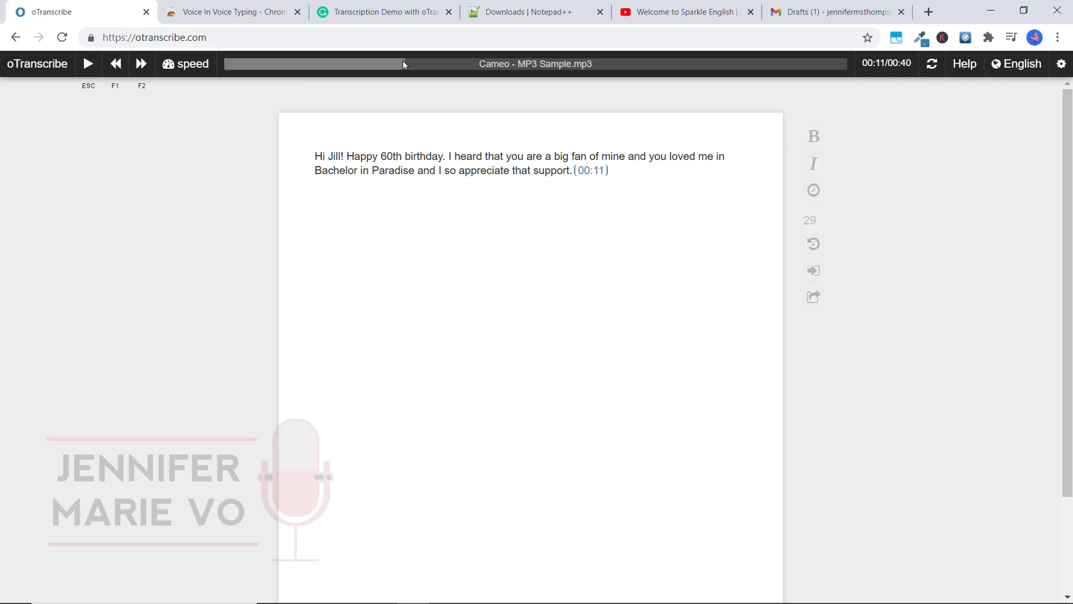
{"action": "left_click", "coordinate": [88, 64]}
{"action": "type", "text": " But it's not about me t"}
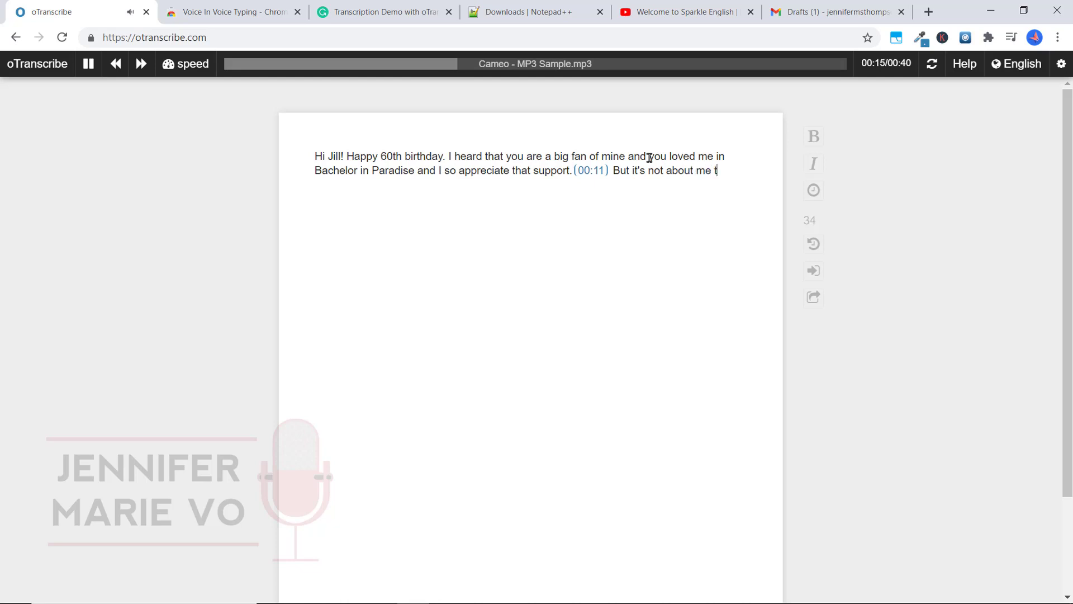
{"action": "type", "text": "oday ;"}
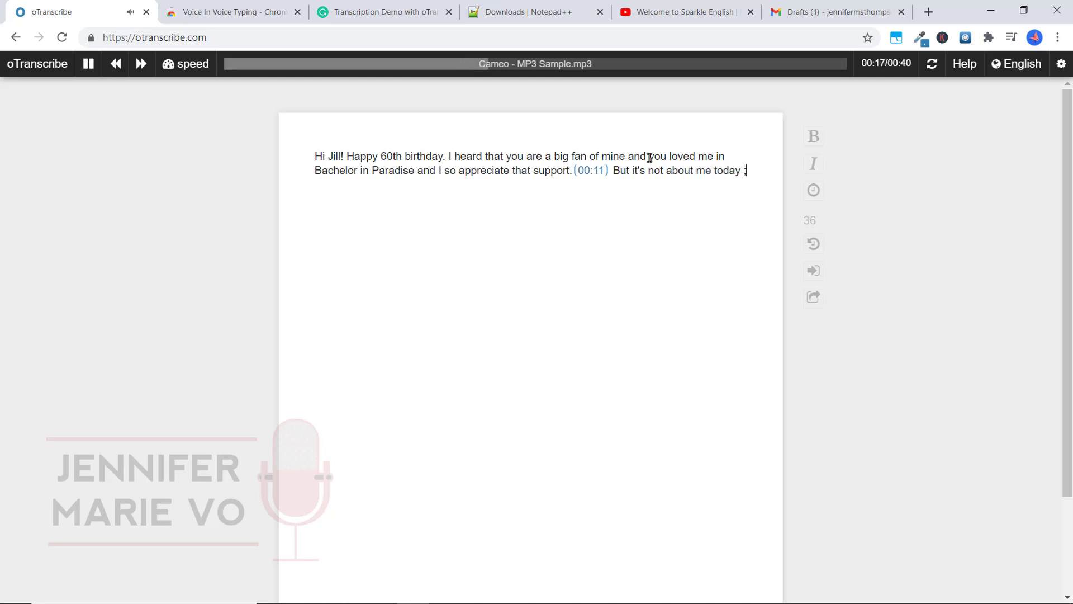
{"action": "type", "text": "it's about"}
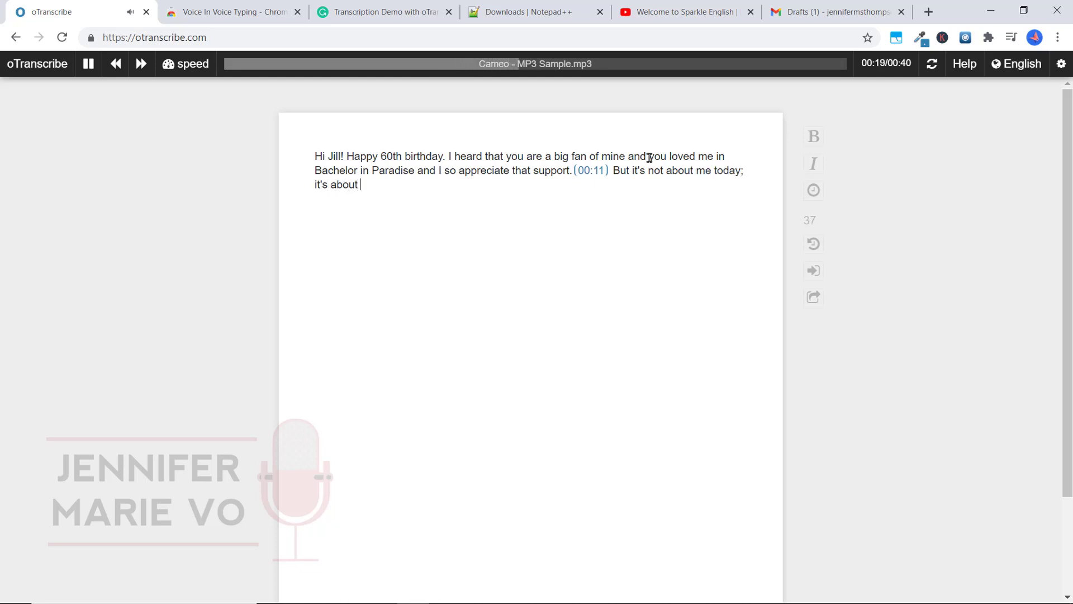
{"action": "type", "text": "you."}
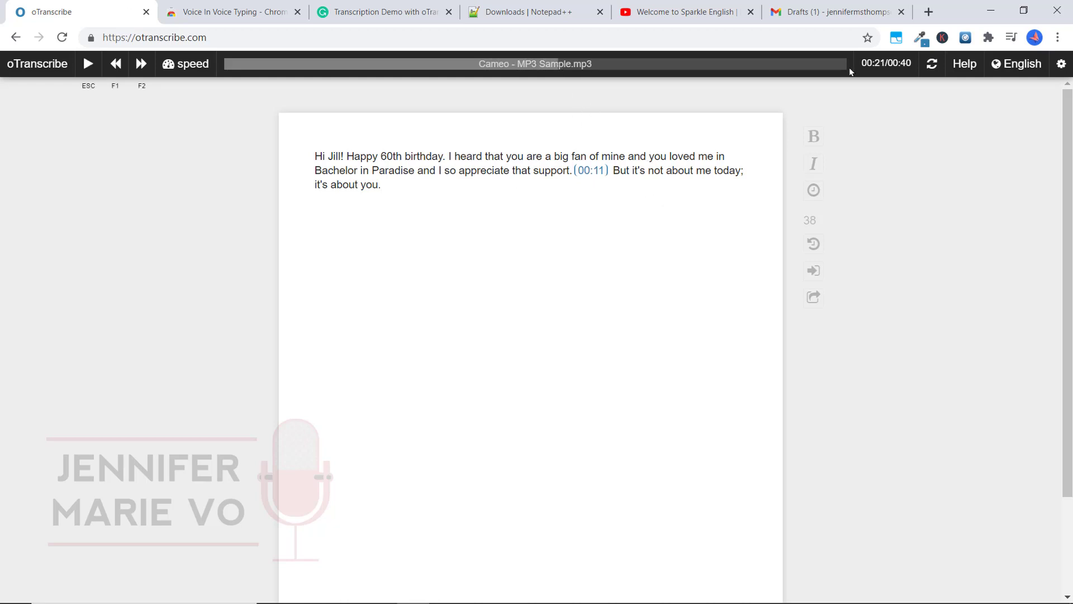
{"action": "mouse_move", "coordinate": [814, 272]}
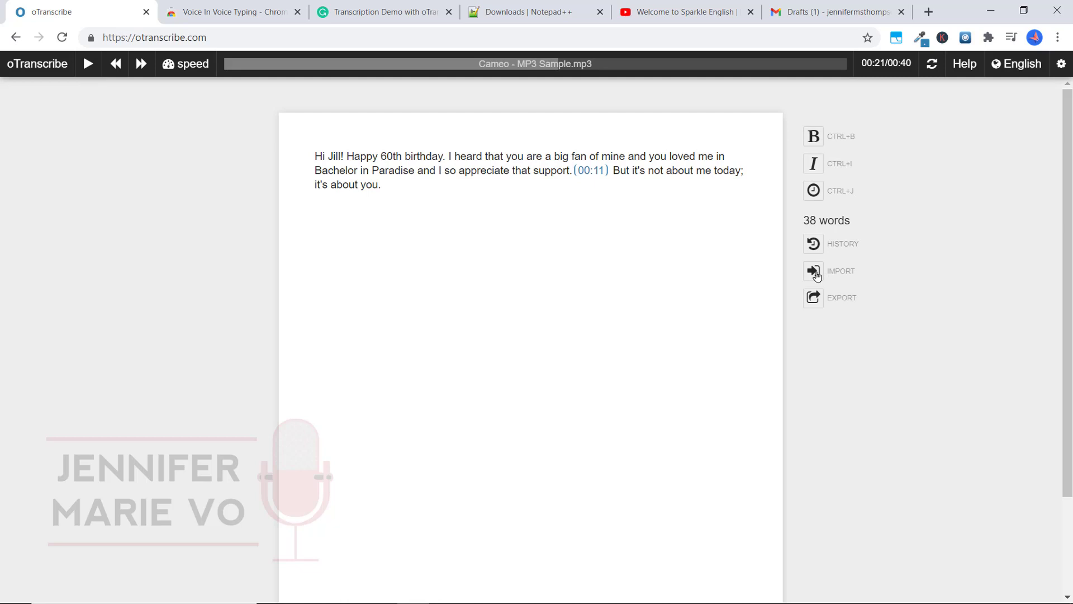
{"action": "mouse_move", "coordinate": [814, 308]}
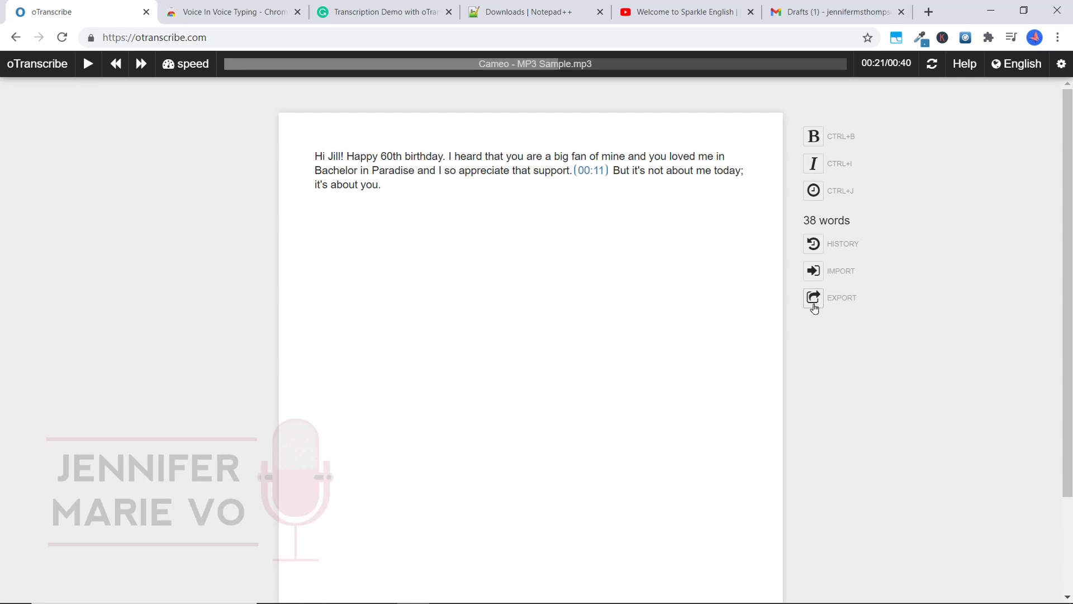
- Download the transcript as Plain text (.txt) and open the downloaded file
{"action": "left_click", "coordinate": [813, 297]}
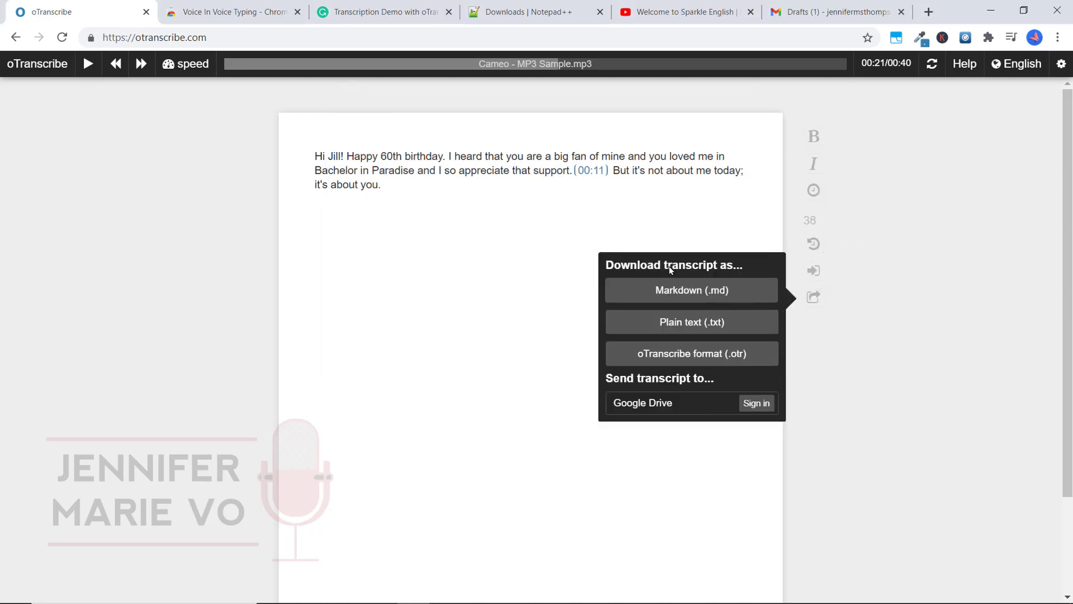
{"action": "left_click", "coordinate": [691, 290]}
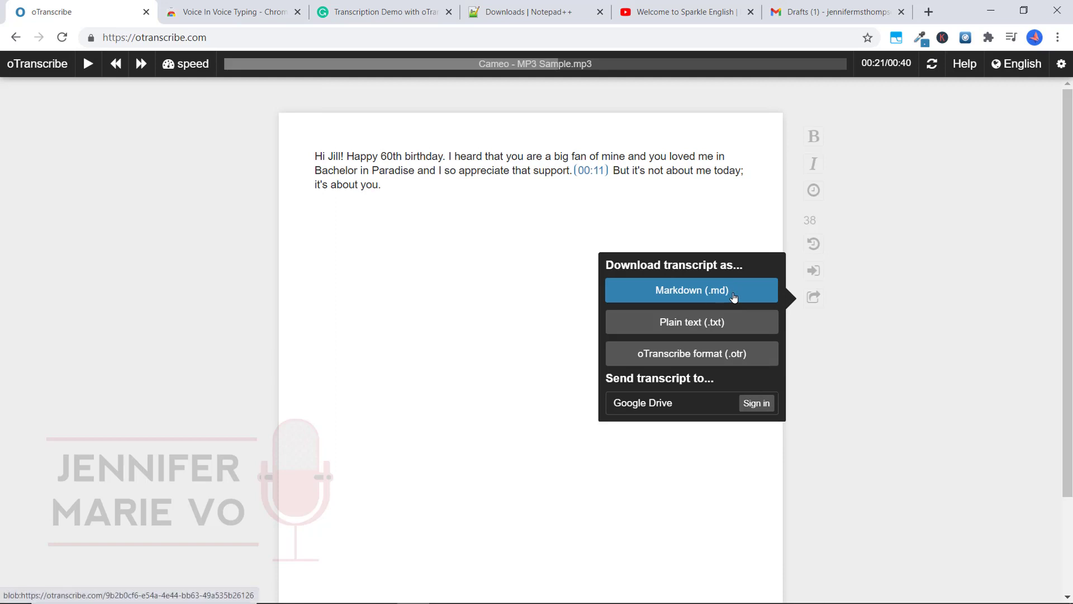
{"action": "left_click", "coordinate": [691, 354]}
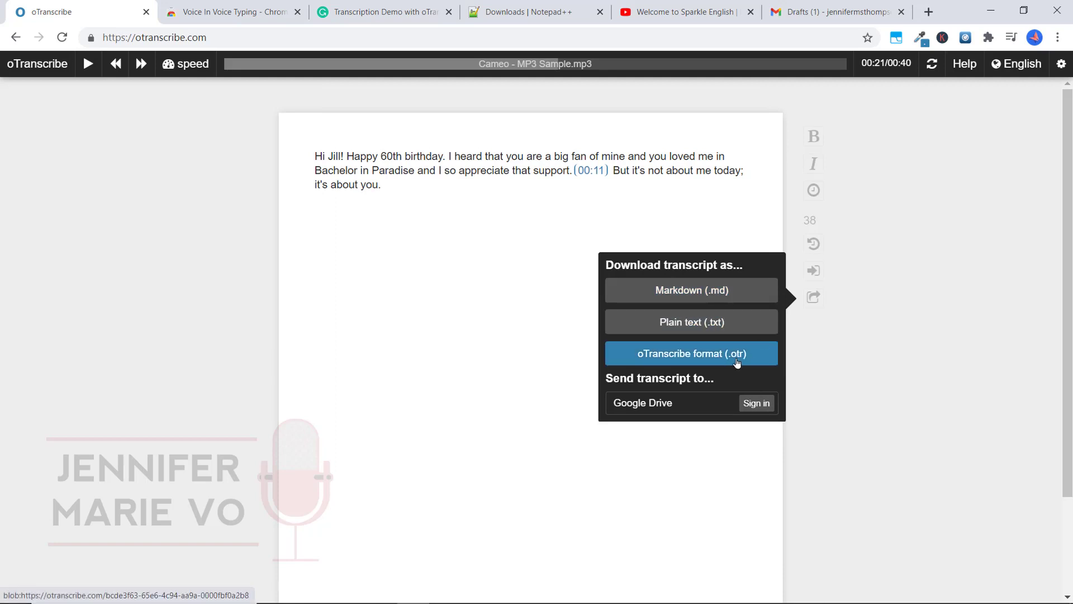
{"action": "mouse_move", "coordinate": [653, 407]}
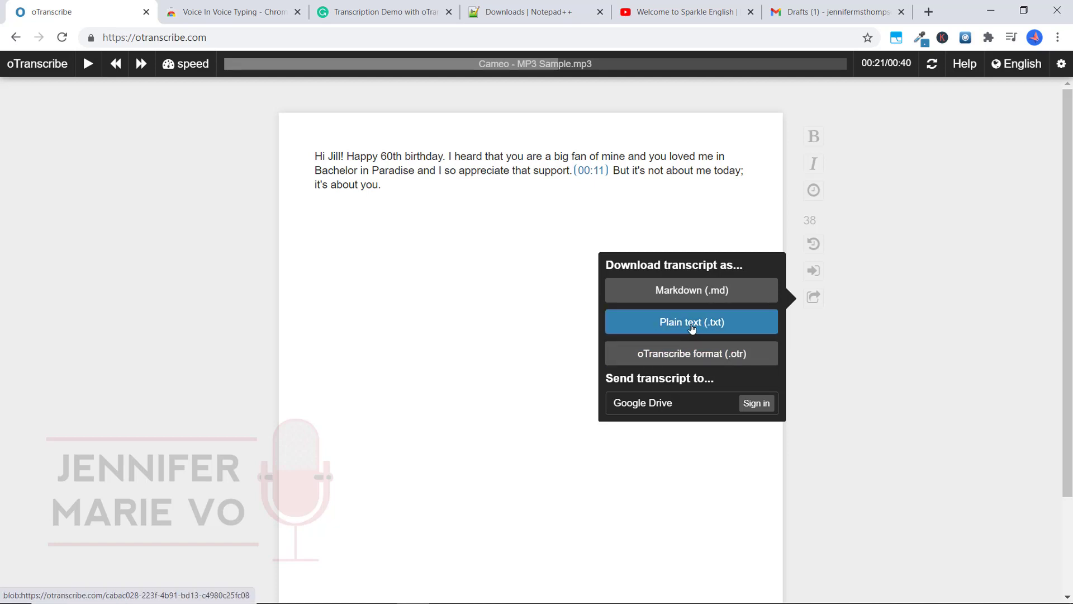
{"action": "left_click", "coordinate": [690, 322]}
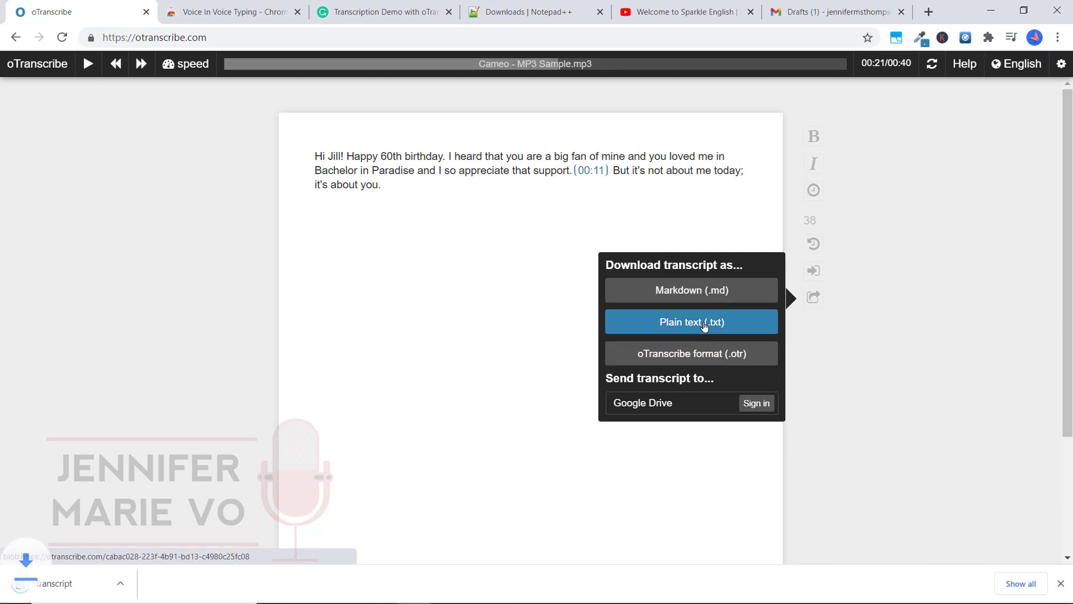
{"action": "left_click", "coordinate": [691, 322]}
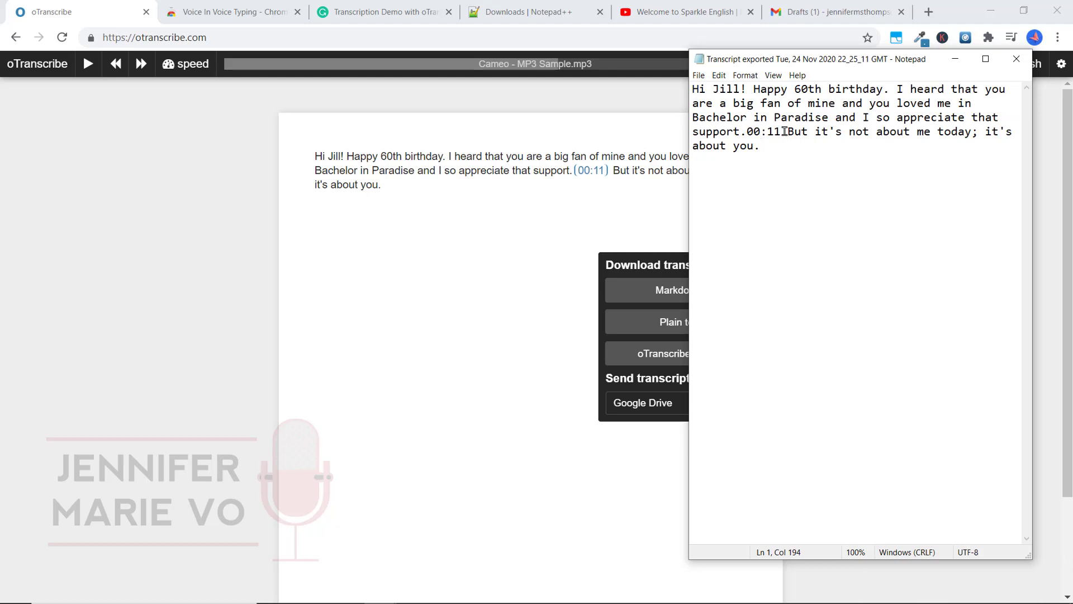
- Delete the 00:11 timestamp from the Notepad text and return to oTranscribe
{"action": "double_click", "coordinate": [765, 132]}
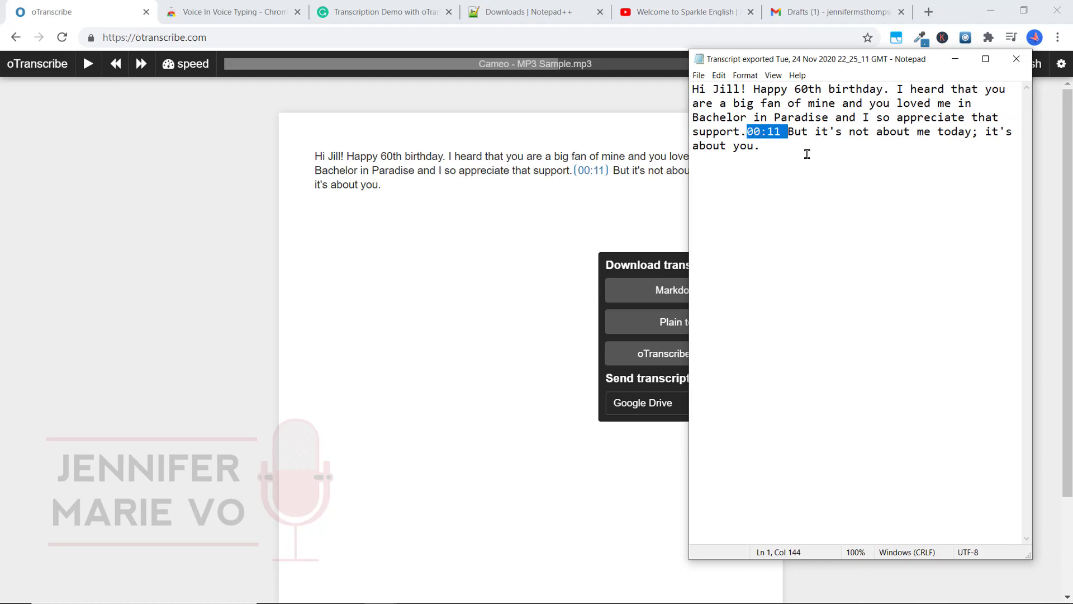
{"action": "key", "text": "Delete"}
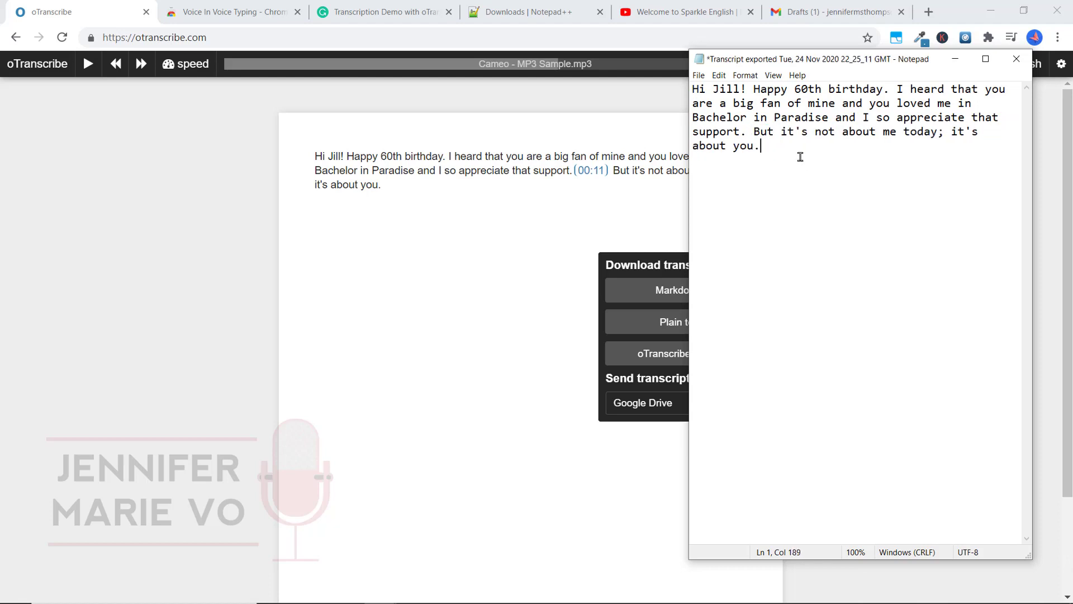
{"action": "left_click", "coordinate": [698, 76]}
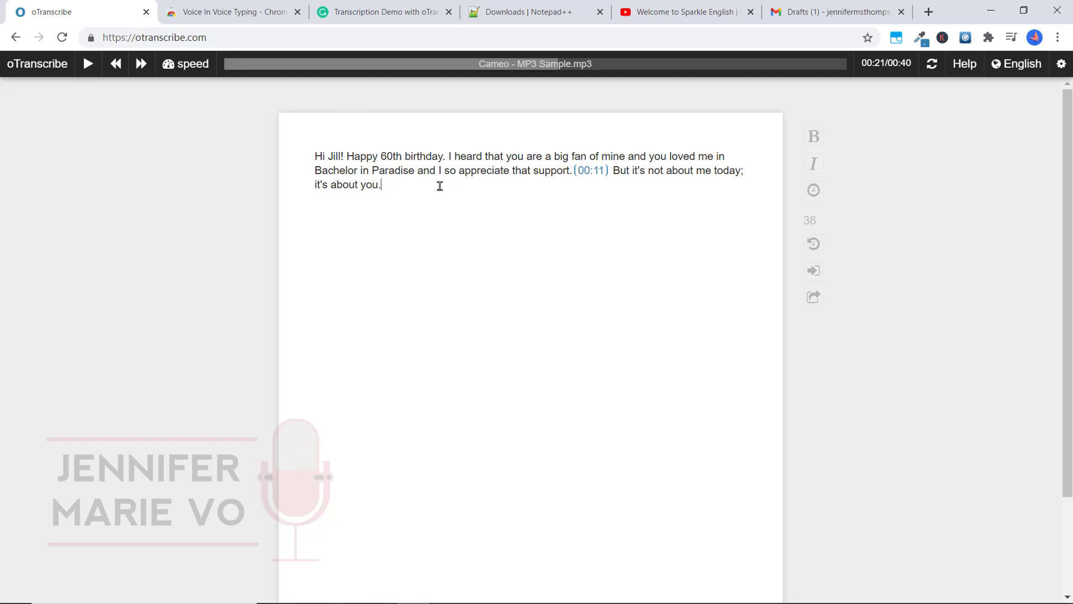
{"action": "mouse_move", "coordinate": [391, 201]}
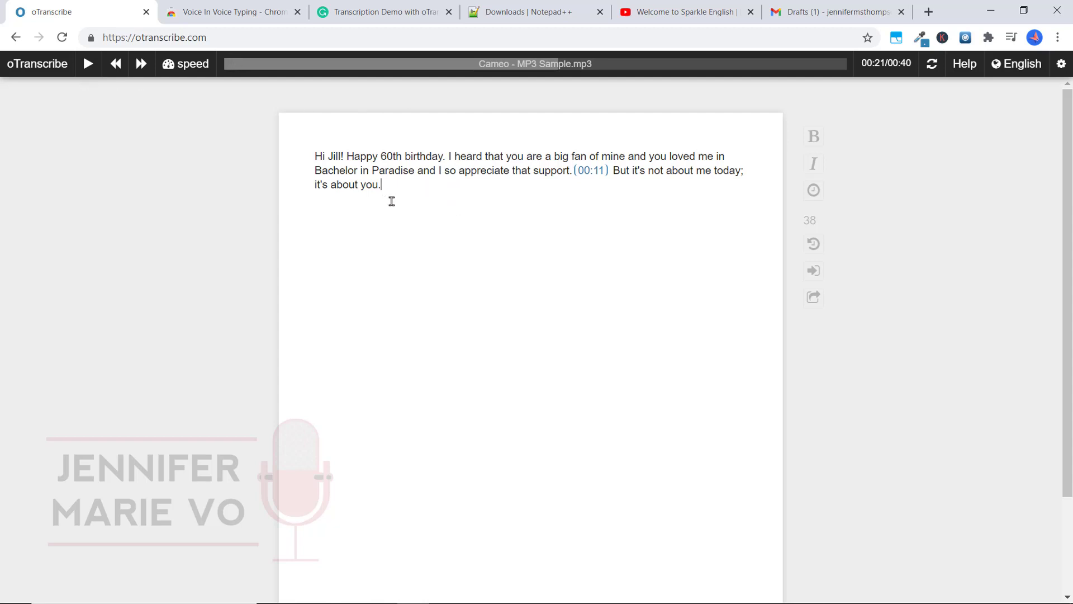
{"action": "mouse_move", "coordinate": [499, 228]}
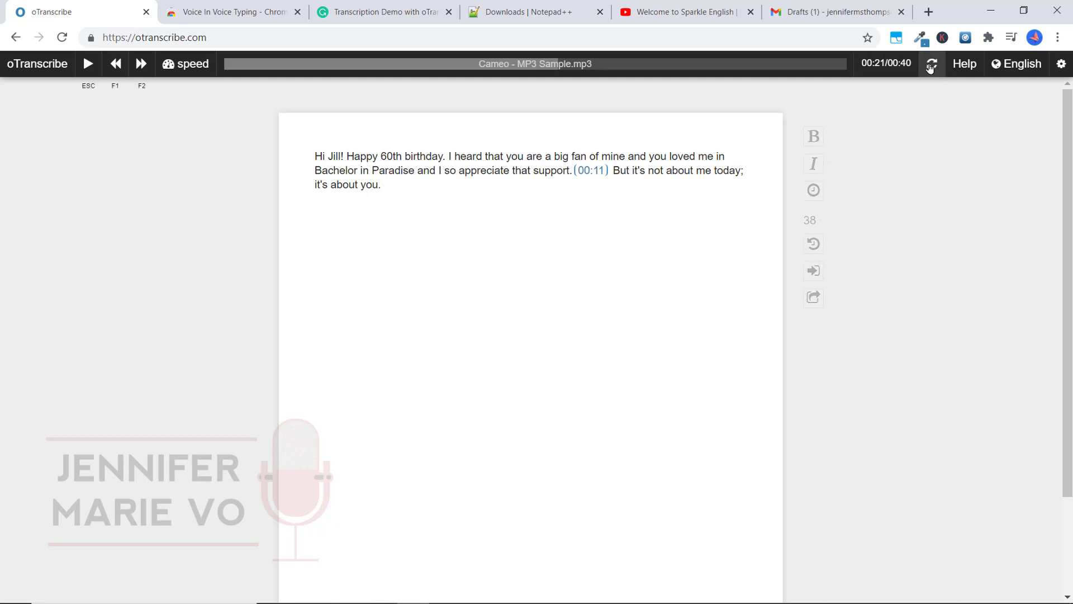
- Reset the loaded media, choose the YouTube video option, and switch to the 'Welcome to Sparkle English' tab
{"action": "left_click", "coordinate": [930, 64]}
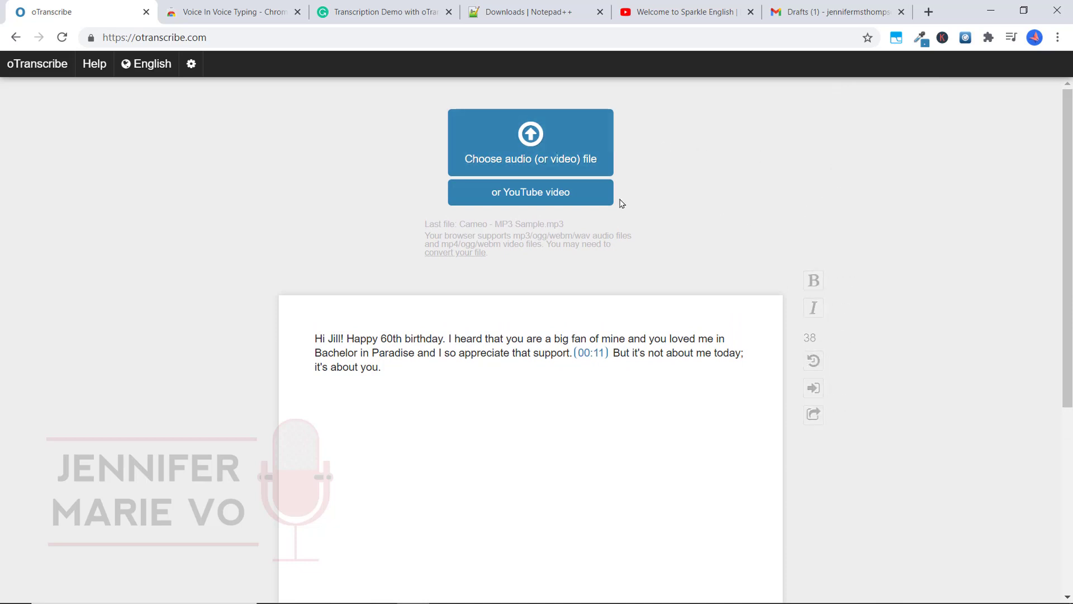
{"action": "left_click", "coordinate": [530, 192]}
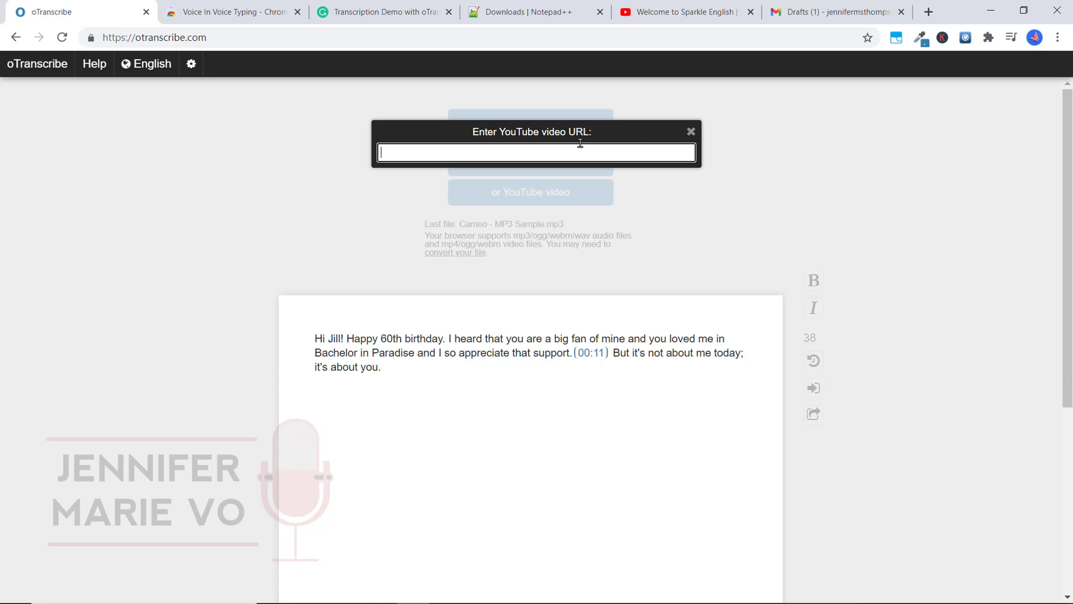
{"action": "left_click", "coordinate": [684, 12]}
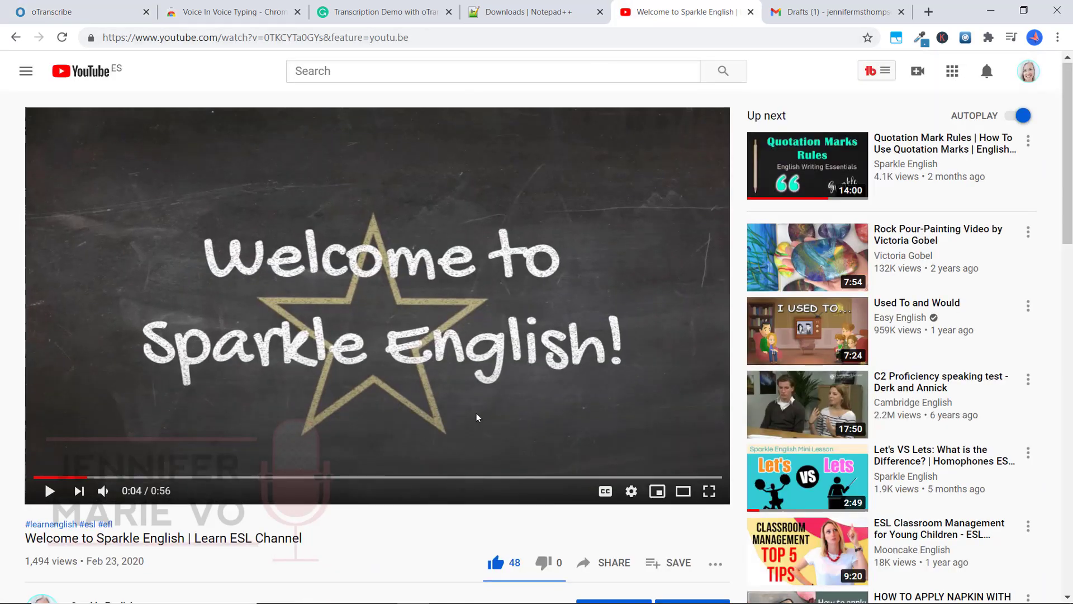
- Copy the Welcome to Sparkle English video's youtu.be short link from its share options
{"action": "scroll", "scroll_direction": "down", "scroll_amount": 3}
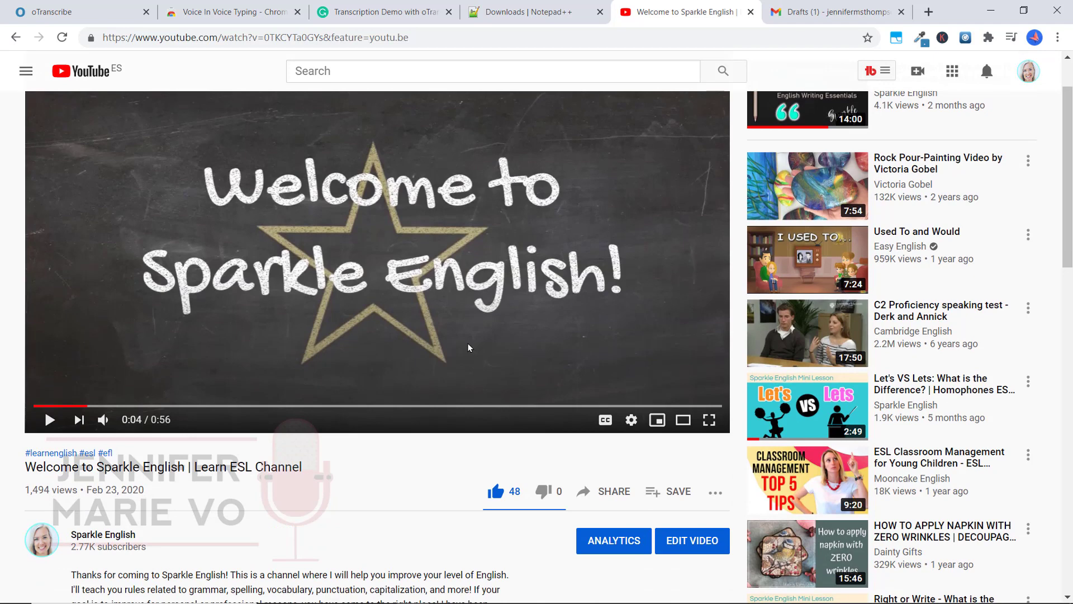
{"action": "mouse_move", "coordinate": [564, 408]}
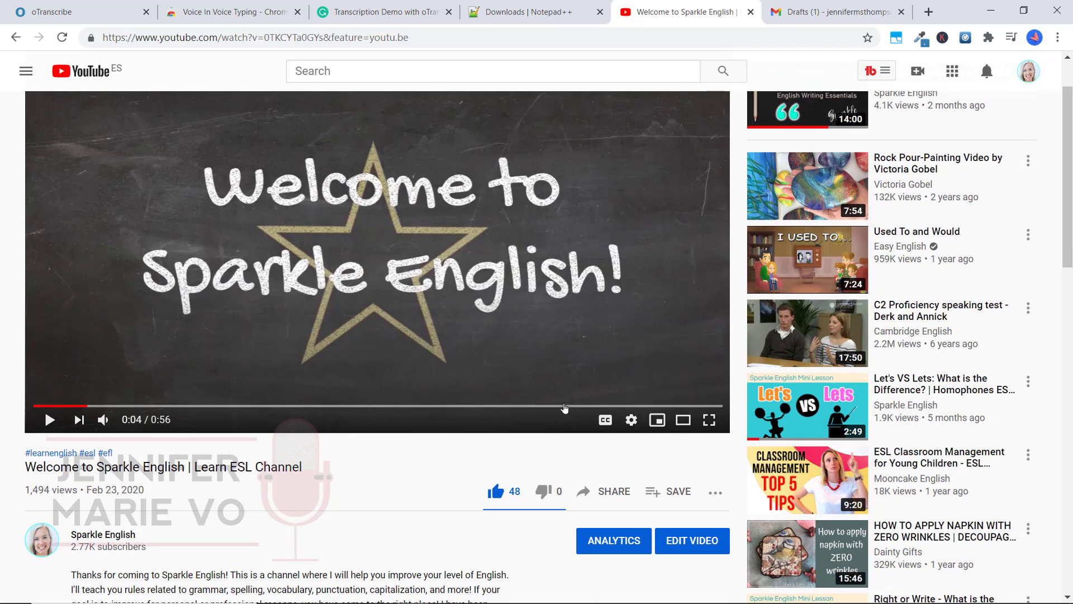
{"action": "left_click", "coordinate": [605, 491]}
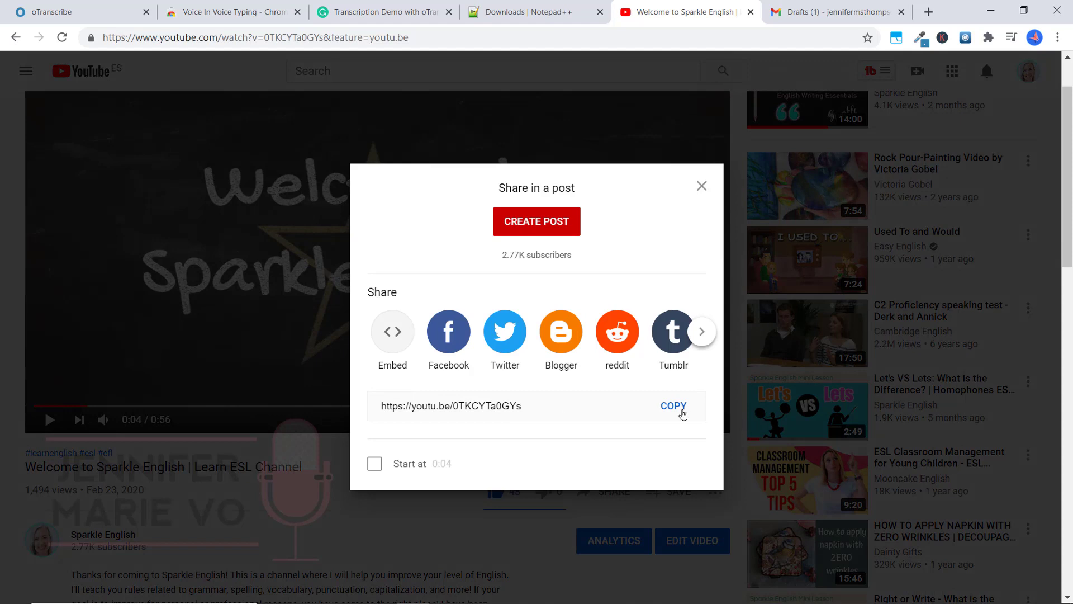
{"action": "left_click", "coordinate": [673, 405]}
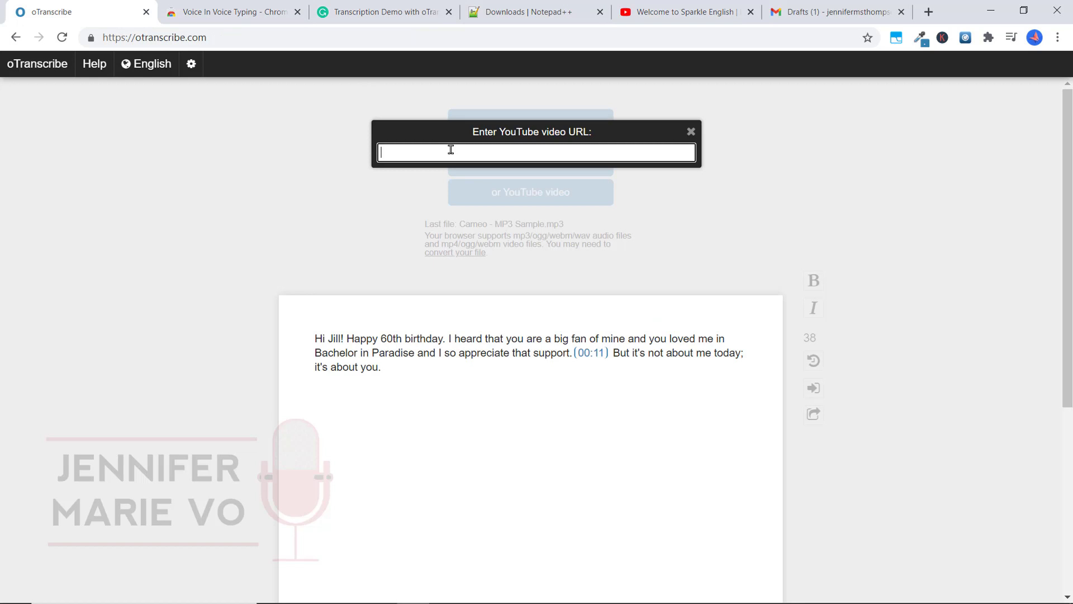
{"action": "type", "text": "https://youtu.be/0TKCYTa0GYs"}
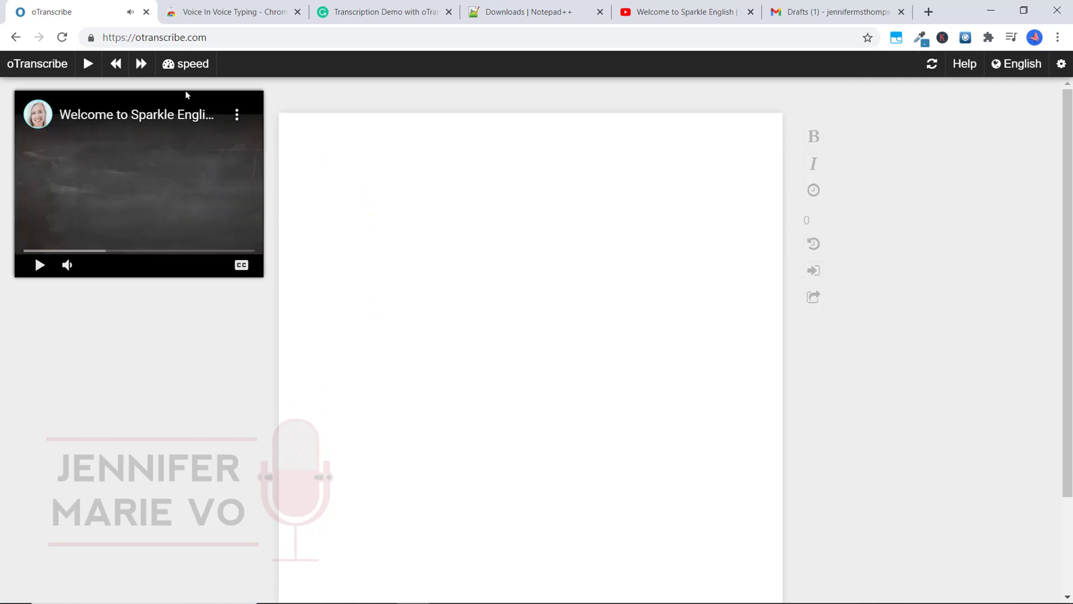
{"action": "mouse_move", "coordinate": [67, 265]}
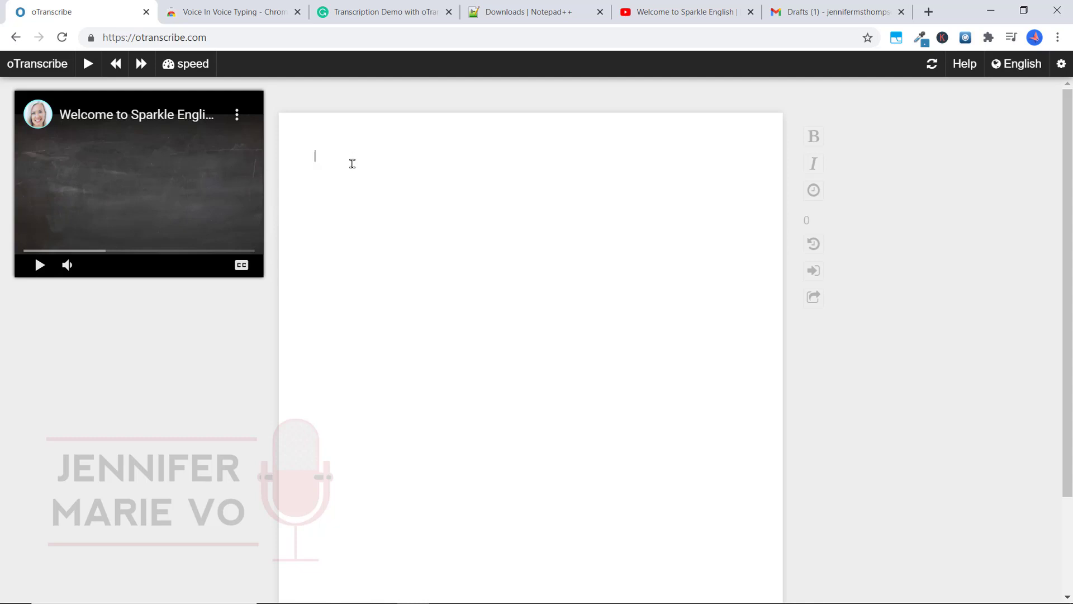
{"action": "left_click", "coordinate": [88, 64]}
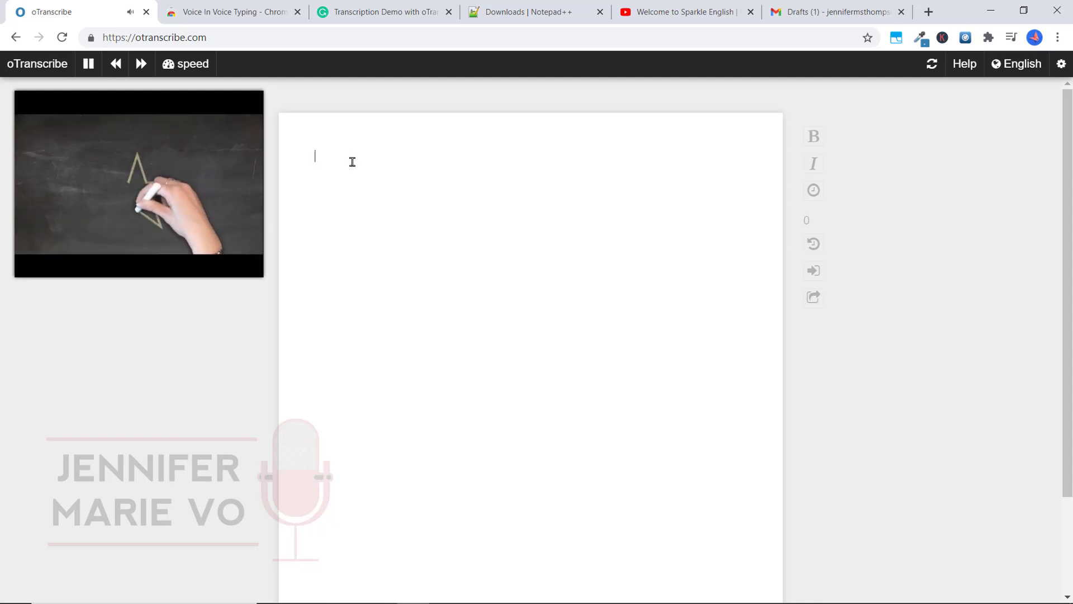
{"action": "left_click", "coordinate": [87, 64]}
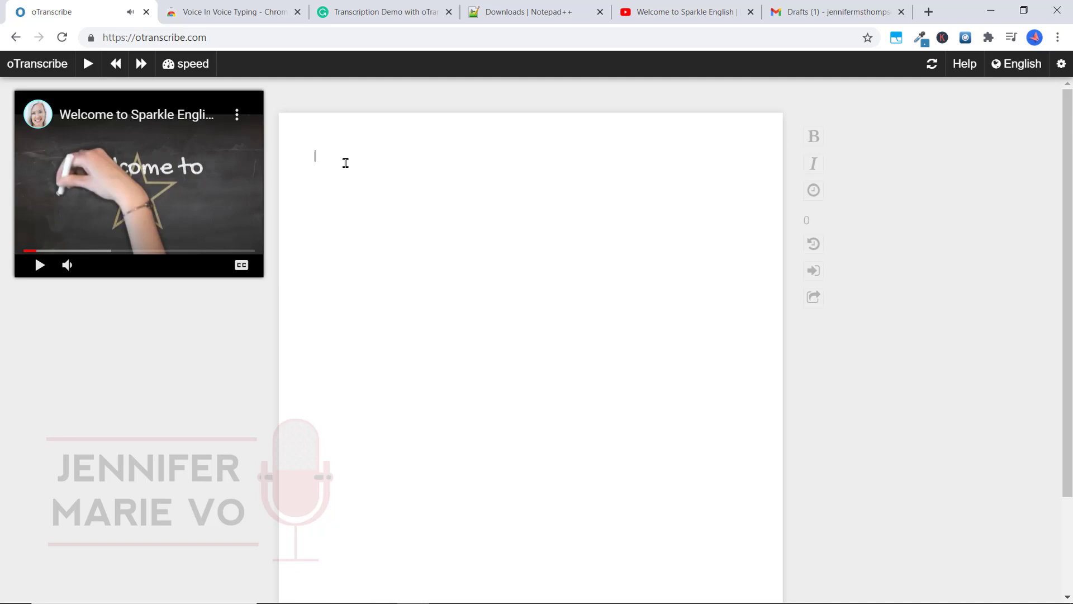
{"action": "left_click", "coordinate": [190, 64]}
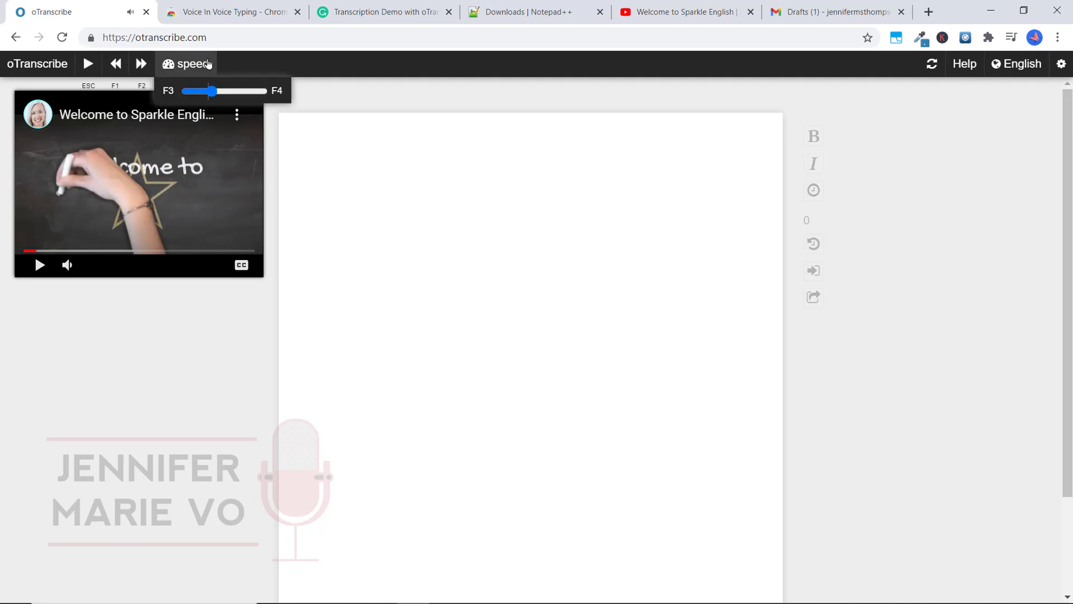
{"action": "left_click", "coordinate": [344, 164]}
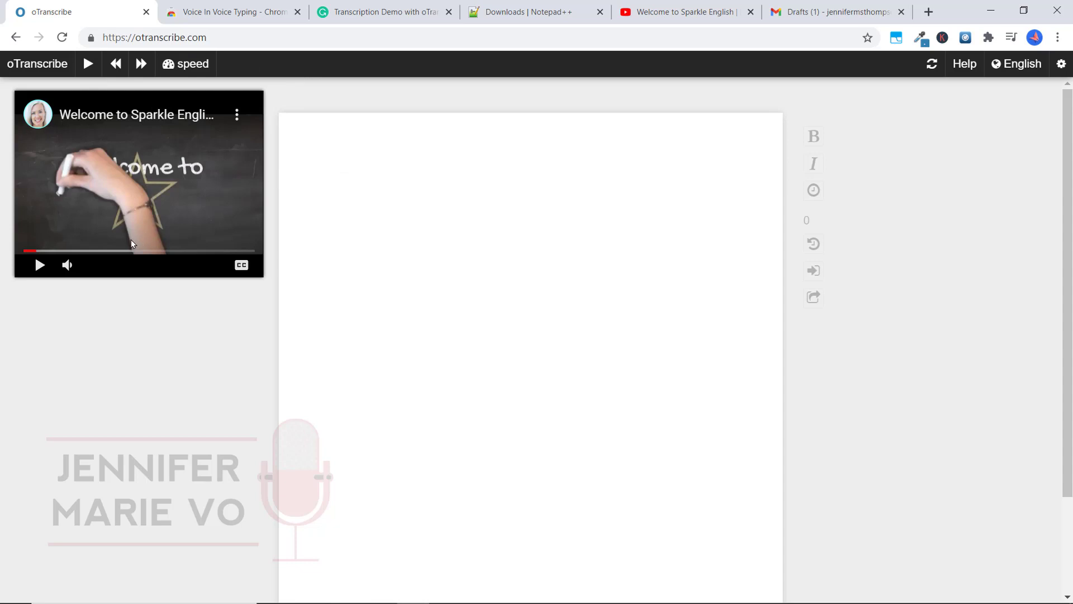
{"action": "mouse_move", "coordinate": [436, 213]}
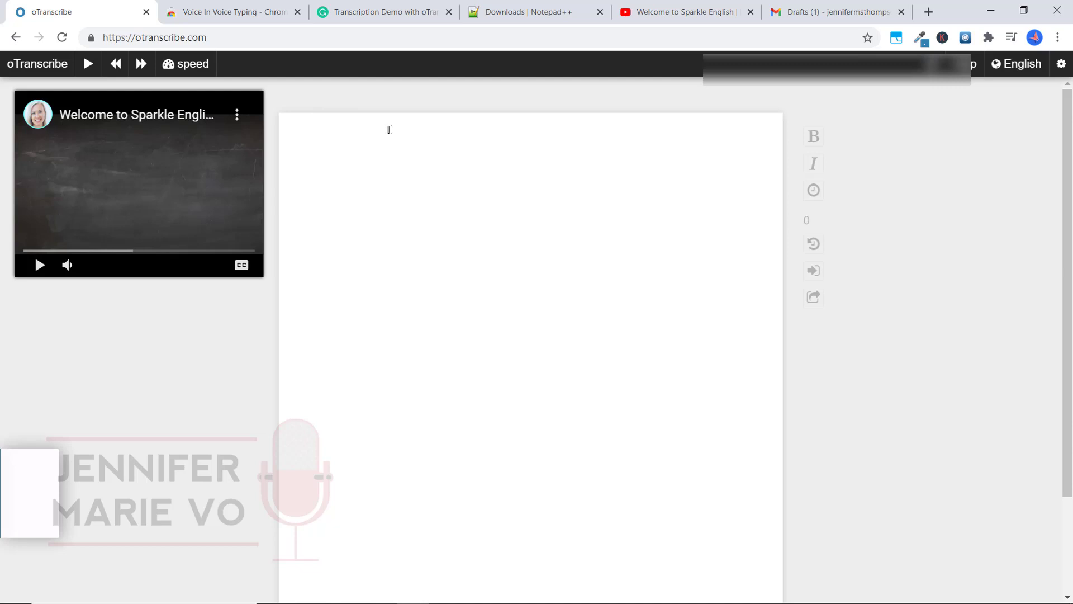
- Add the Voice In Voice Typing extension to Chrome from its Web Store page
{"action": "left_click", "coordinate": [230, 12]}
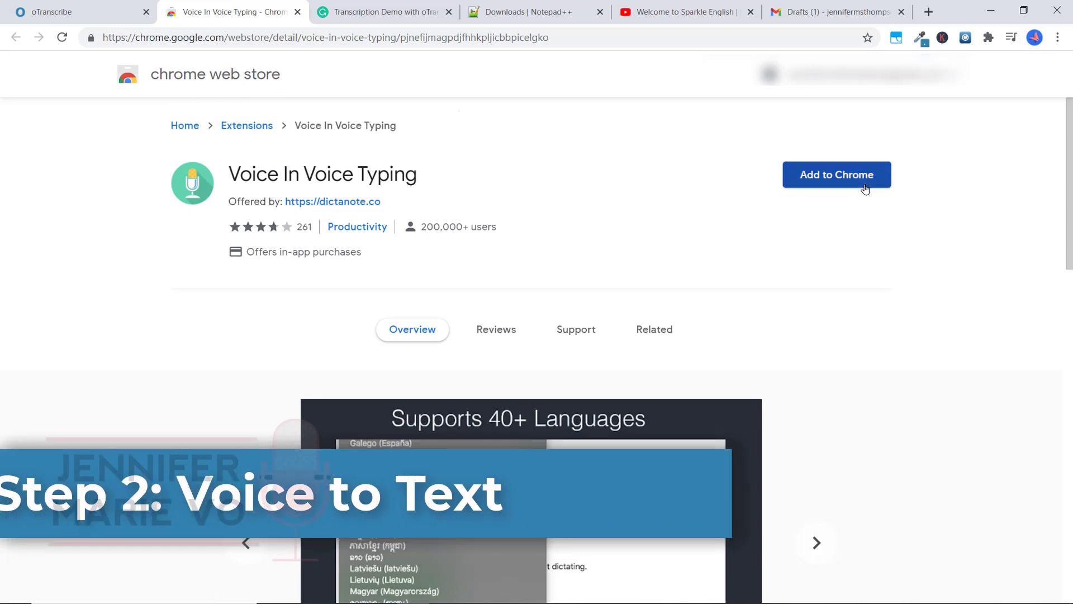
{"action": "left_click", "coordinate": [835, 174]}
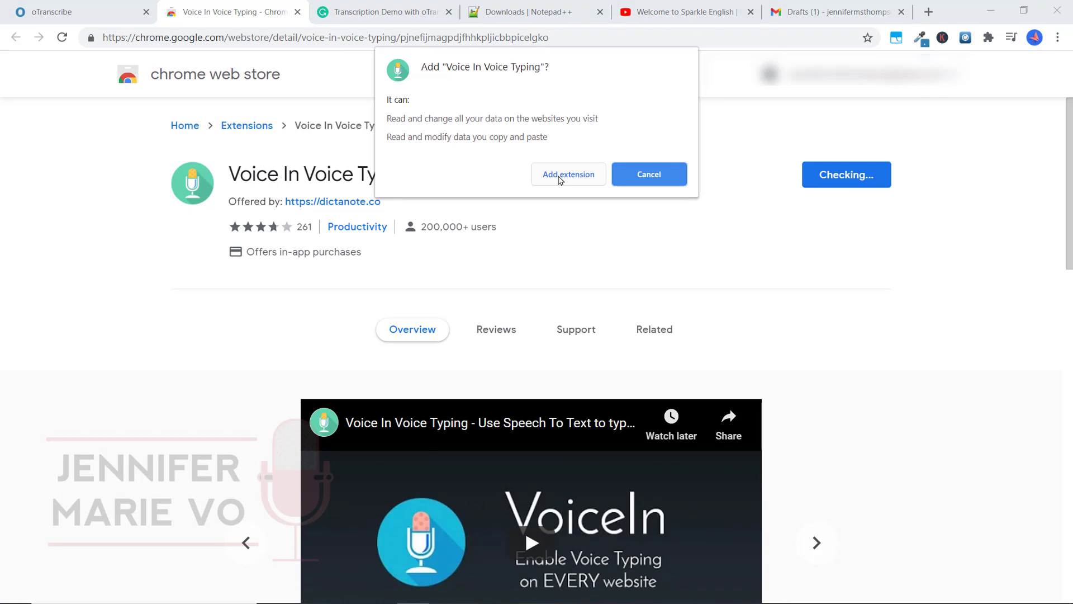
{"action": "left_click", "coordinate": [567, 174]}
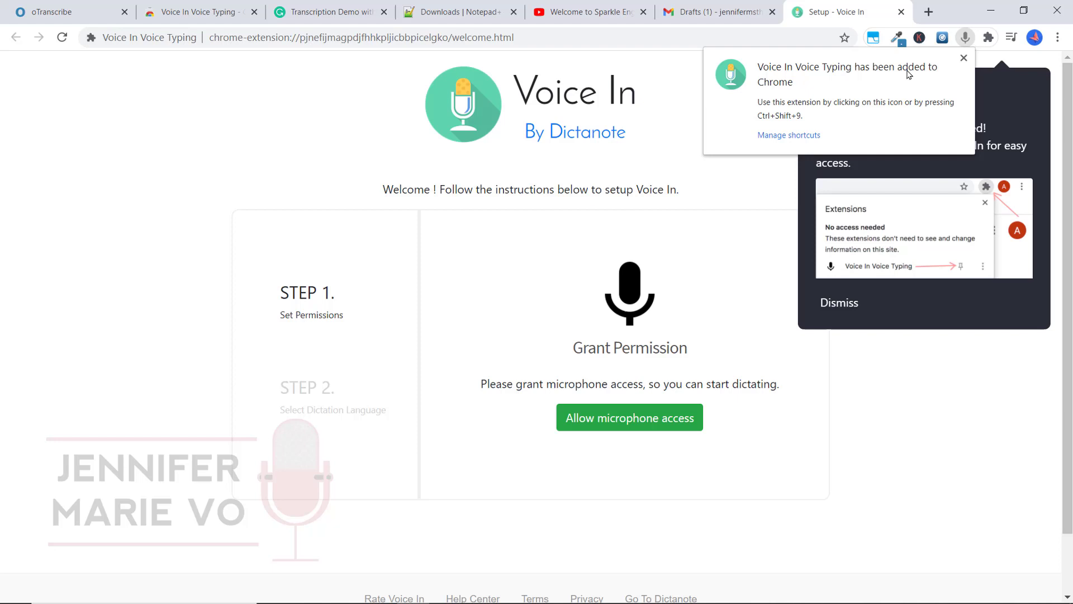
{"action": "mouse_move", "coordinate": [832, 104]}
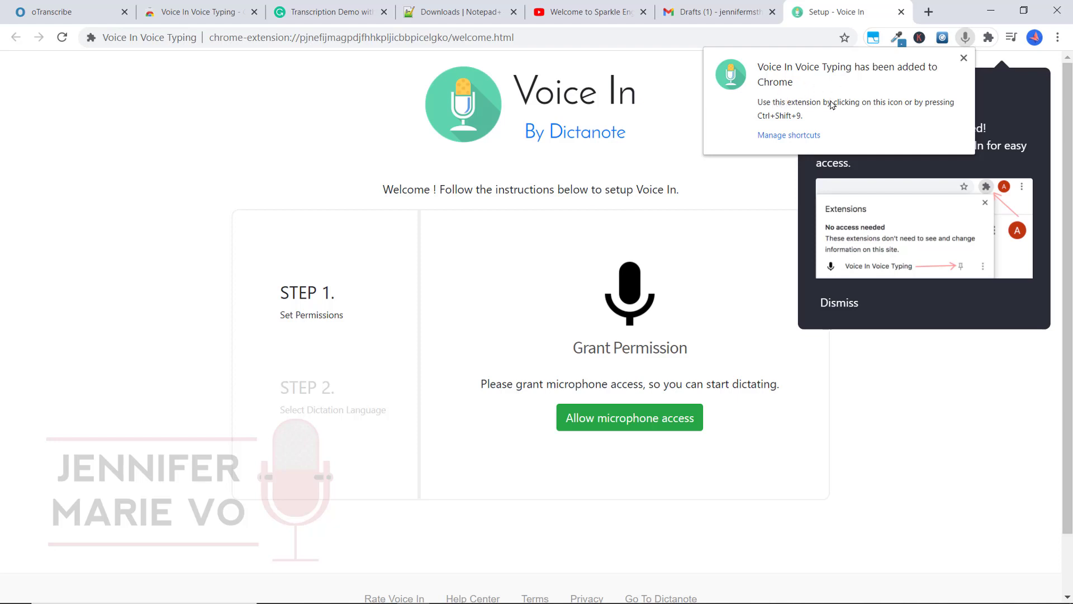
{"action": "mouse_move", "coordinate": [755, 121]}
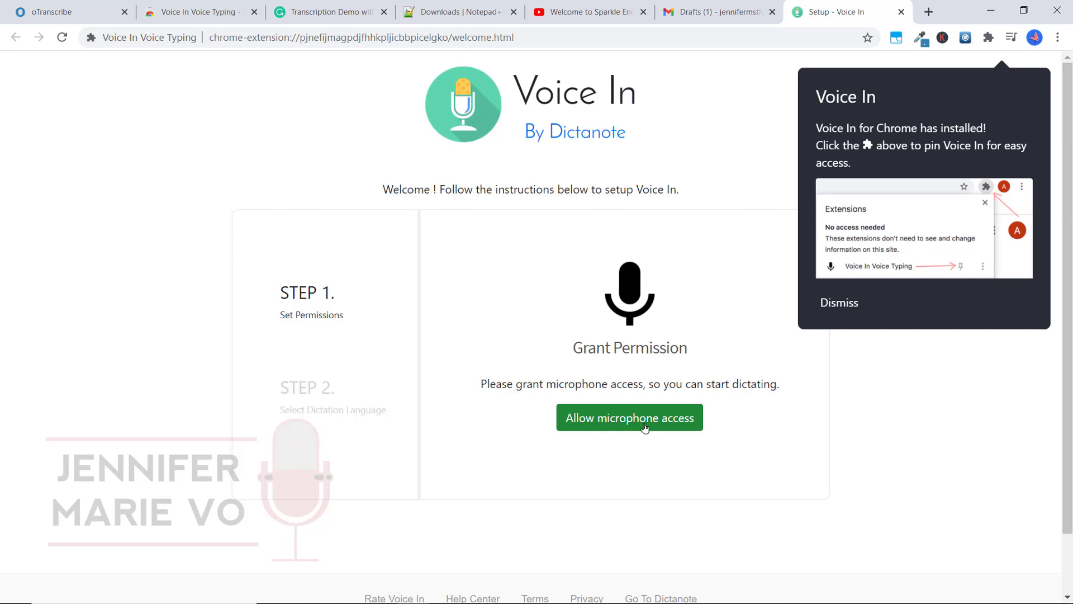
{"action": "mouse_move", "coordinate": [641, 428]}
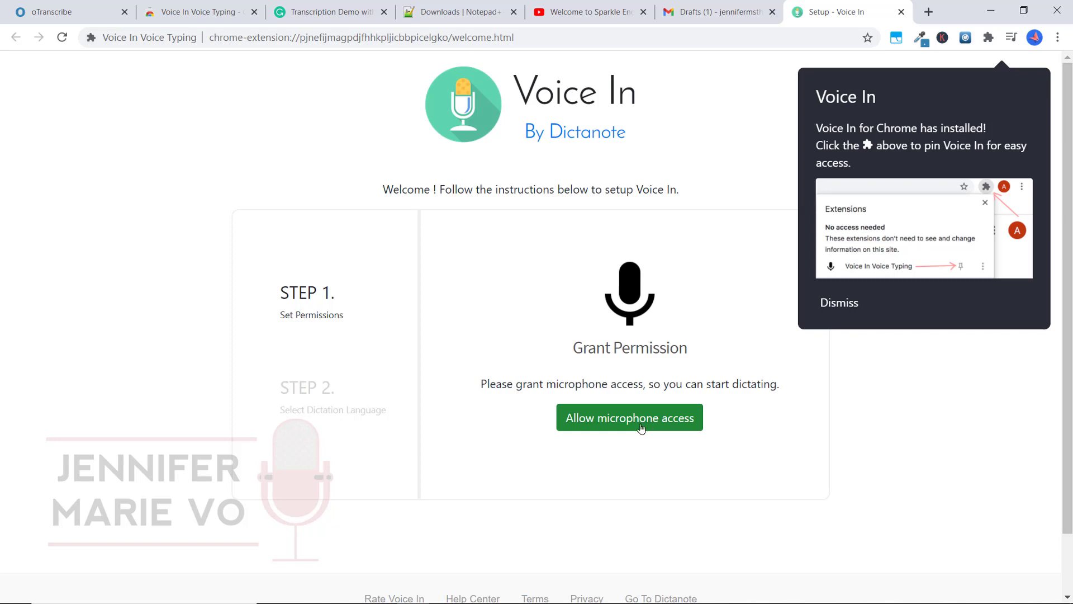
- Grant Voice In microphone access and keep English (United States) as the dictation language
{"action": "left_click", "coordinate": [628, 417]}
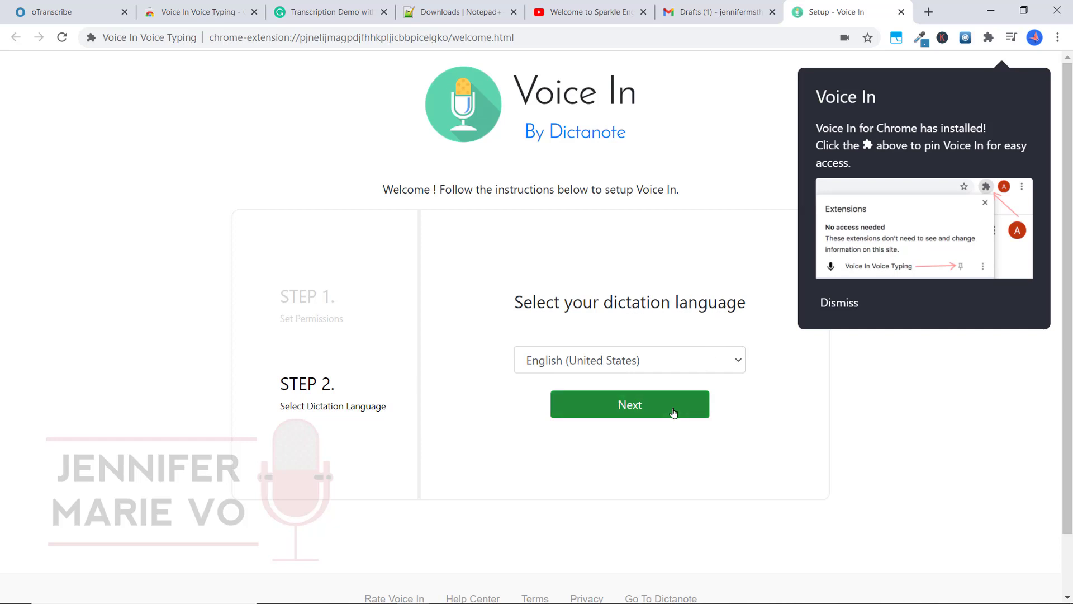
{"action": "left_click", "coordinate": [629, 403]}
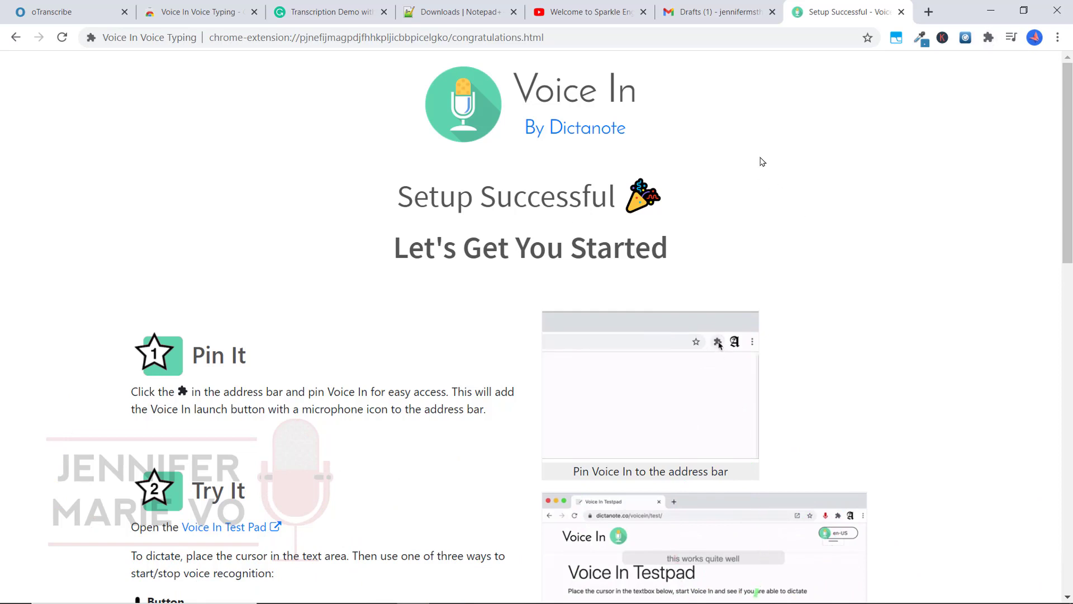
{"action": "left_click", "coordinate": [717, 342]}
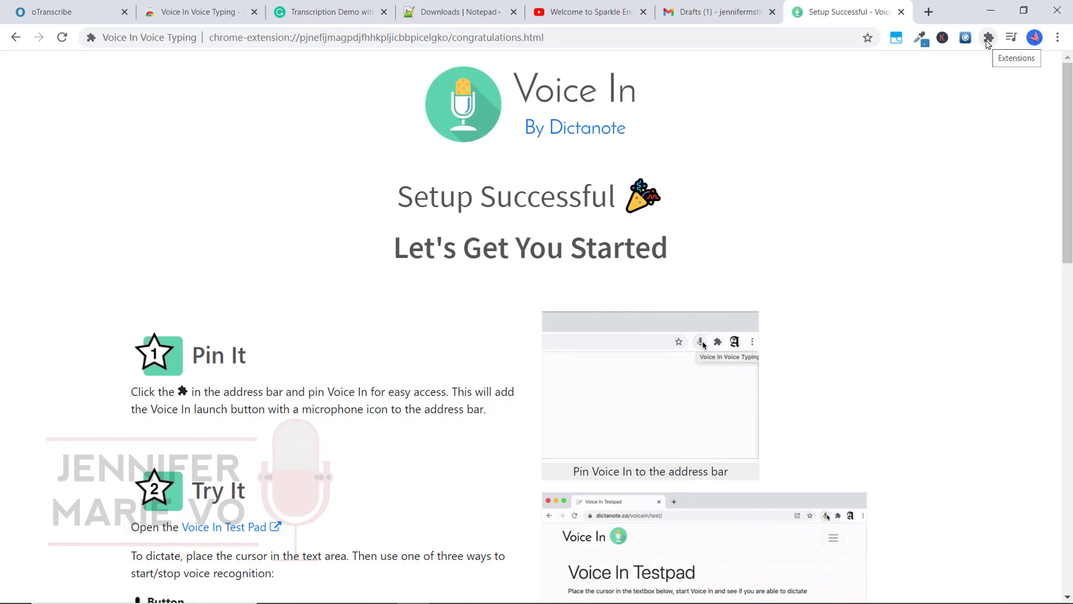
{"action": "left_click", "coordinate": [987, 37]}
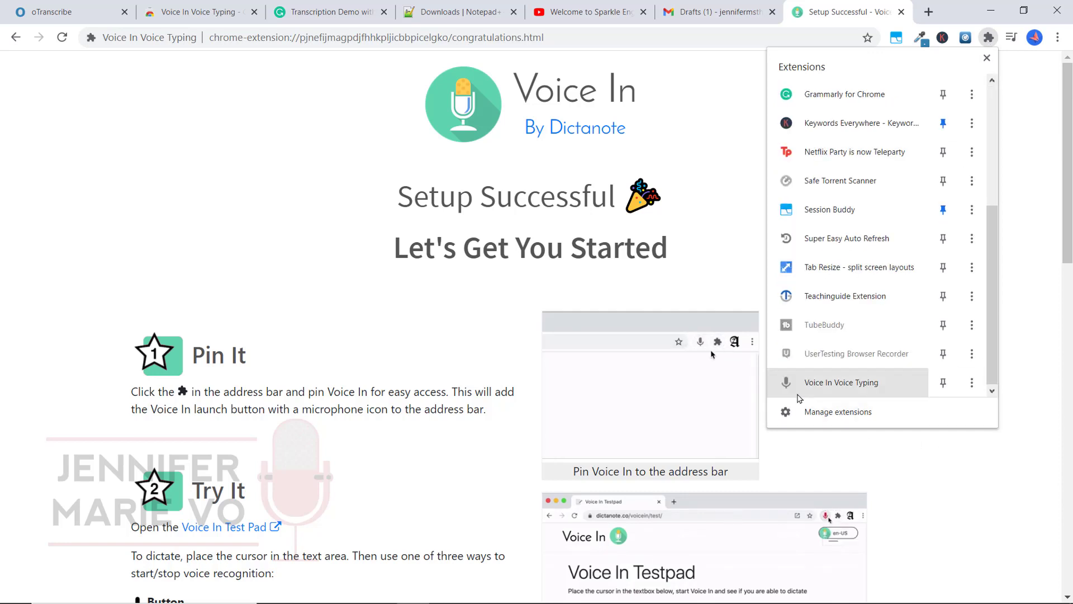
{"action": "mouse_move", "coordinate": [943, 382]}
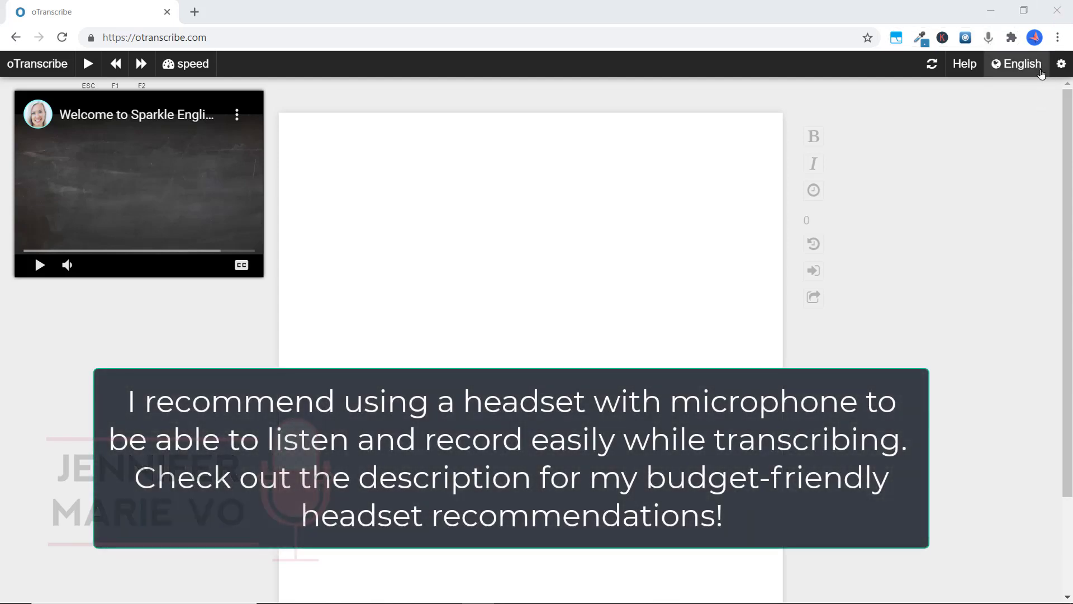
{"action": "mouse_move", "coordinate": [222, 147]}
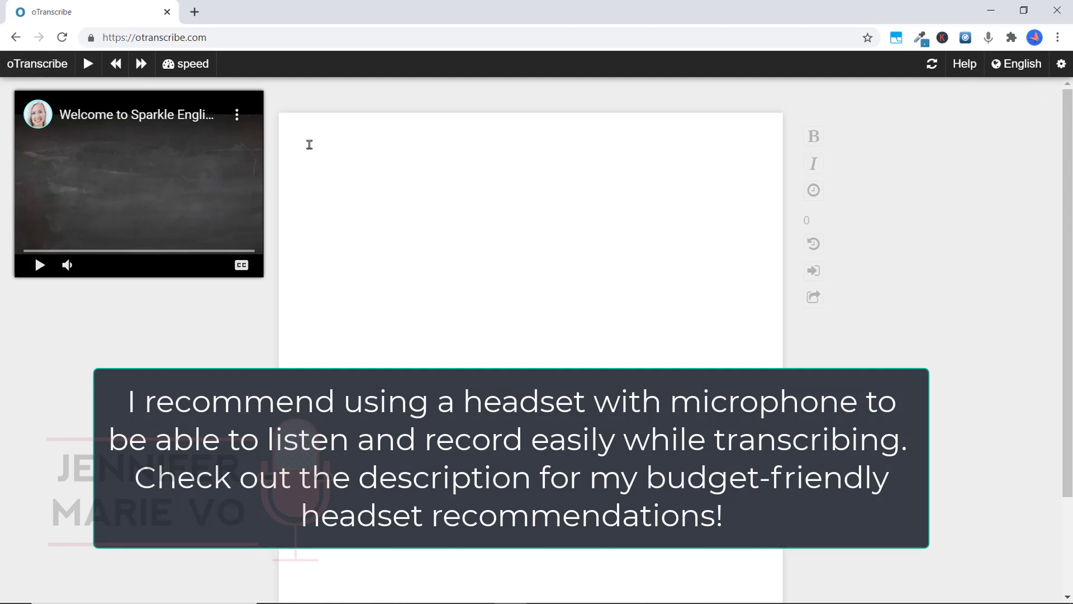
- Dictate the video's opening words 'hi everyone welcome to spark…' into the transcript
{"action": "left_click", "coordinate": [314, 155]}
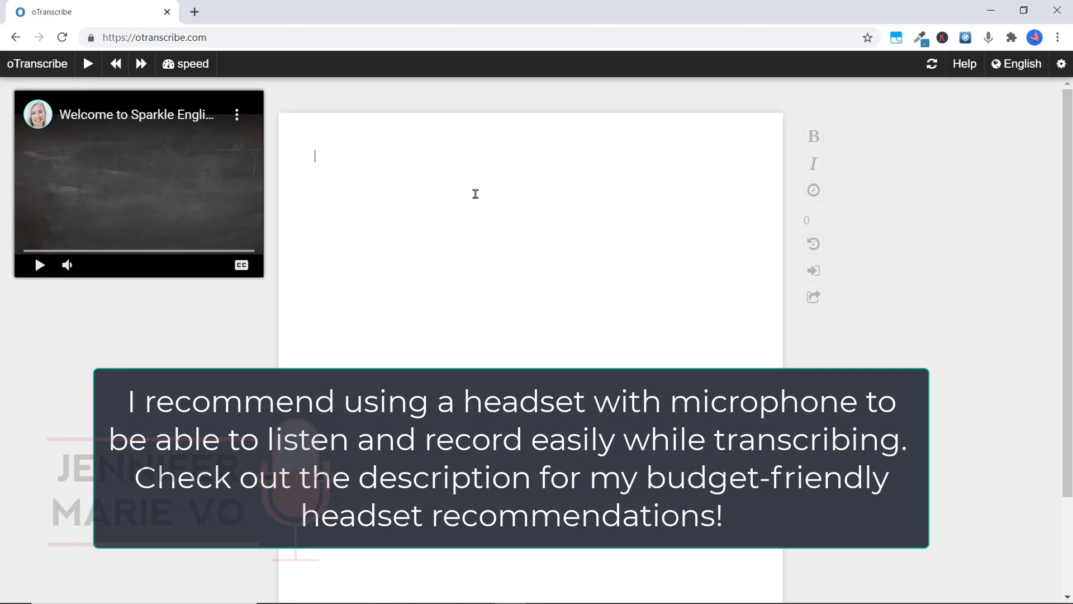
{"action": "mouse_move", "coordinate": [211, 161]}
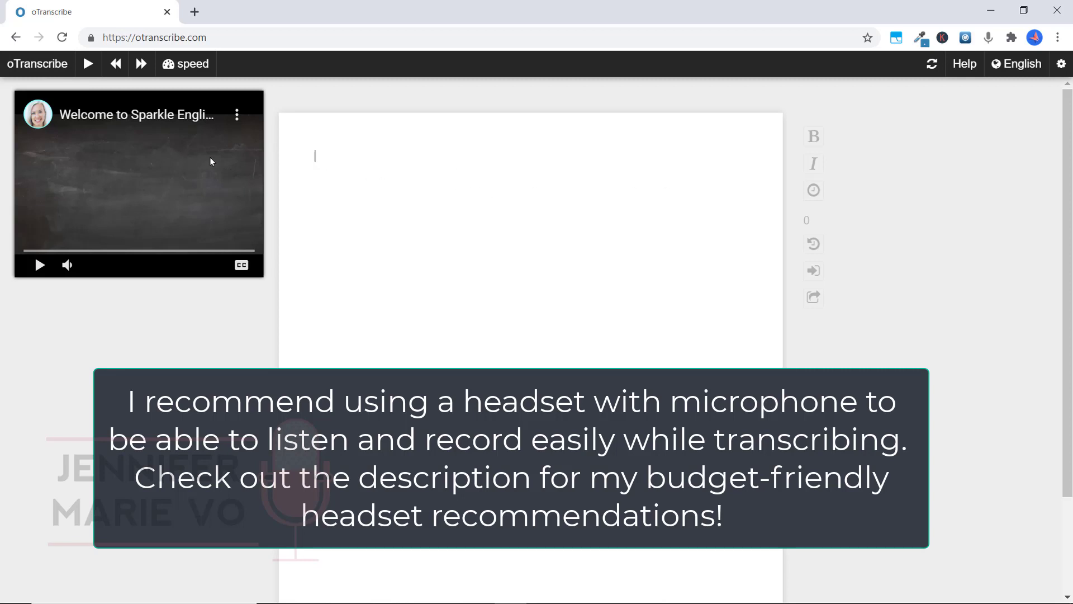
{"action": "mouse_move", "coordinate": [189, 167]}
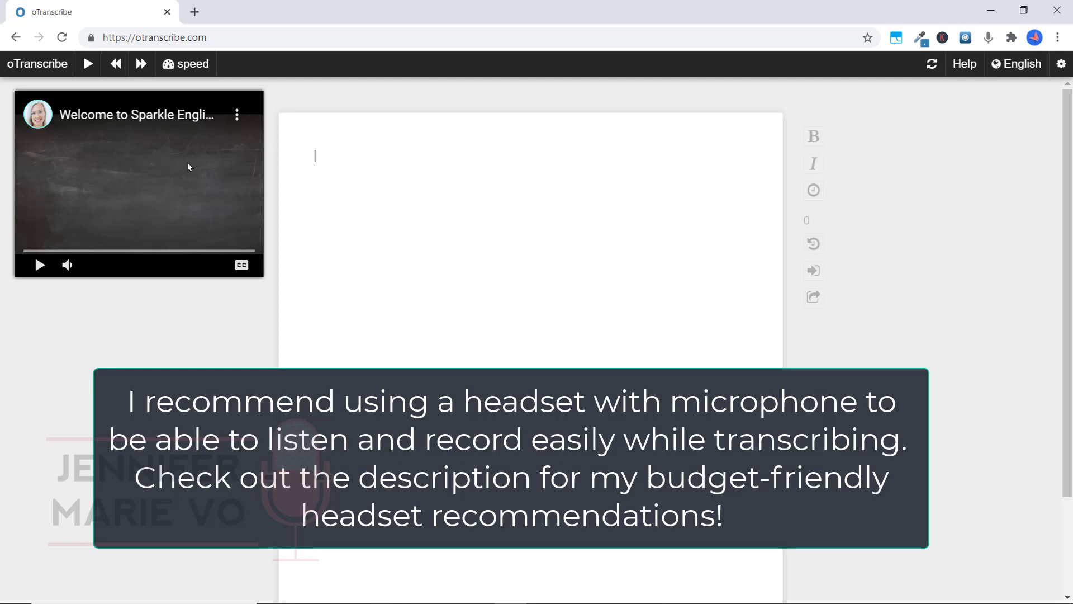
{"action": "mouse_move", "coordinate": [673, 333]}
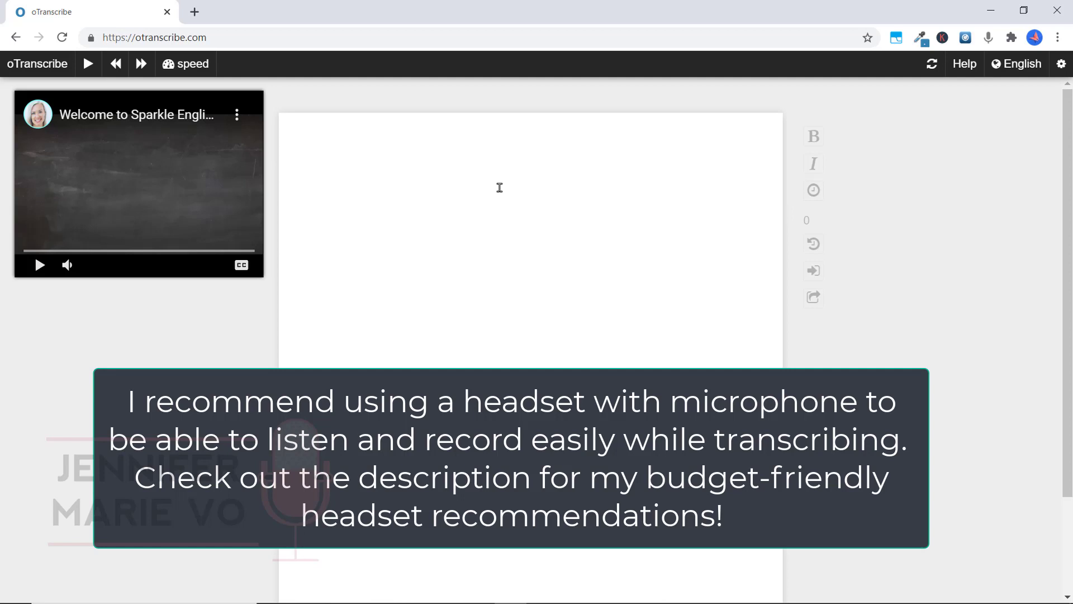
{"action": "mouse_move", "coordinate": [1018, 114]}
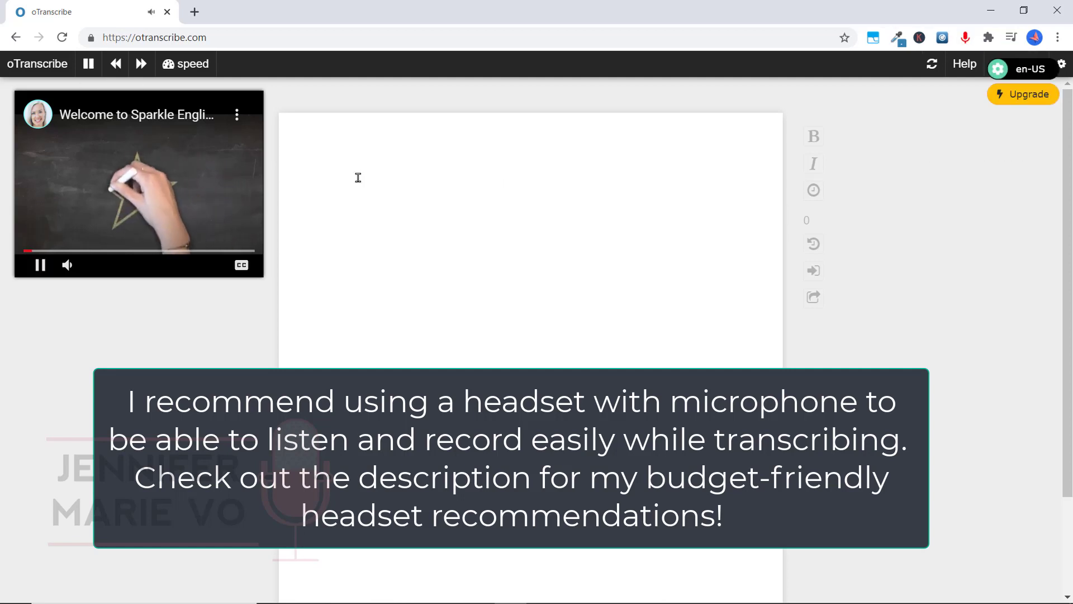
{"action": "left_click", "coordinate": [88, 64]}
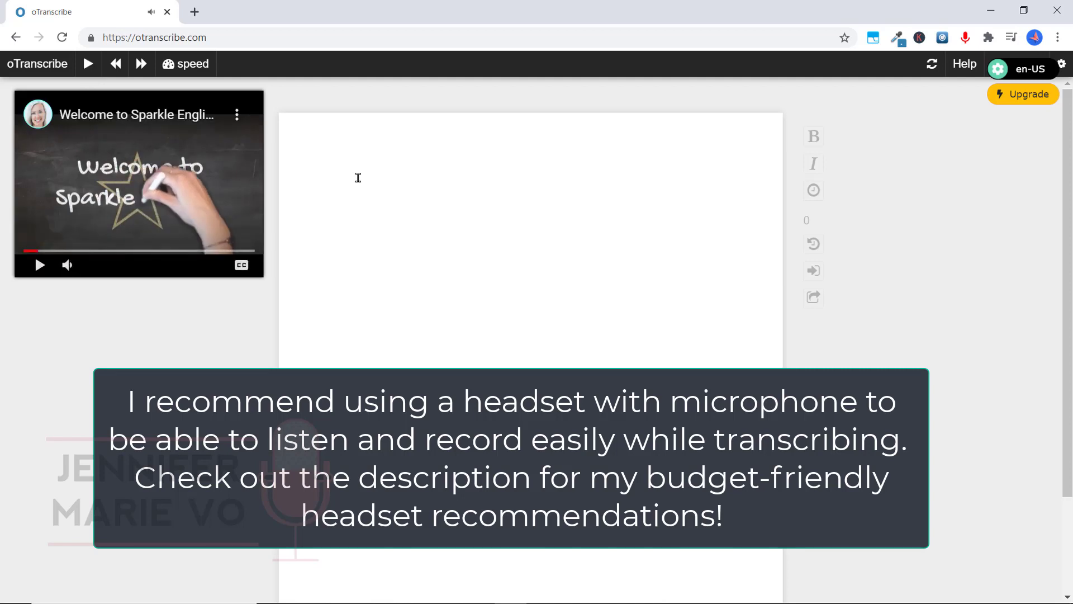
{"action": "type", "text": "hi everyone welcome to sparkle English"}
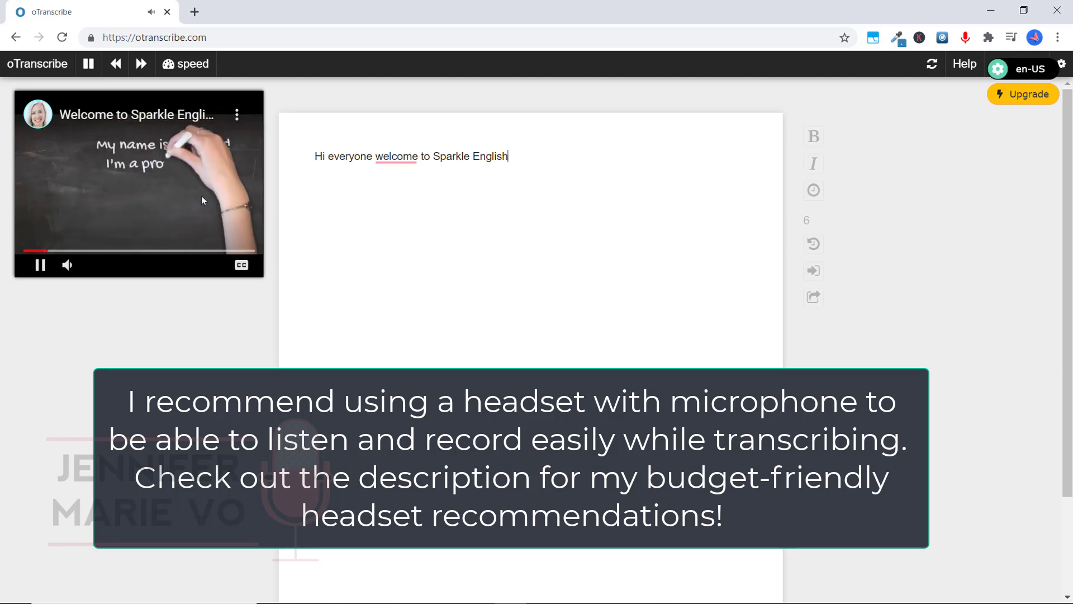
{"action": "left_click", "coordinate": [88, 64]}
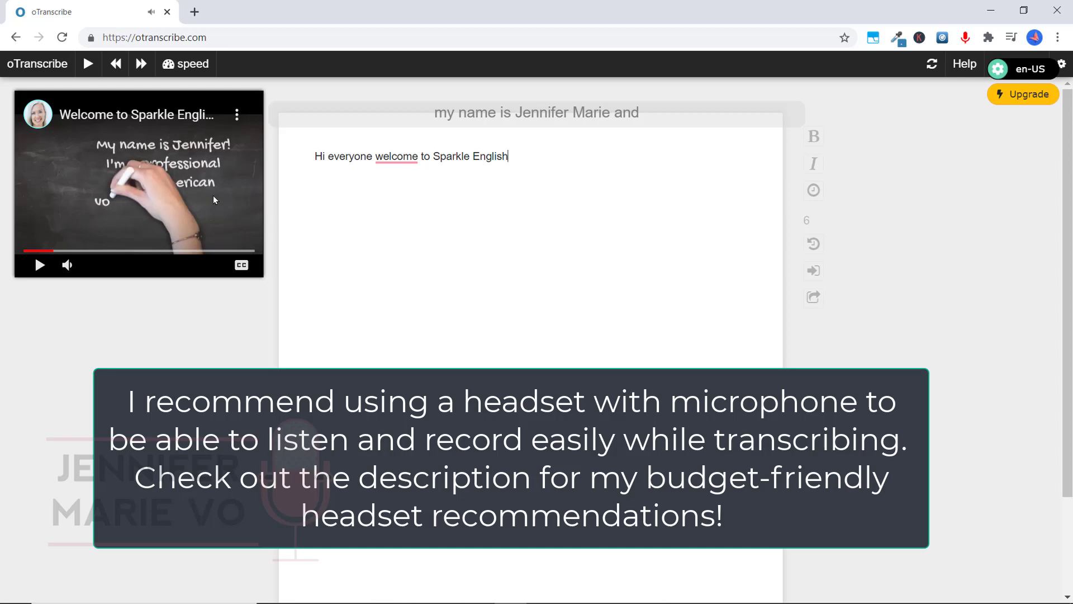
{"action": "left_click", "coordinate": [88, 64]}
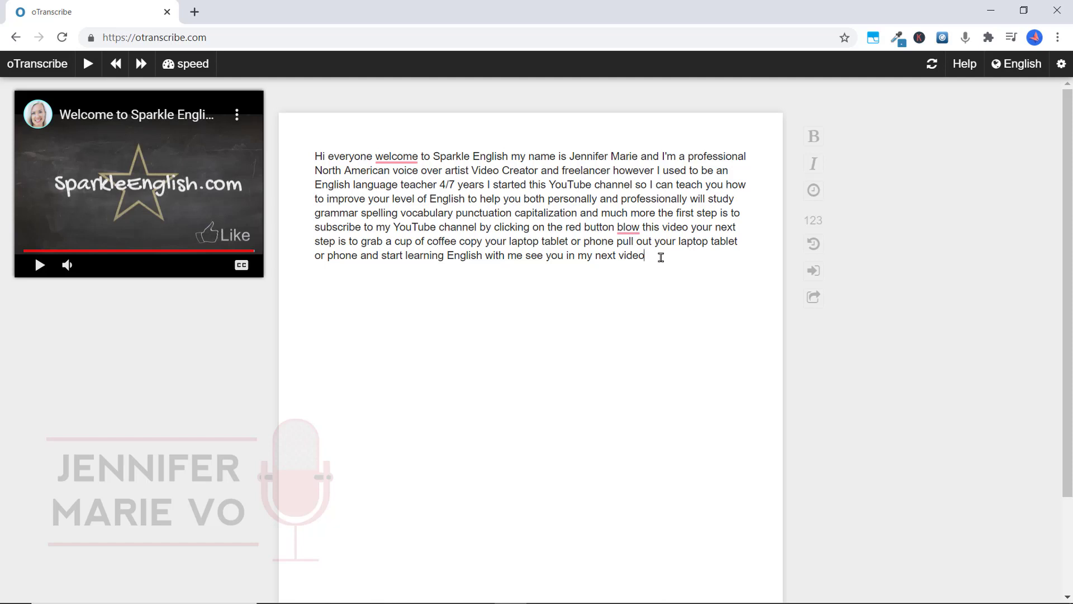
{"action": "mouse_move", "coordinate": [967, 37]}
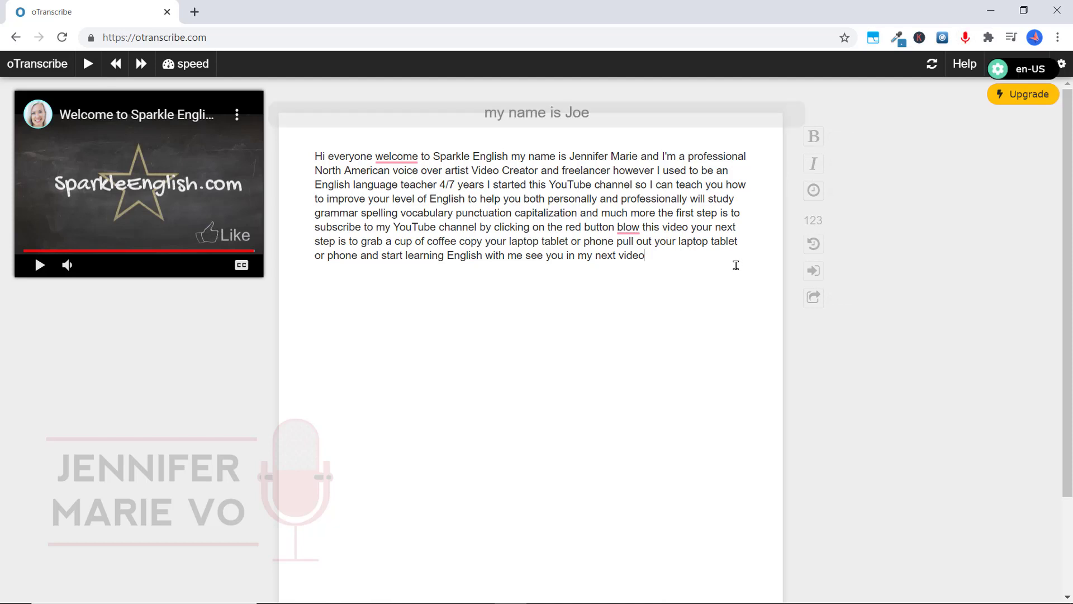
- Remove the test dictation 'my name is Jennifer.' from the end of the transcript
{"action": "type", "text": "my name is Jennifer."}
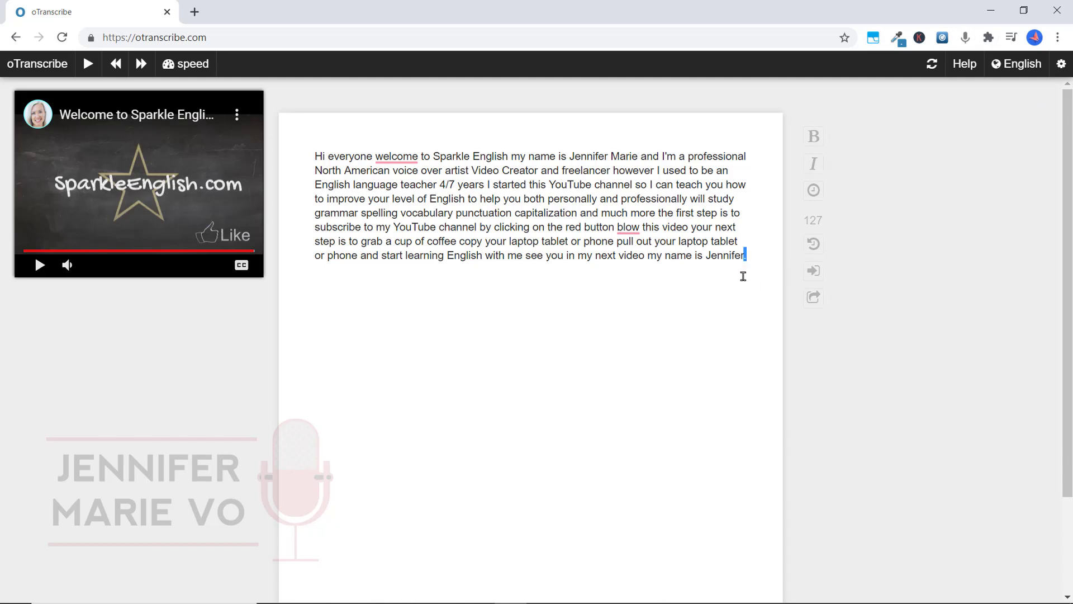
{"action": "left_click_drag", "start_coordinate": [746, 255], "coordinate": [647, 255]}
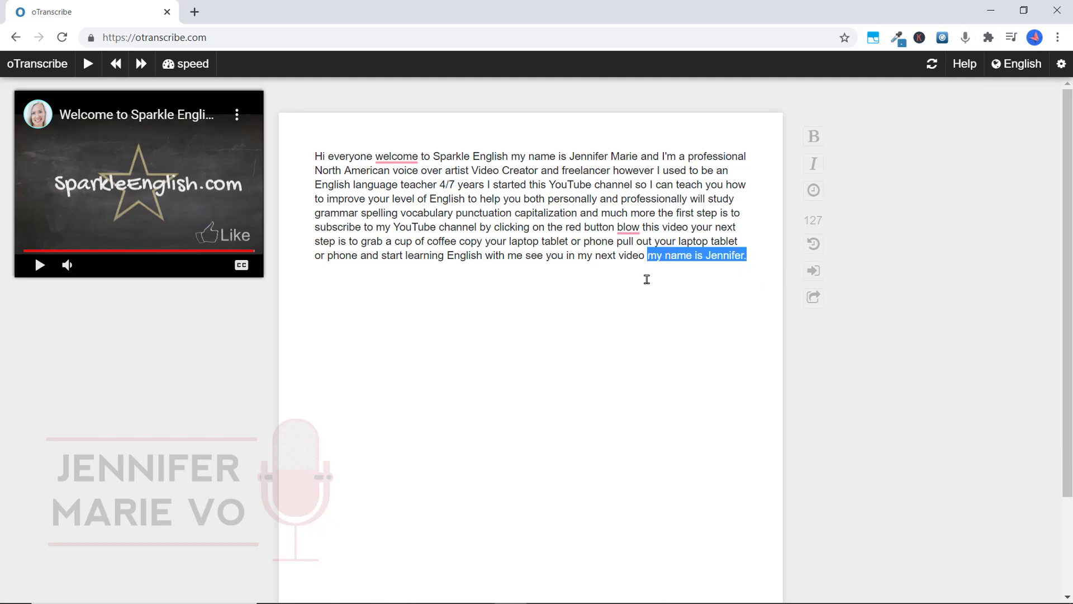
{"action": "key", "text": "Delete"}
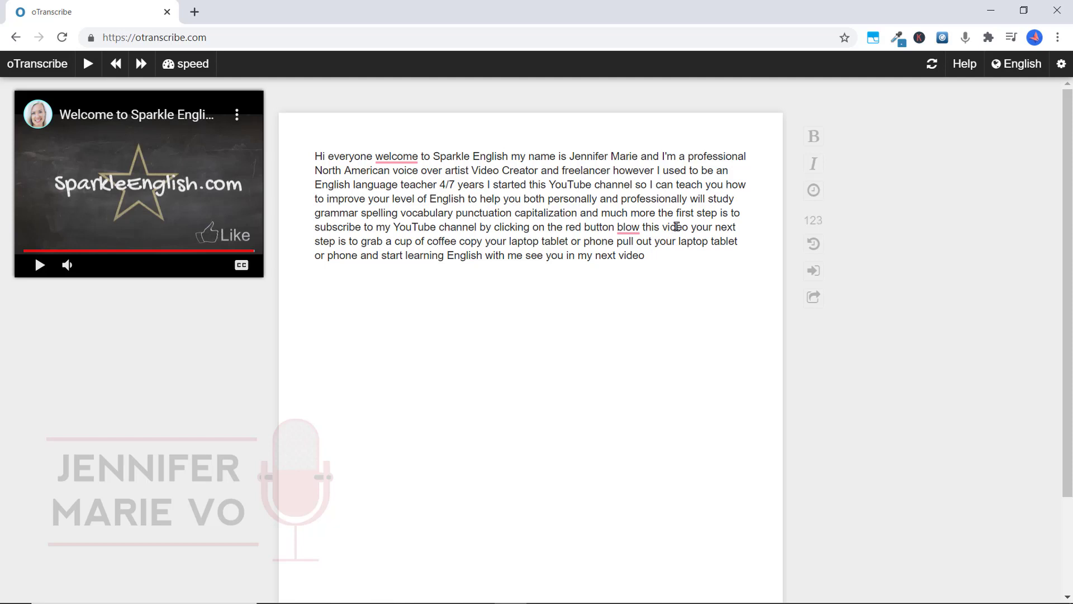
- Change 'blow' to Grammarly's 'below' and replace '4/7' with 'over seven'
{"action": "left_click_drag", "start_coordinate": [402, 199], "coordinate": [644, 255]}
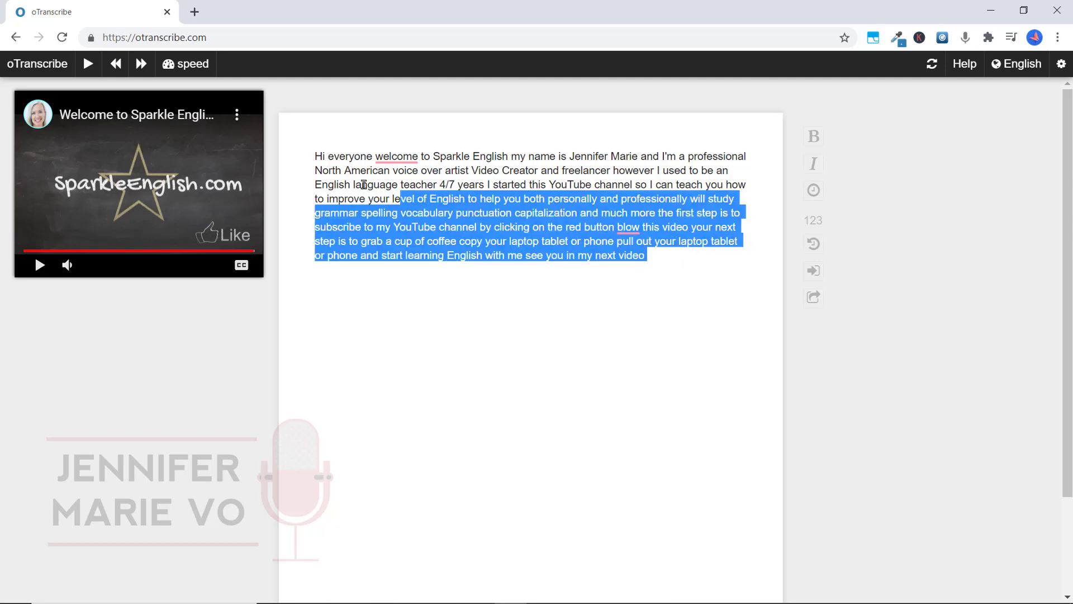
{"action": "left_click", "coordinate": [319, 184]}
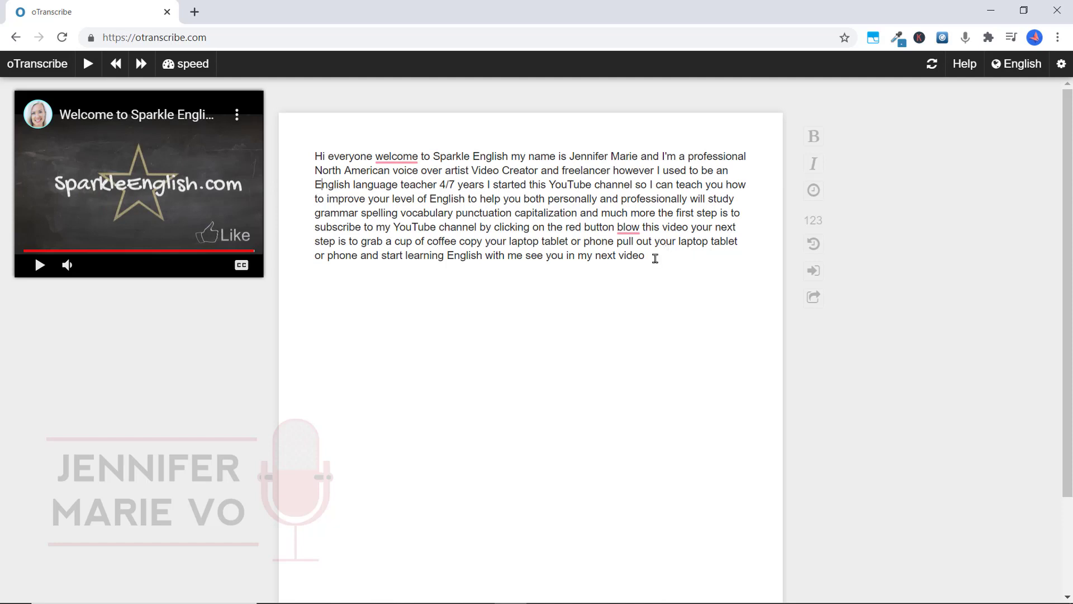
{"action": "left_click", "coordinate": [396, 155]}
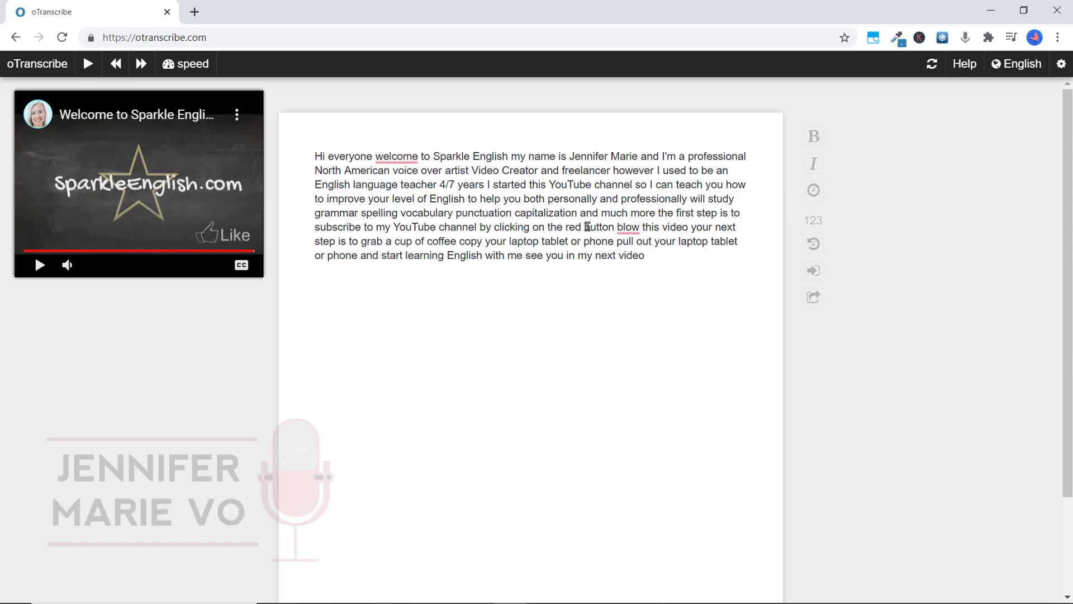
{"action": "left_click", "coordinate": [627, 227]}
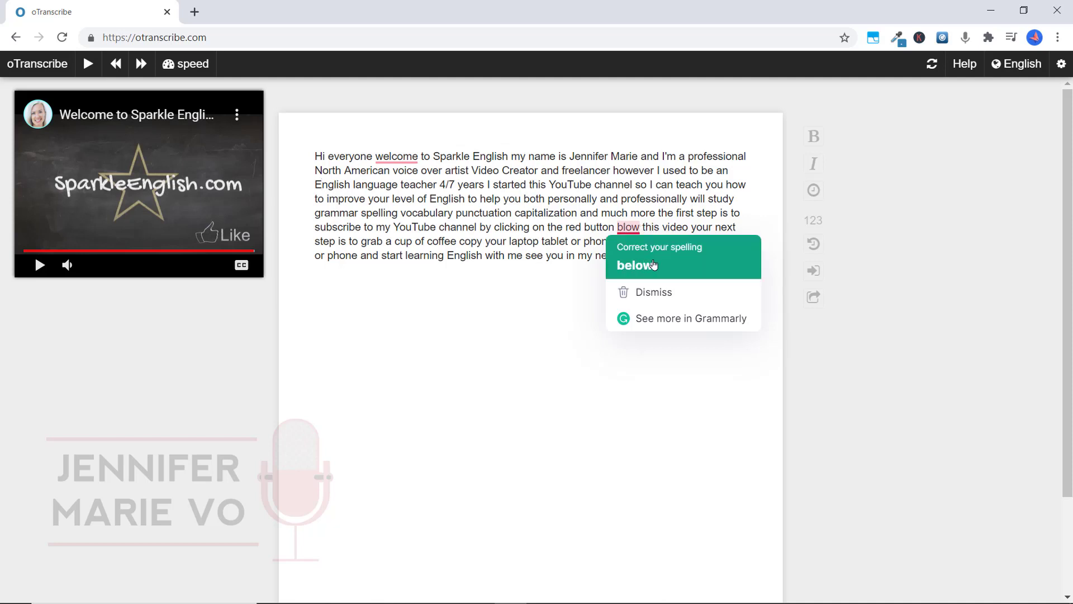
{"action": "left_click", "coordinate": [635, 265]}
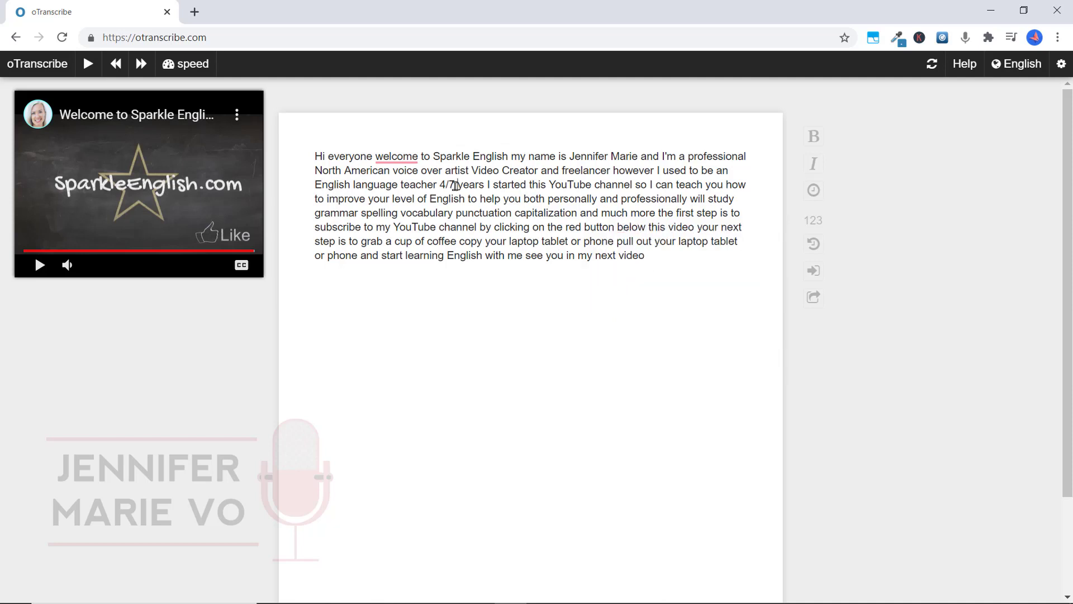
{"action": "double_click", "coordinate": [447, 184]}
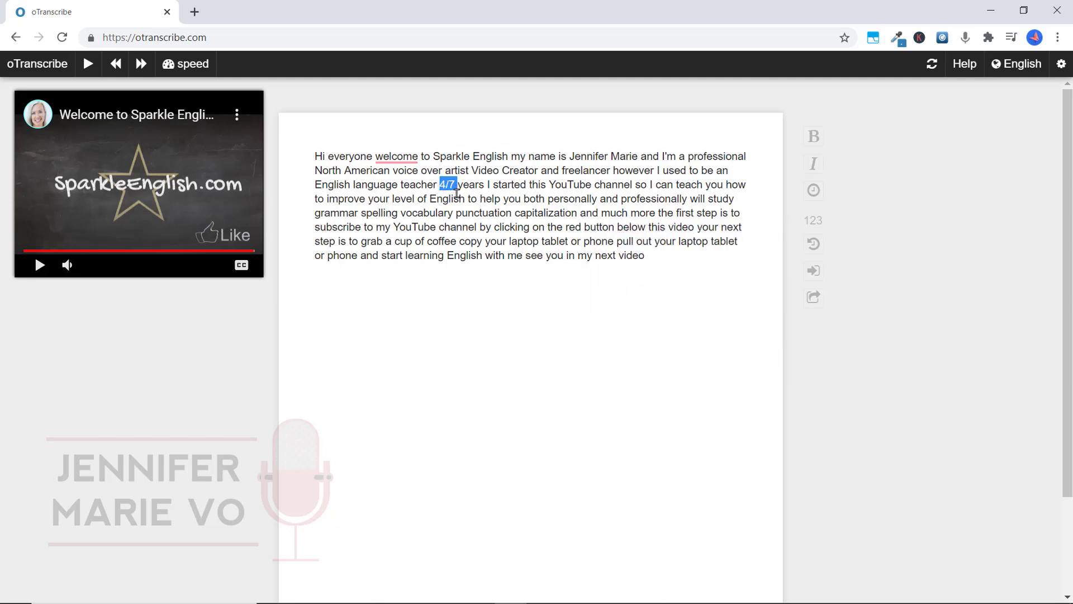
{"action": "mouse_move", "coordinate": [509, 266]}
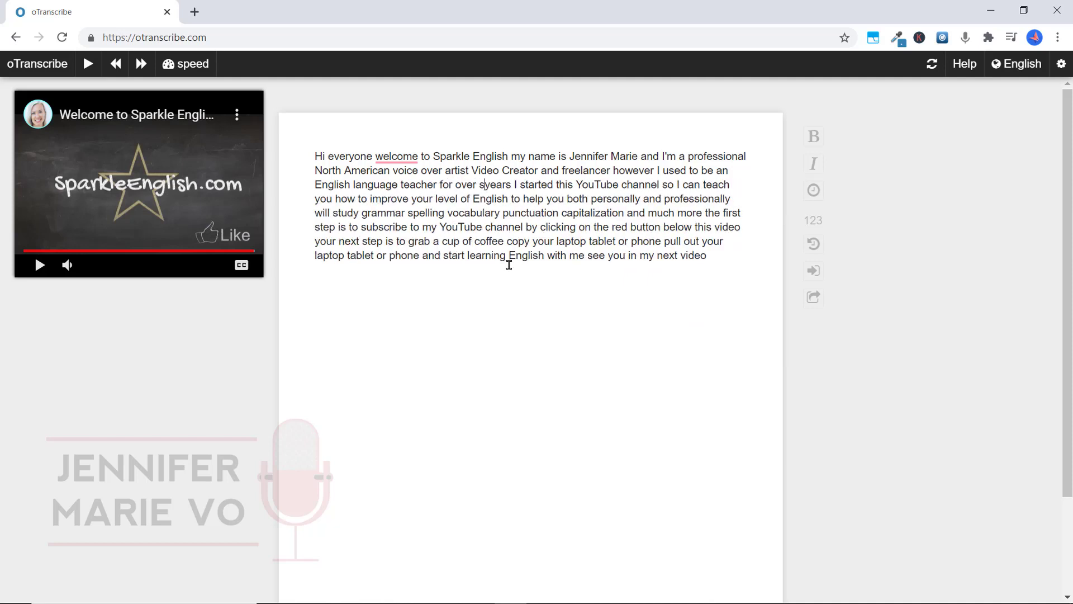
{"action": "type", "text": "seven"}
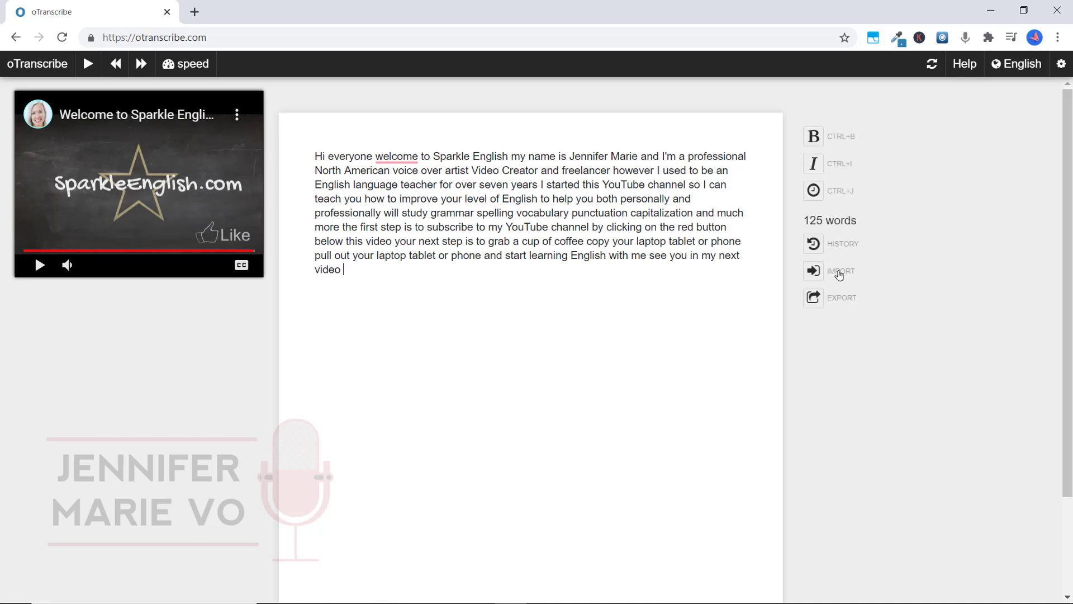
- Select all the transcript text in the editor and copy it
{"action": "key", "text": "ctrl+a"}
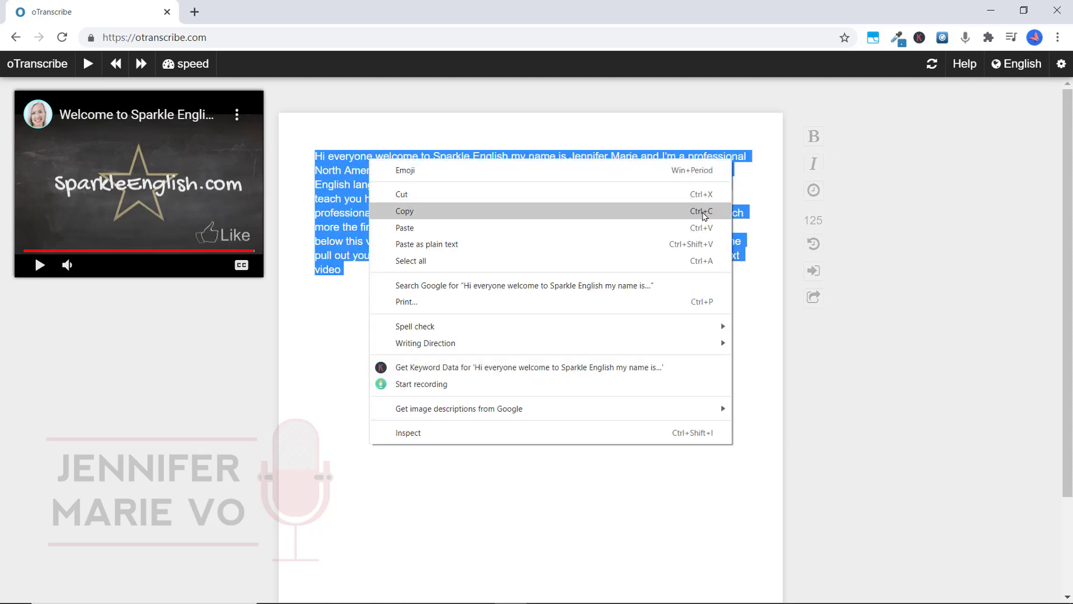
{"action": "left_click", "coordinate": [405, 211]}
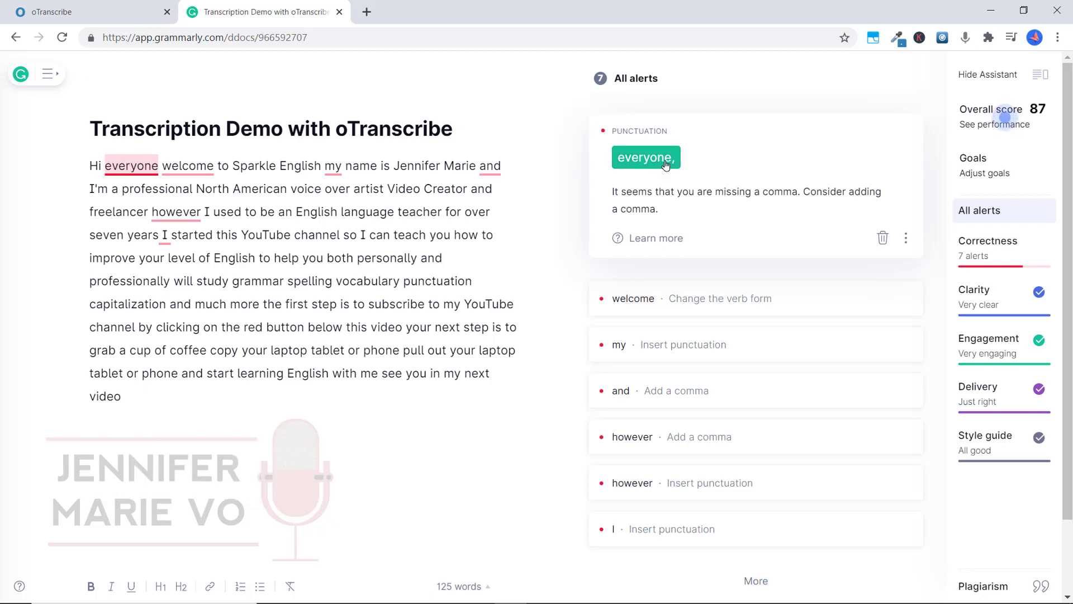
- Accept Grammarly's commas after 'everyone', before 'and', after 'vocabulary', and split before 'My'
{"action": "left_click", "coordinate": [645, 157]}
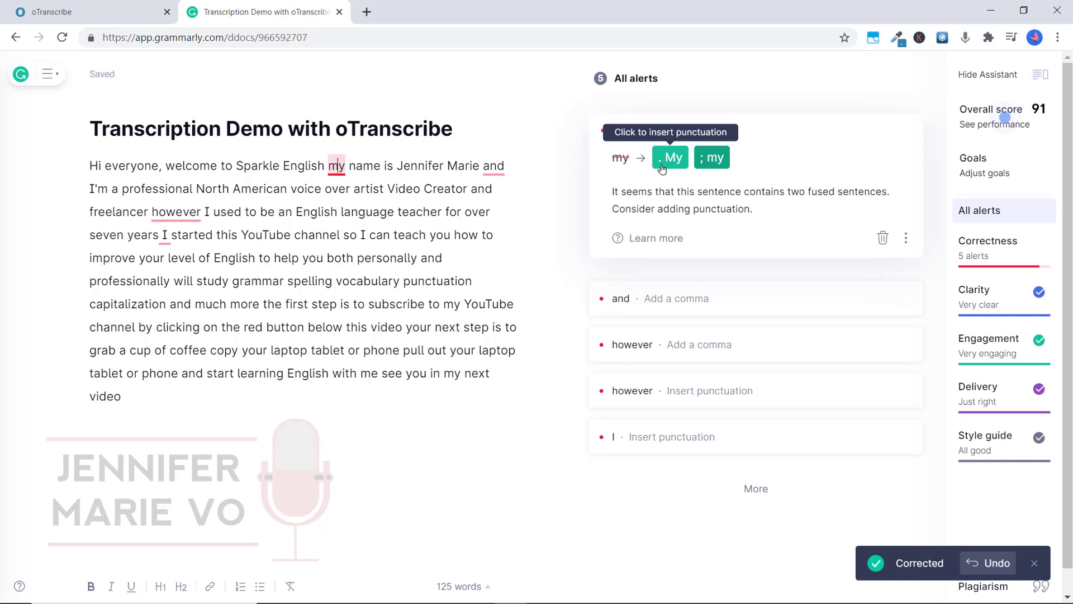
{"action": "left_click", "coordinate": [670, 157]}
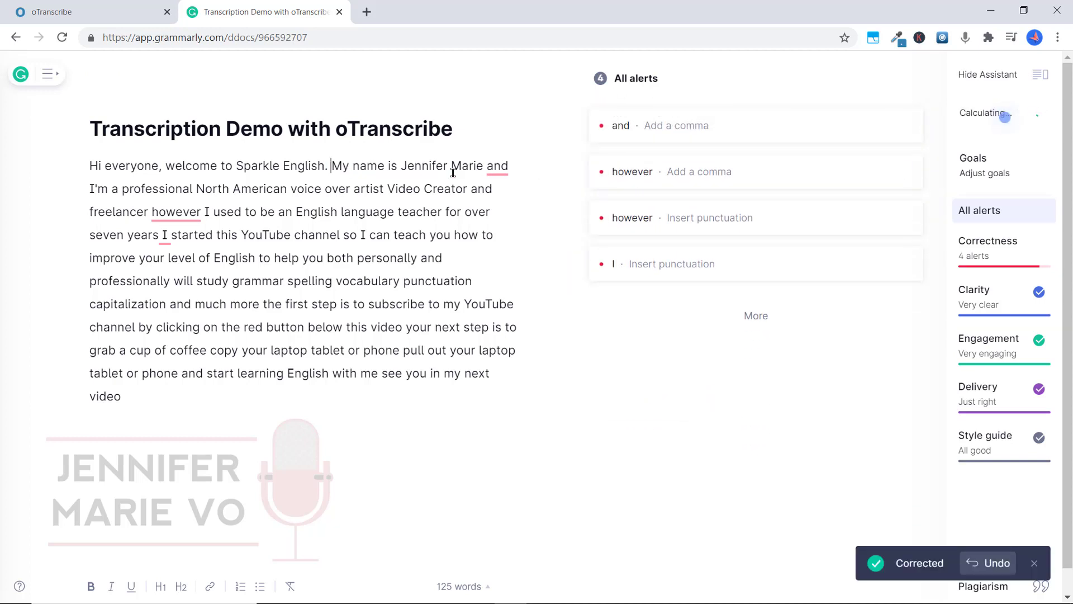
{"action": "left_click", "coordinate": [619, 125]}
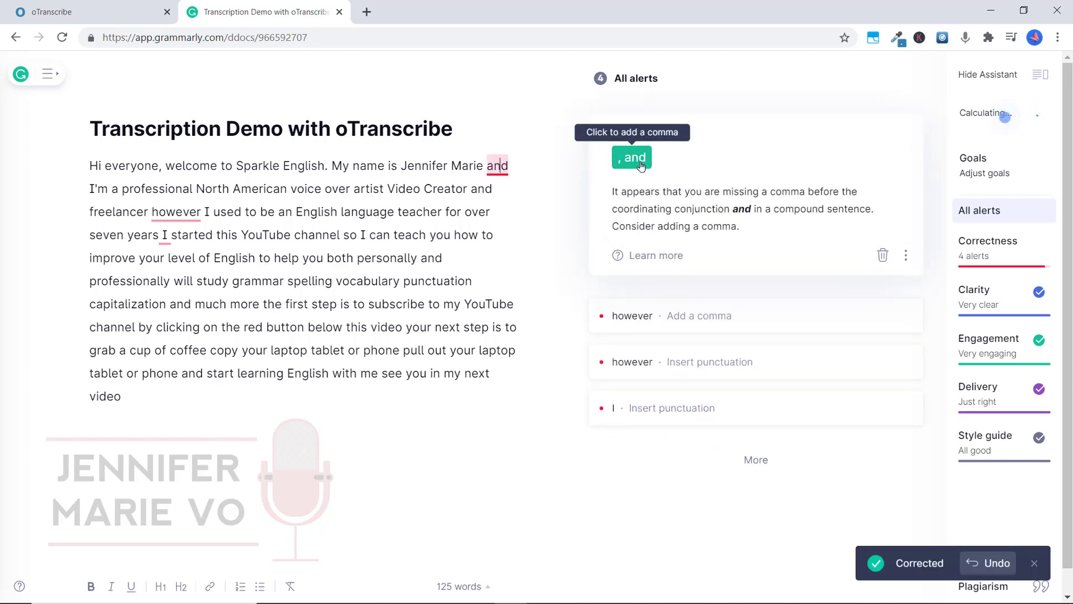
{"action": "left_click", "coordinate": [631, 158]}
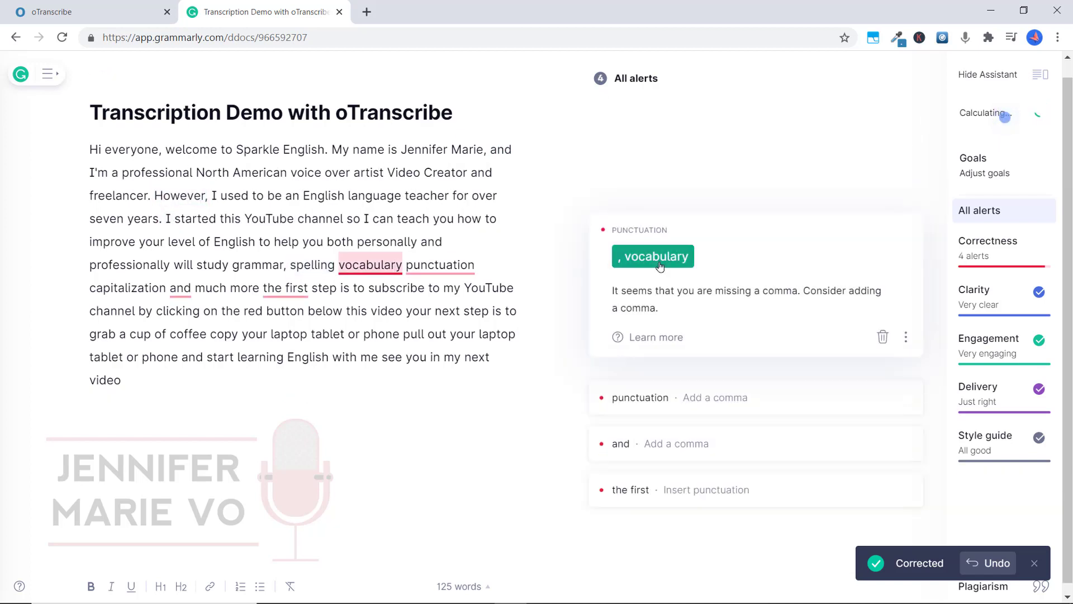
{"action": "left_click", "coordinate": [652, 255]}
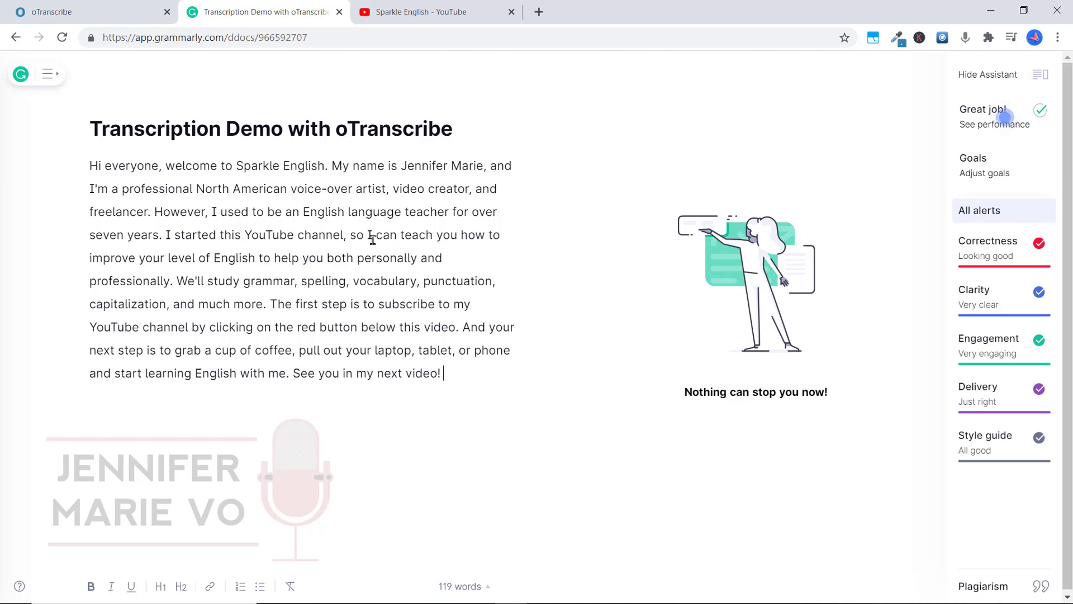
{"action": "mouse_move", "coordinate": [288, 284]}
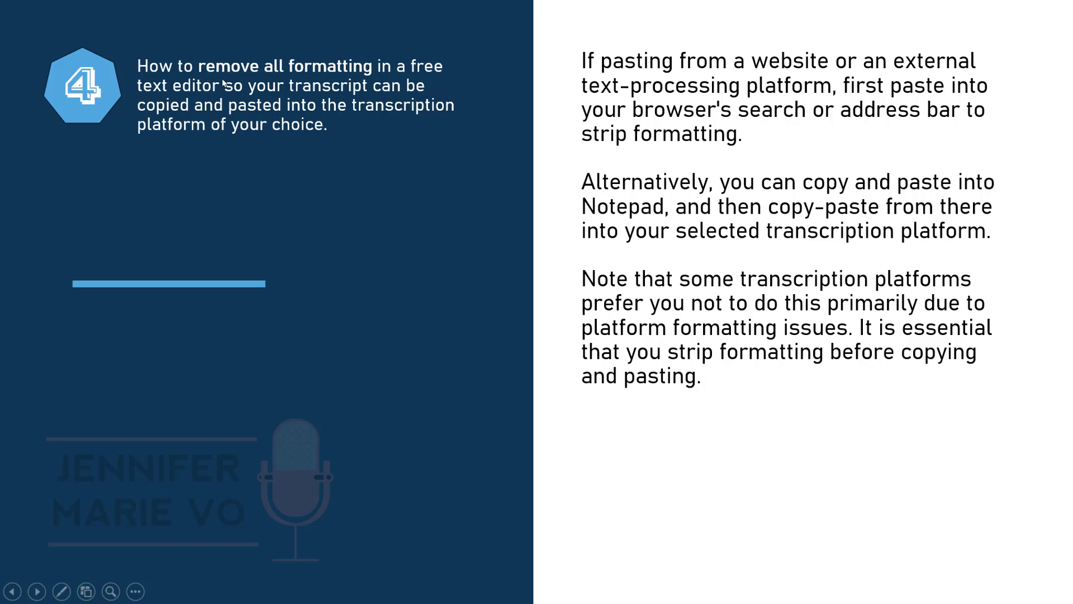
{"action": "mouse_move", "coordinate": [415, 135]}
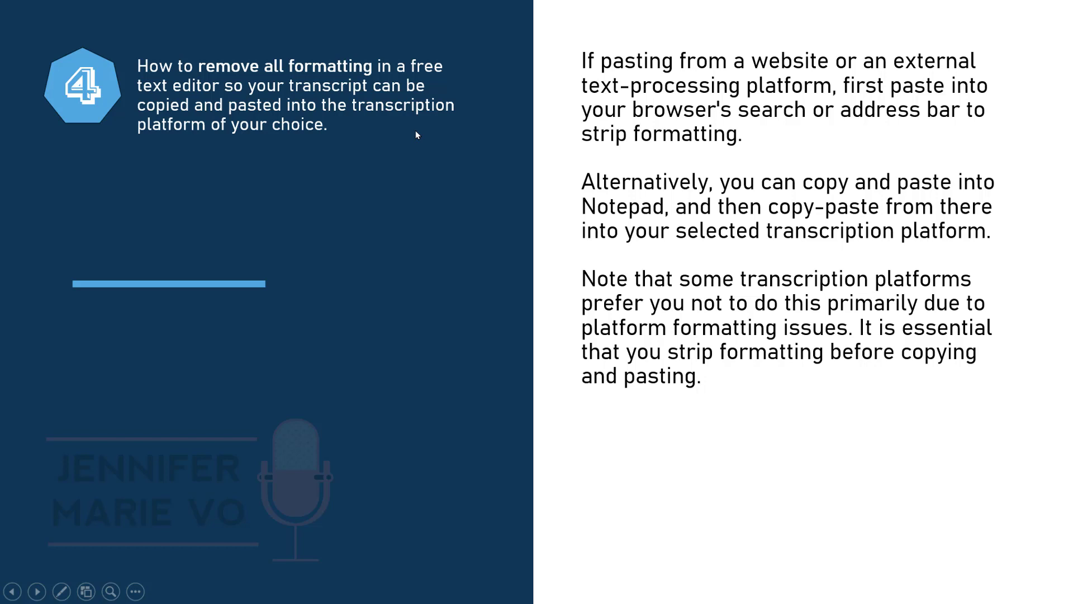
{"action": "mouse_move", "coordinate": [438, 132]}
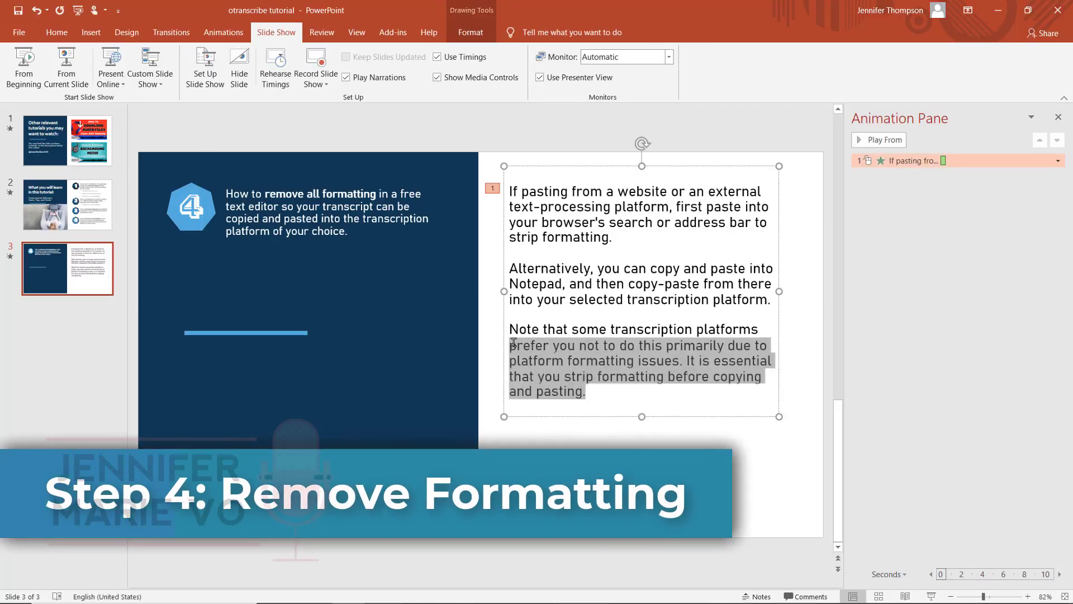
- Copy slide 3's paragraph warning to strip formatting before copying and pasting
{"action": "right_click", "coordinate": [640, 360]}
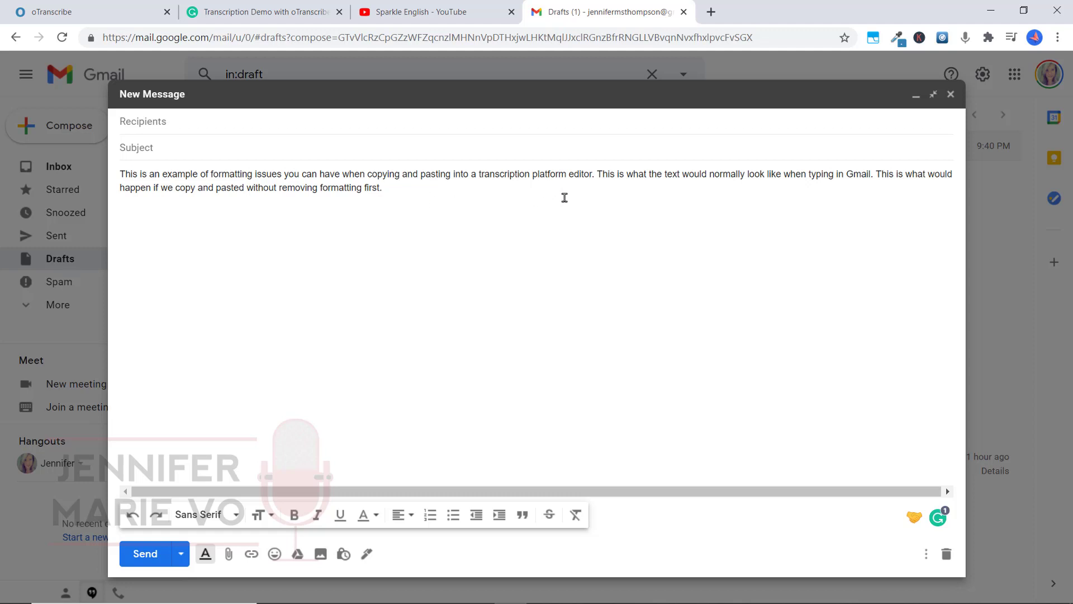
{"action": "mouse_move", "coordinate": [542, 216]}
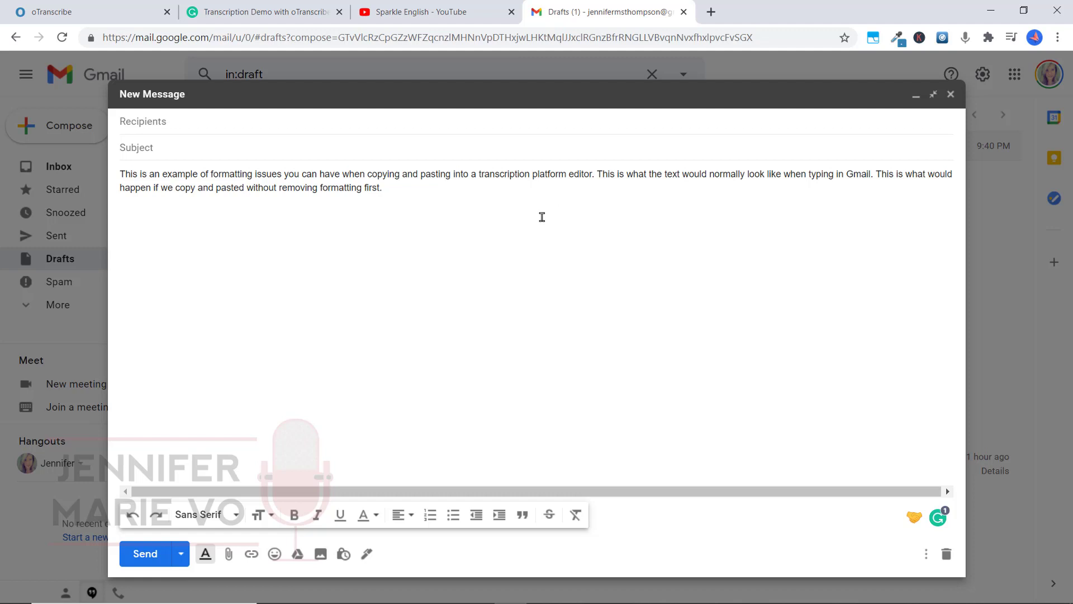
{"action": "mouse_move", "coordinate": [180, 209]}
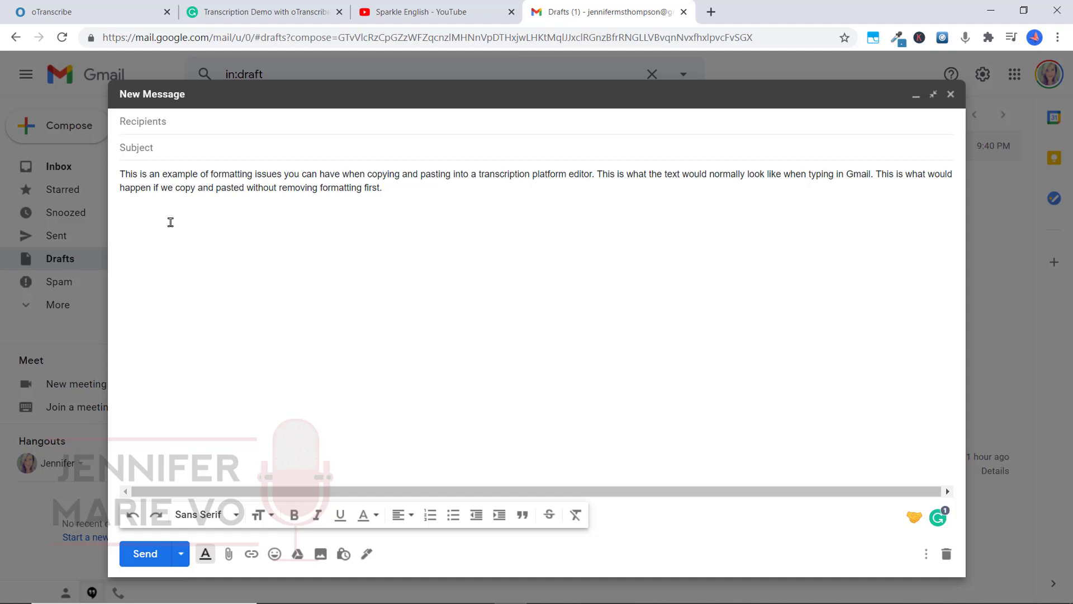
- Paste the PowerPoint formatting note into the Gmail draft below the first paragraph
{"action": "right_click", "coordinate": [170, 222]}
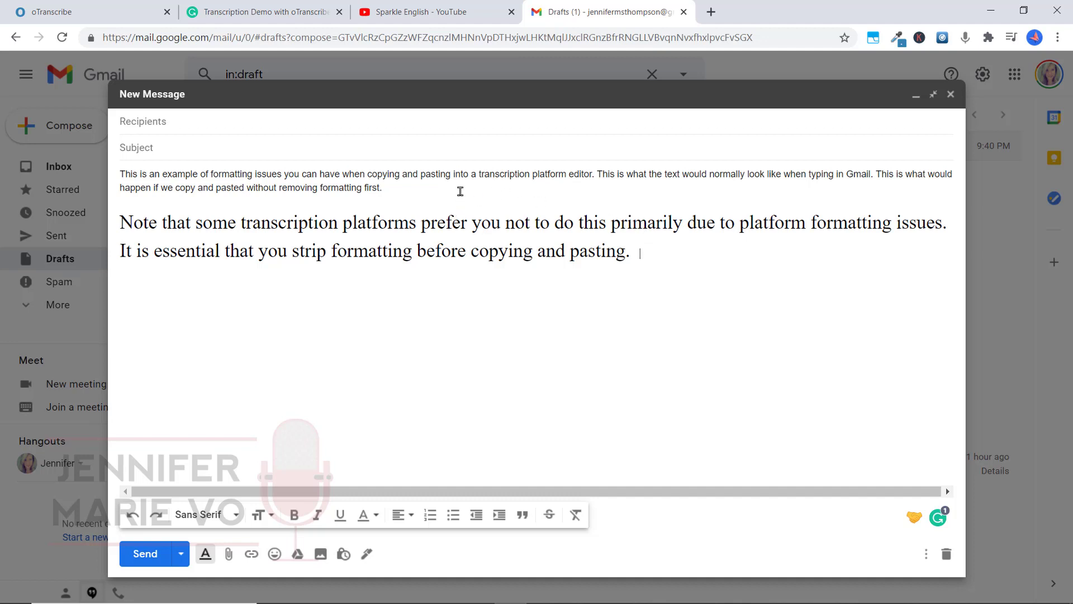
{"action": "mouse_move", "coordinate": [647, 245]}
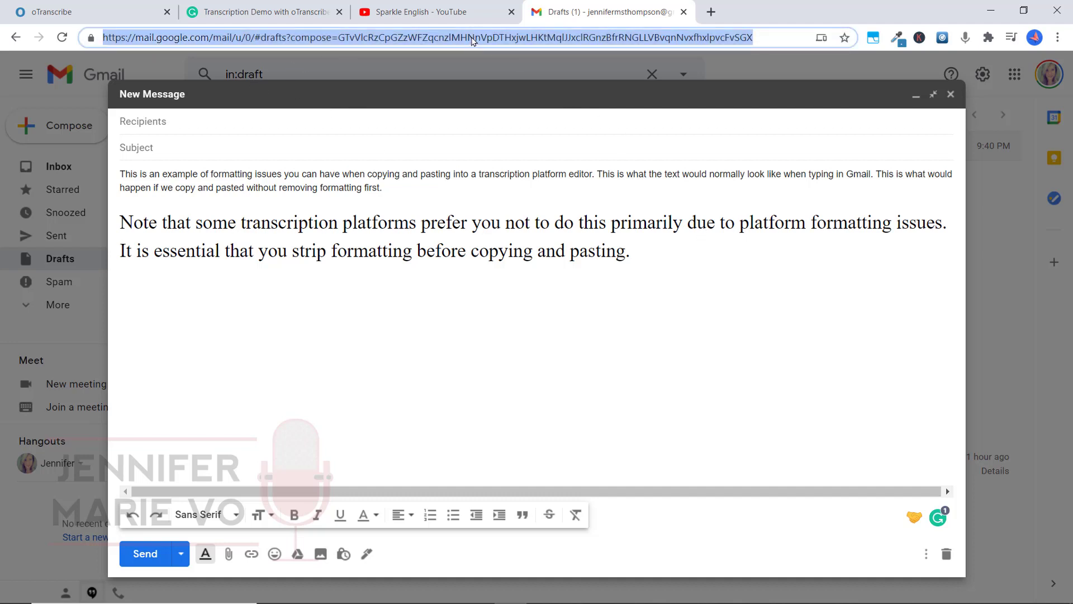
- Paste the note into Chrome's address bar and copy it back as plain text
{"action": "key", "text": "ctrl+v"}
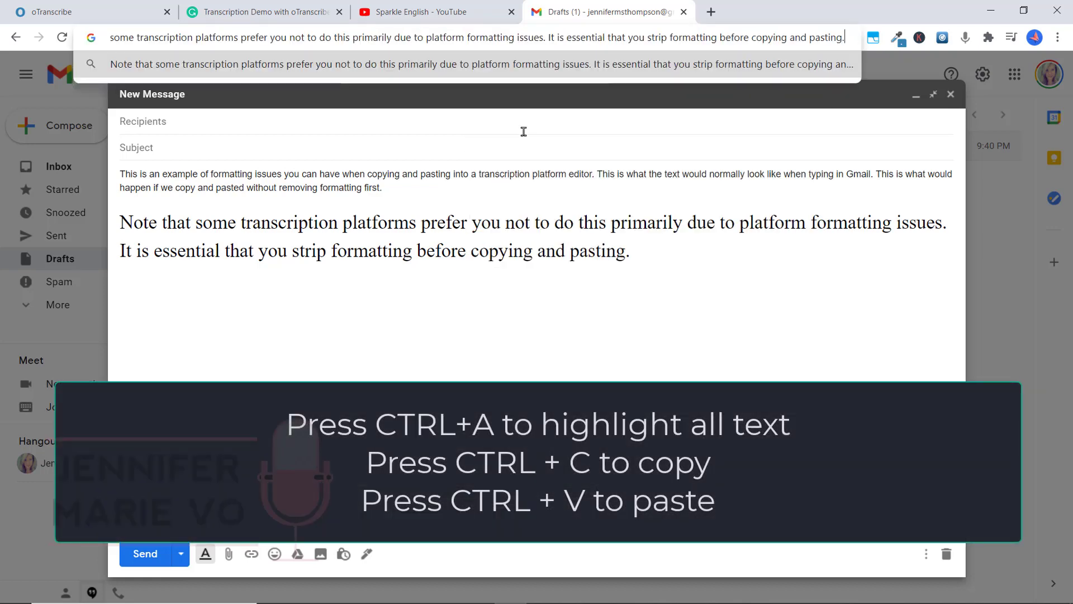
{"action": "key", "text": "ctrl+a"}
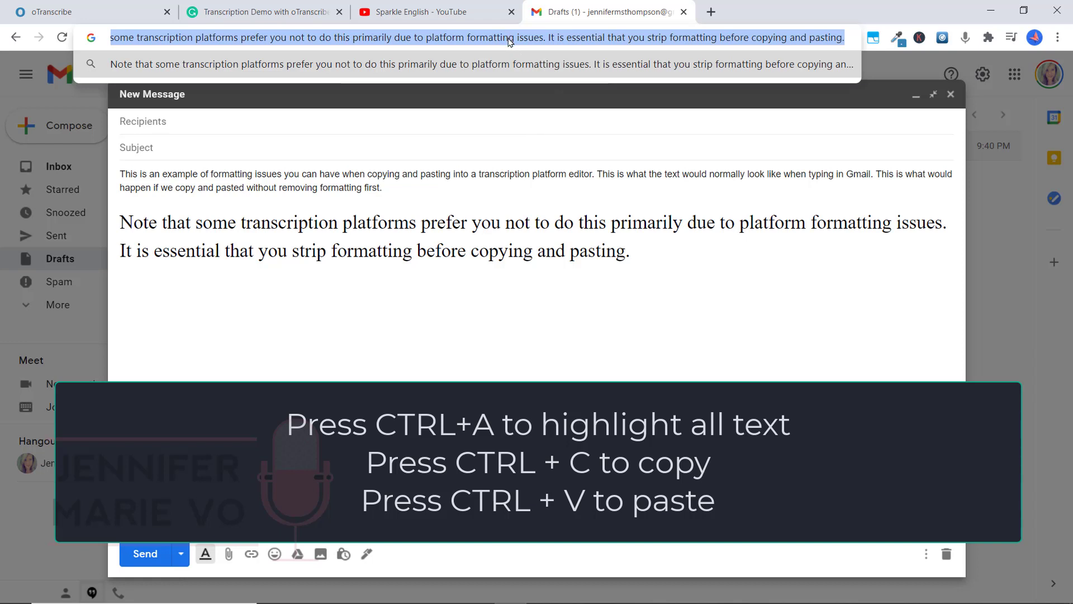
{"action": "right_click", "coordinate": [509, 38]}
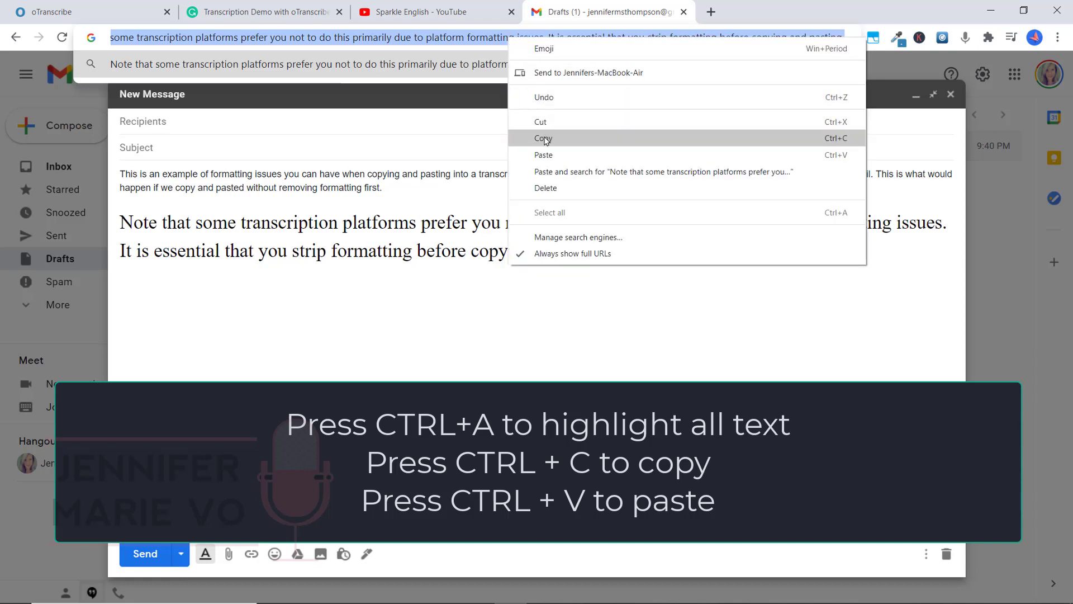
{"action": "left_click", "coordinate": [542, 138]}
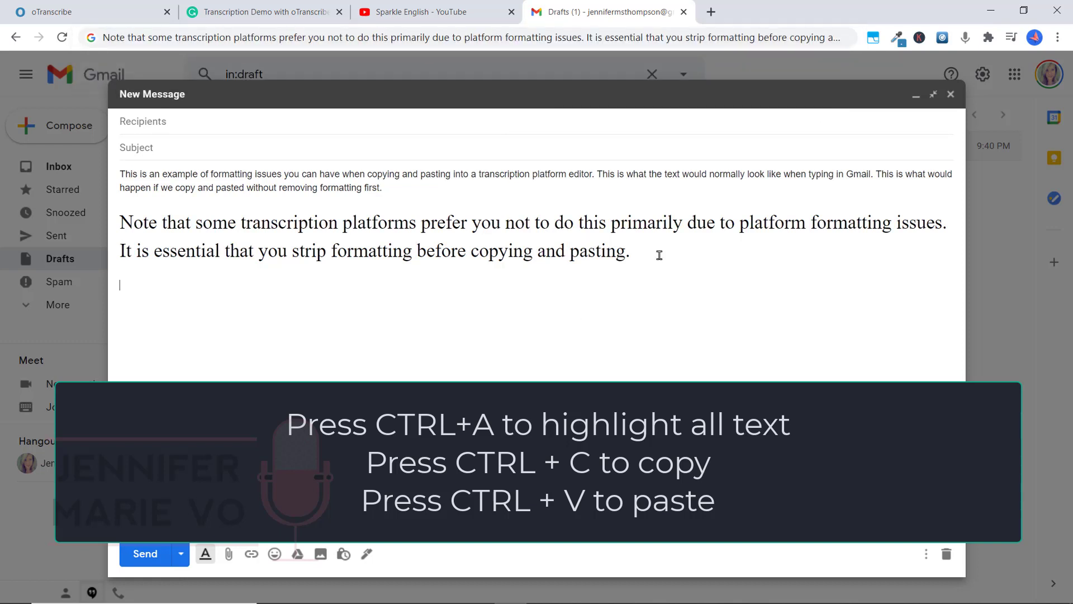
{"action": "mouse_move", "coordinate": [616, 287]}
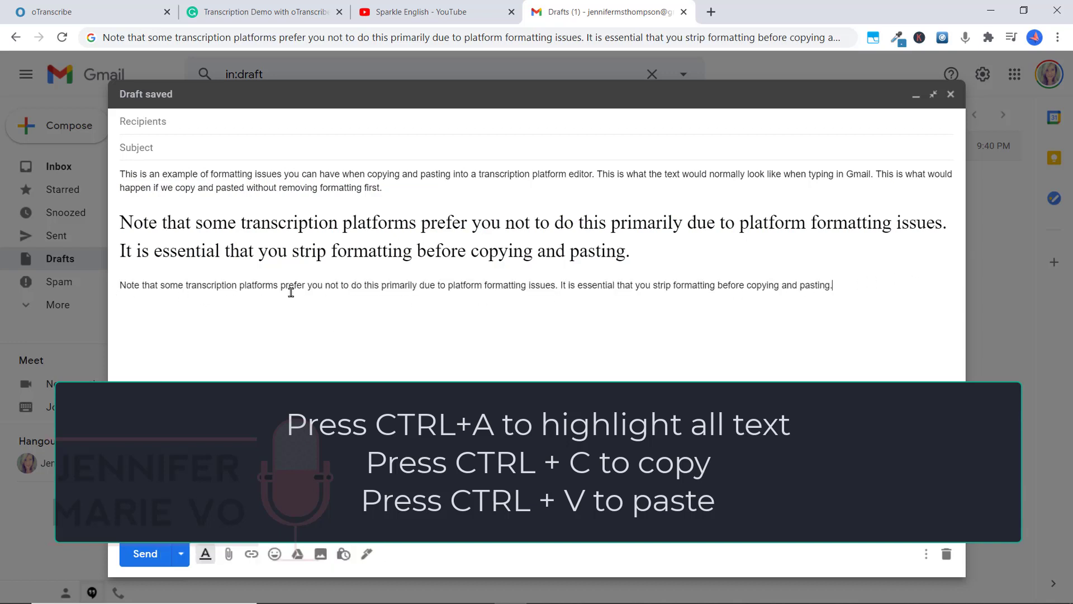
- Add the plain note and a tip about pasting into the address bar first
{"action": "left_click_drag", "start_coordinate": [348, 284], "coordinate": [832, 284]}
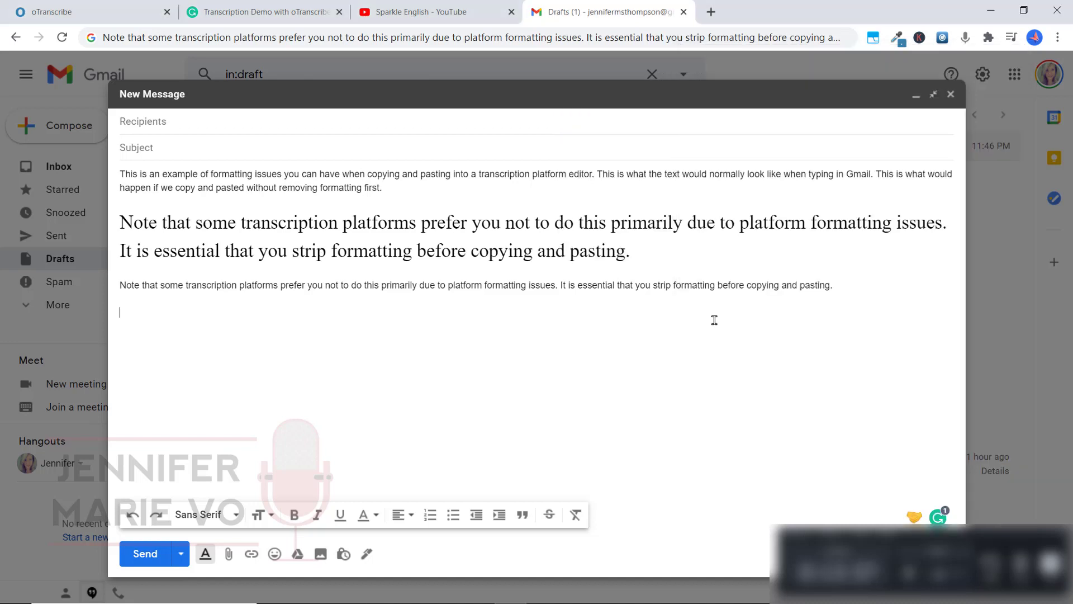
{"action": "mouse_move", "coordinate": [839, 288]}
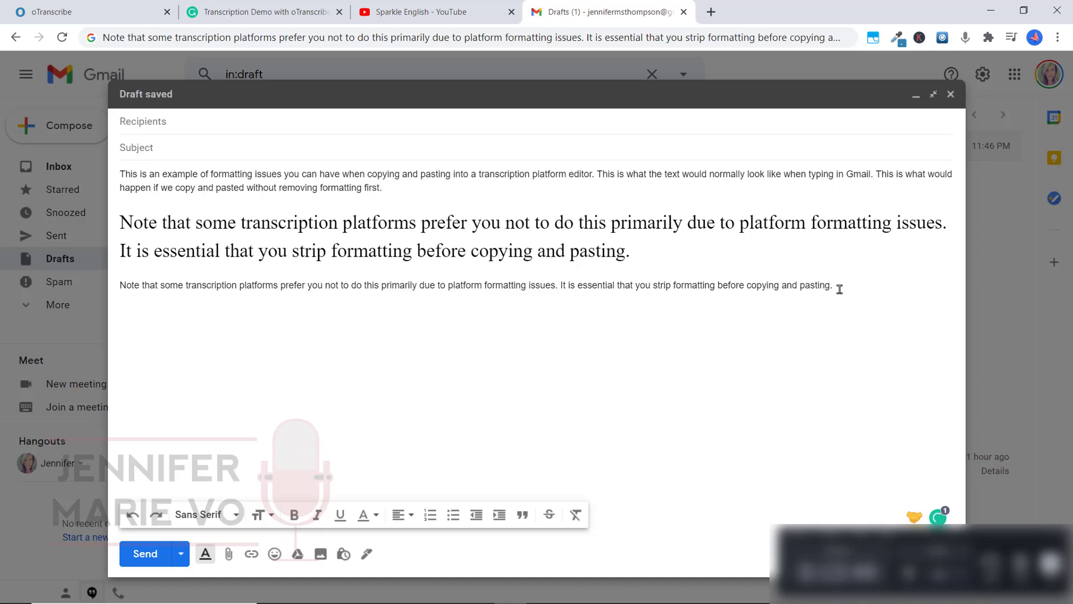
{"action": "type", "text": "If pasting from a website or an external text-processing platform, first paste into your browser's search or address bar to strip formatting."}
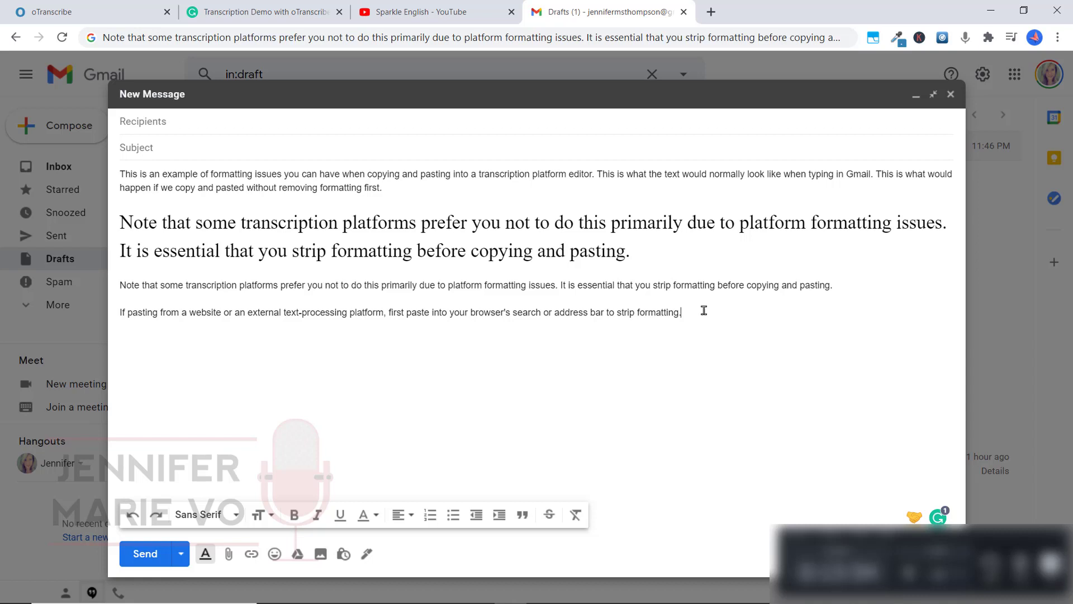
{"action": "left_click", "coordinate": [262, 12]}
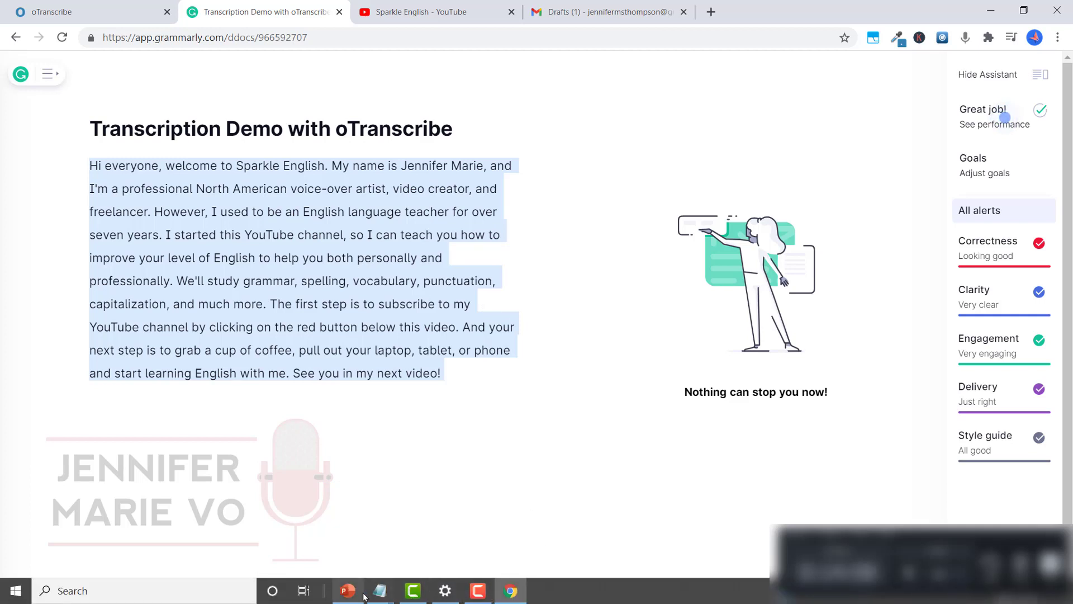
- Paste the corrected Grammarly transcript into Notepad and select all of it
{"action": "left_click", "coordinate": [378, 591]}
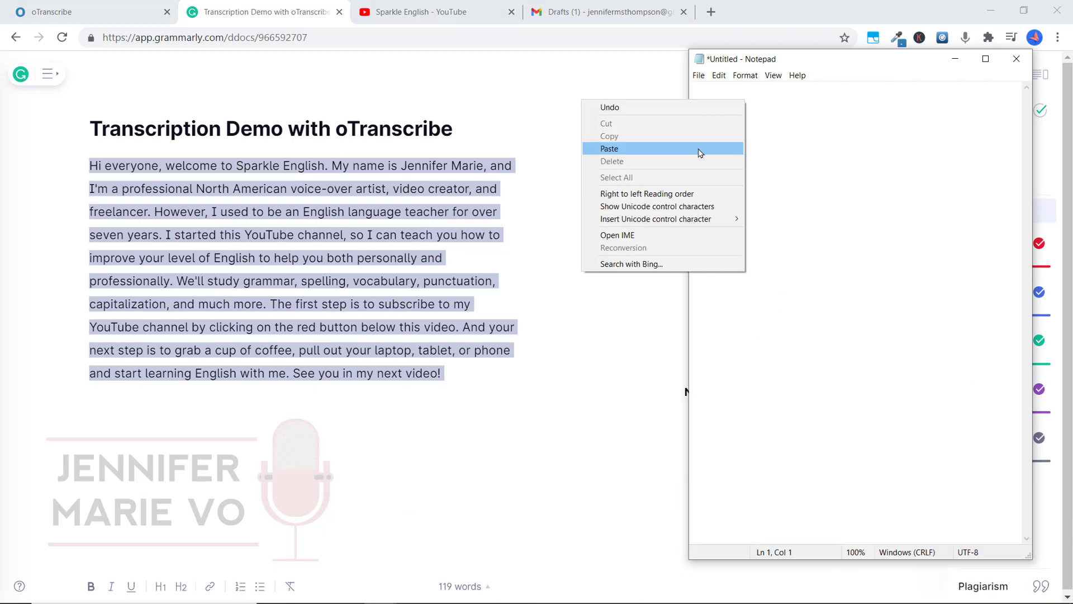
{"action": "left_click", "coordinate": [609, 149]}
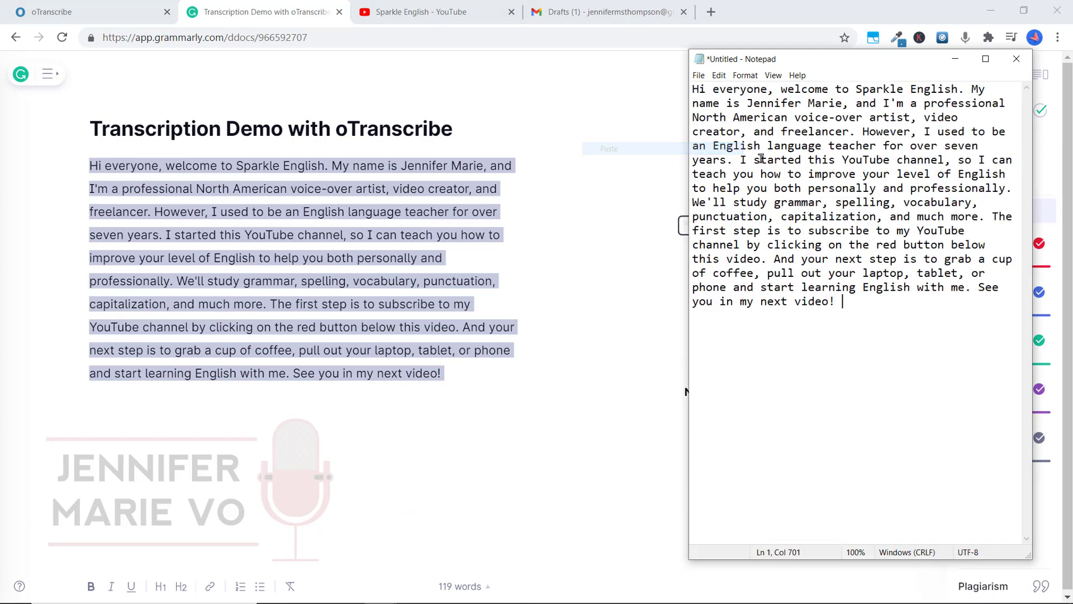
{"action": "key", "text": "ctrl+a"}
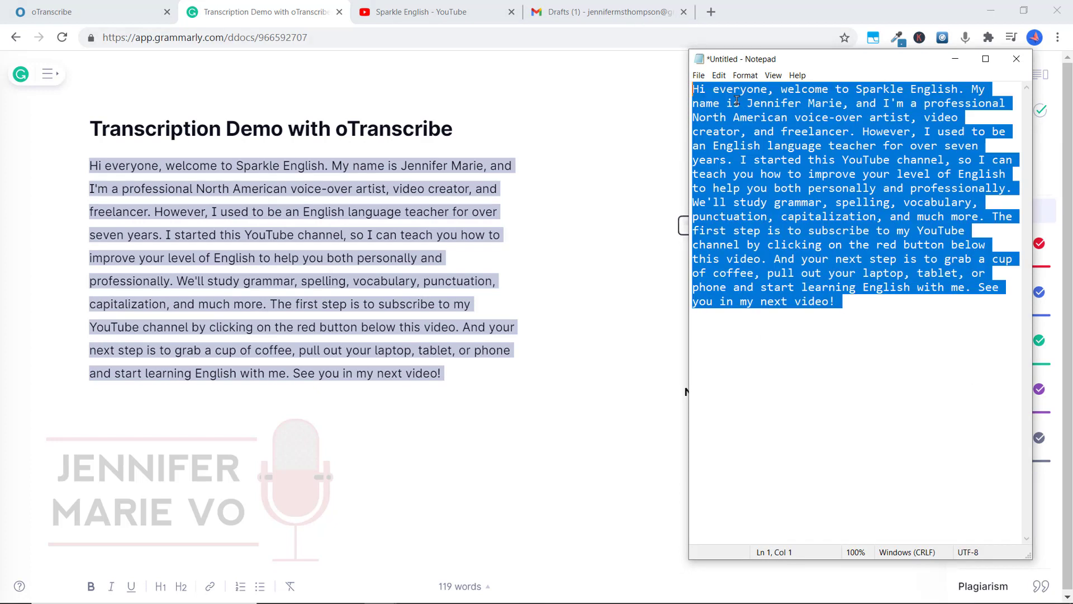
{"action": "mouse_move", "coordinate": [880, 327]}
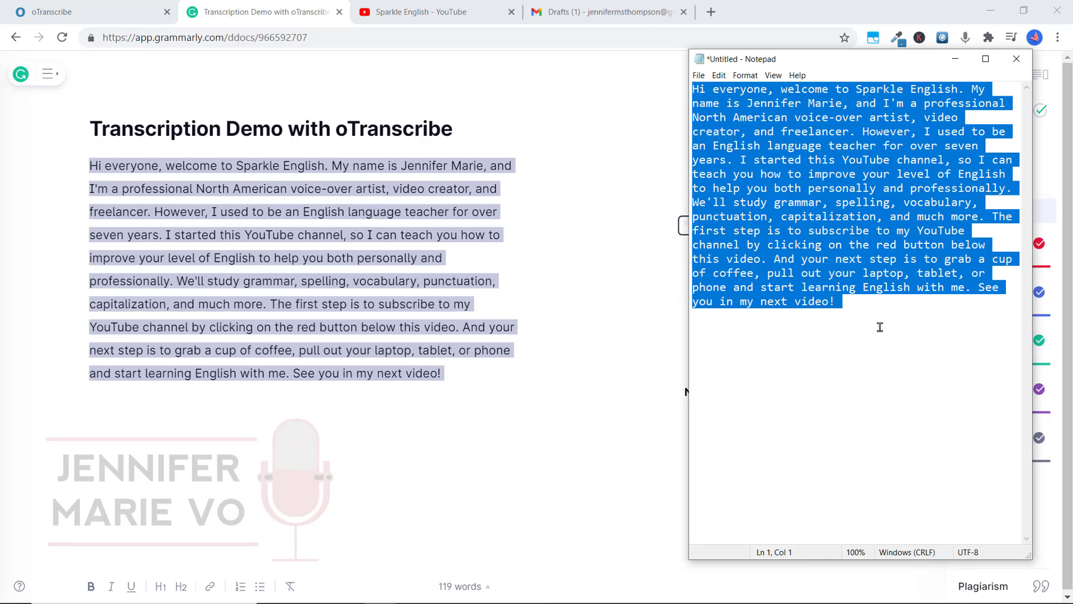
{"action": "left_click", "coordinate": [856, 202]}
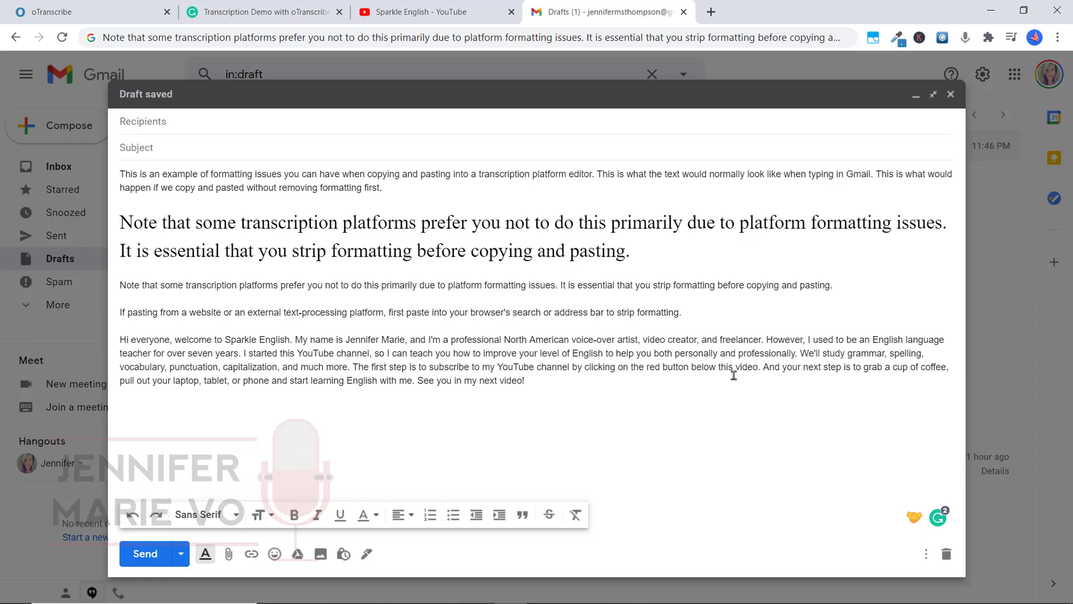
{"action": "mouse_move", "coordinate": [285, 344]}
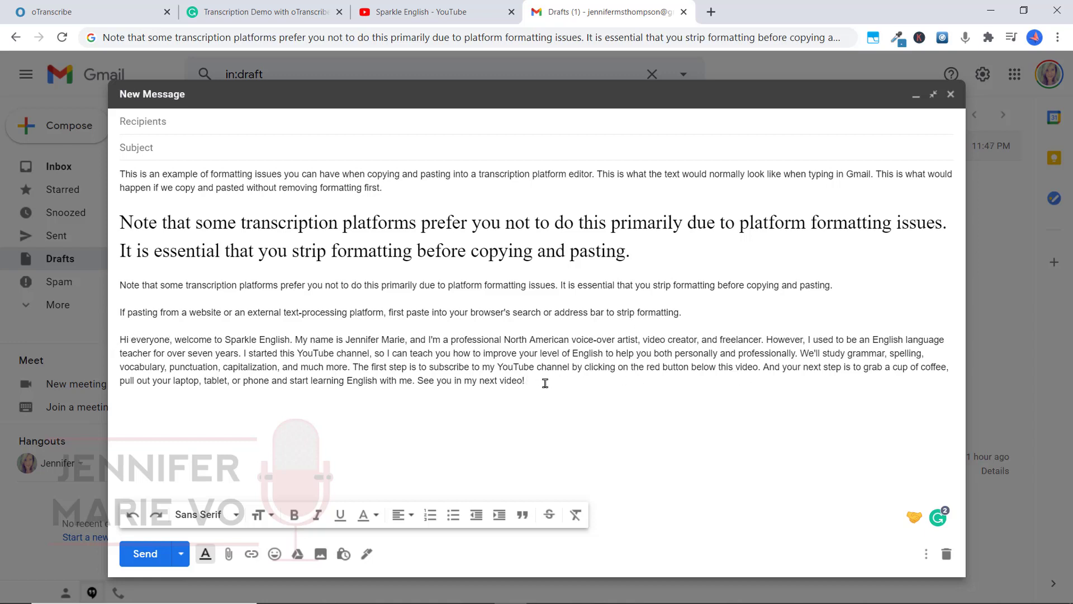
- Put the plain transcript at the end of the Gmail draft and clear the stray selection
{"action": "left_click", "coordinate": [526, 380]}
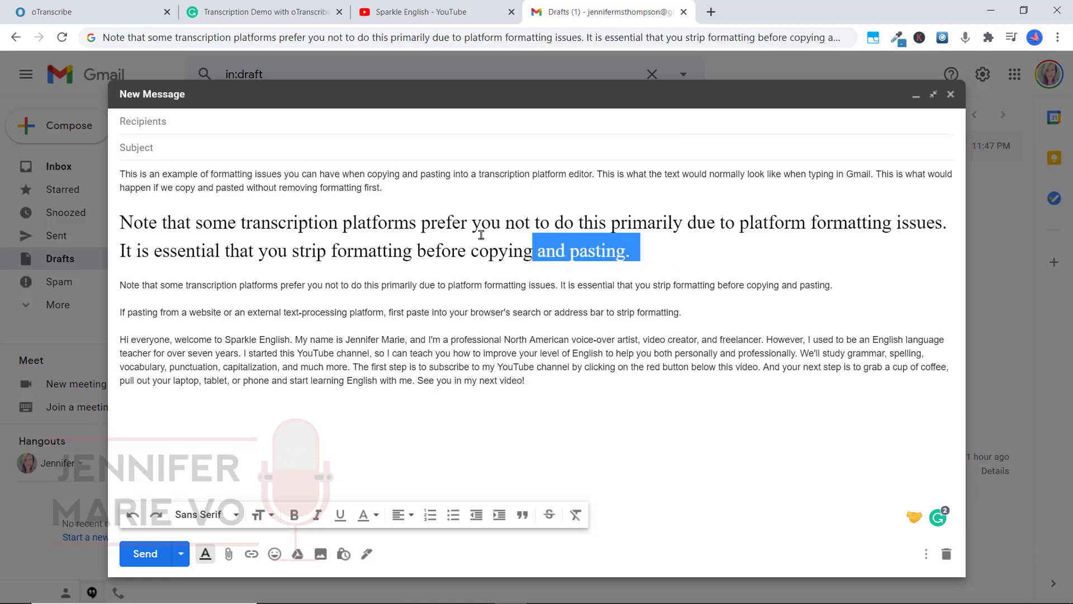
{"action": "left_click", "coordinate": [710, 239]}
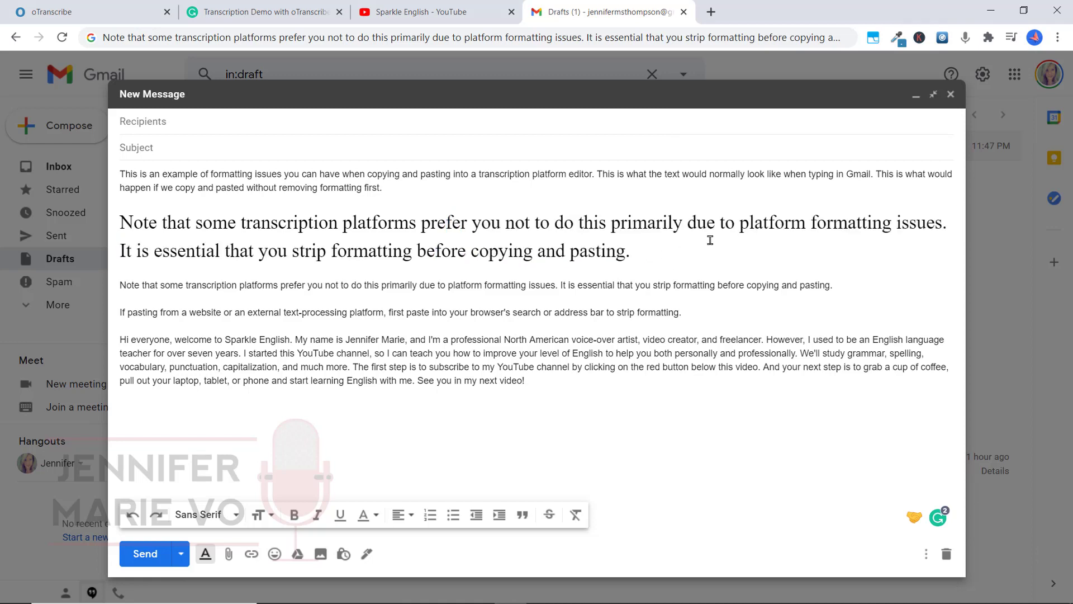
{"action": "mouse_move", "coordinate": [717, 242]}
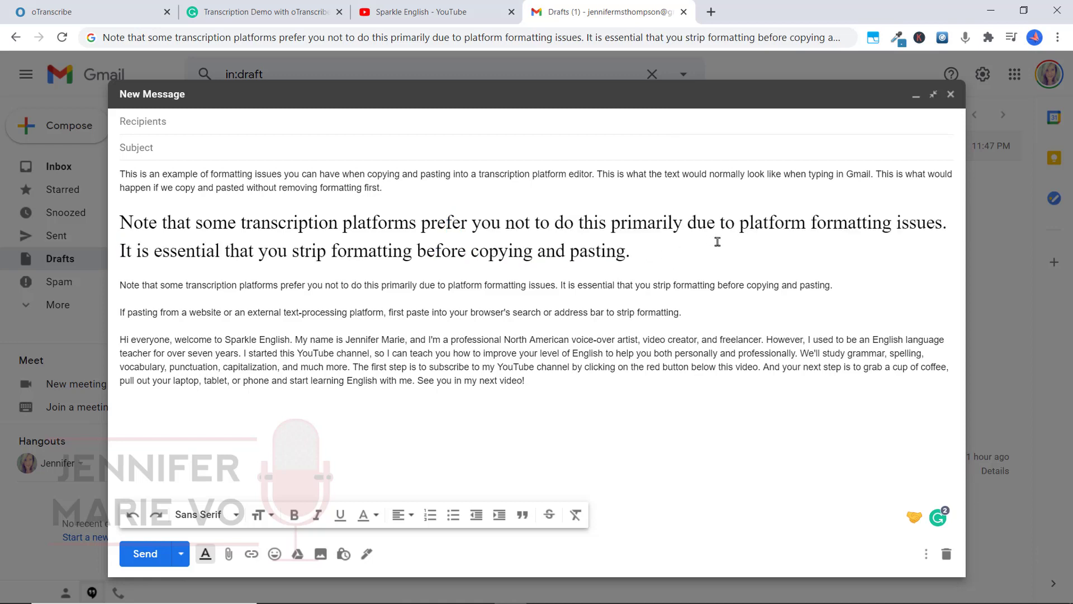
{"action": "mouse_move", "coordinate": [640, 371]}
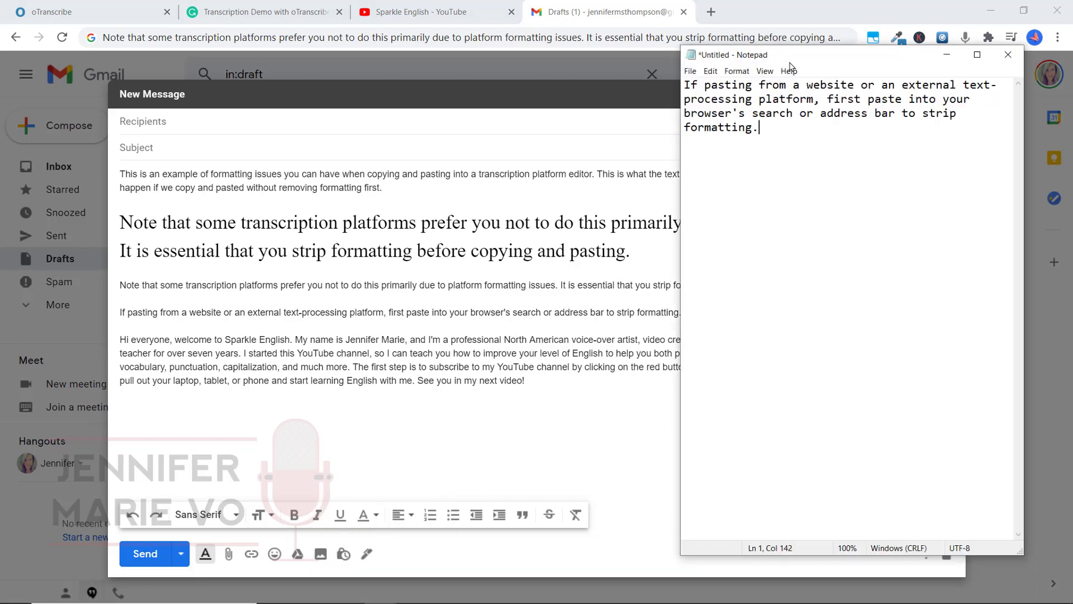
{"action": "mouse_move", "coordinate": [574, 392]}
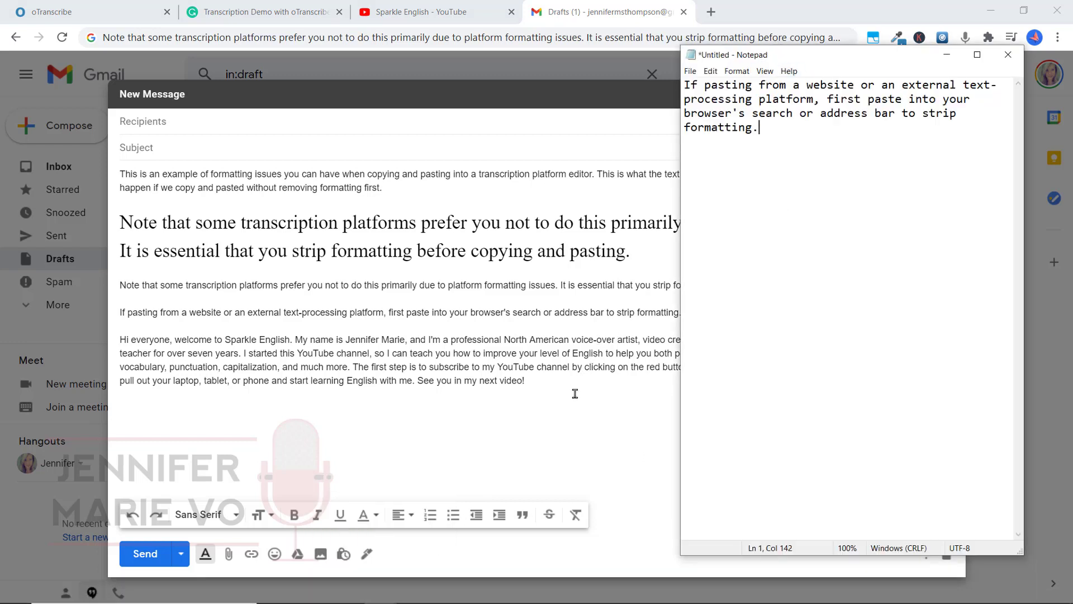